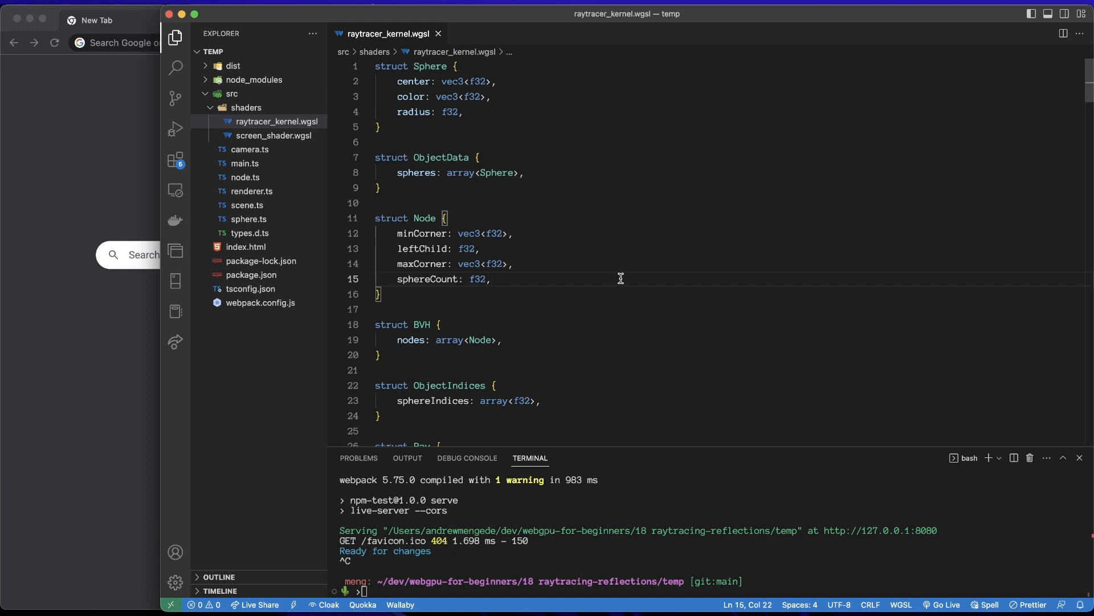
- Add a 'maxBounces: f32,' field below cameraRight in the SceneData struct
scroll("down", 3)
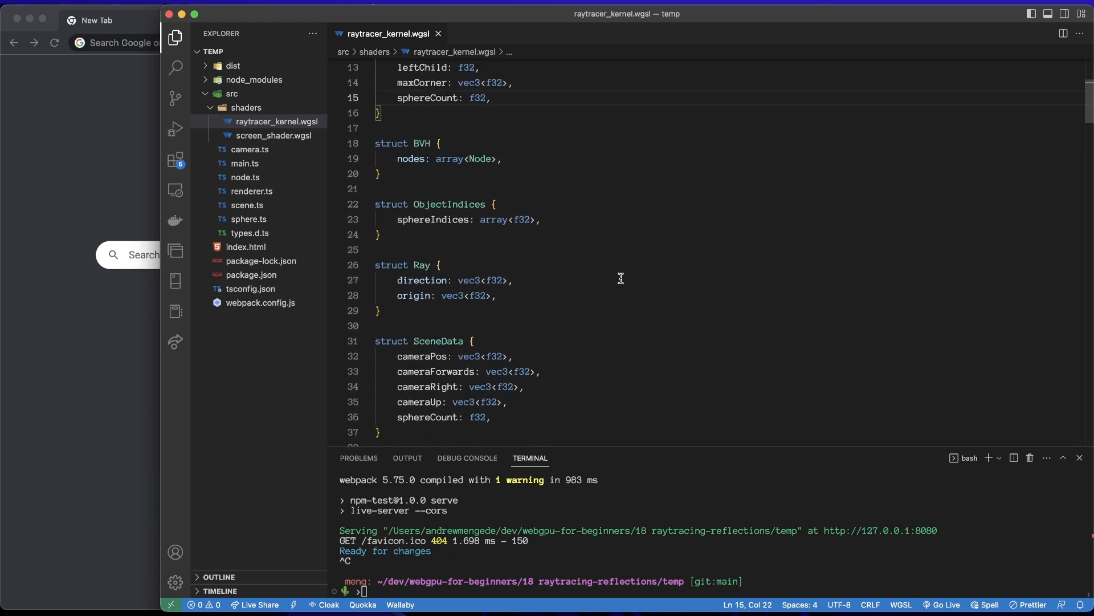
scroll("down", 3)
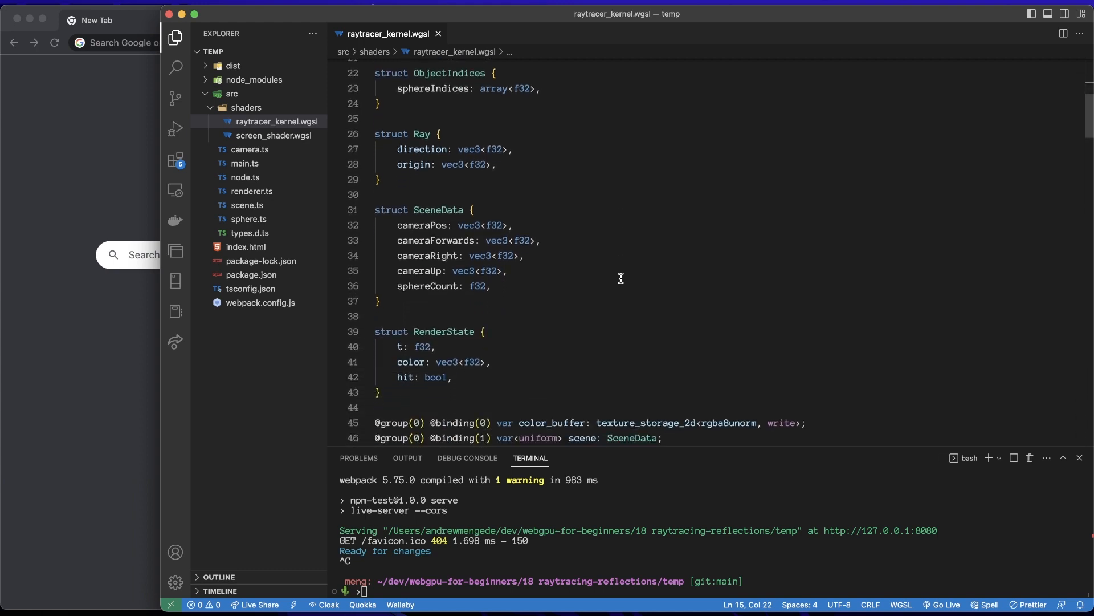
scroll("down", 3)
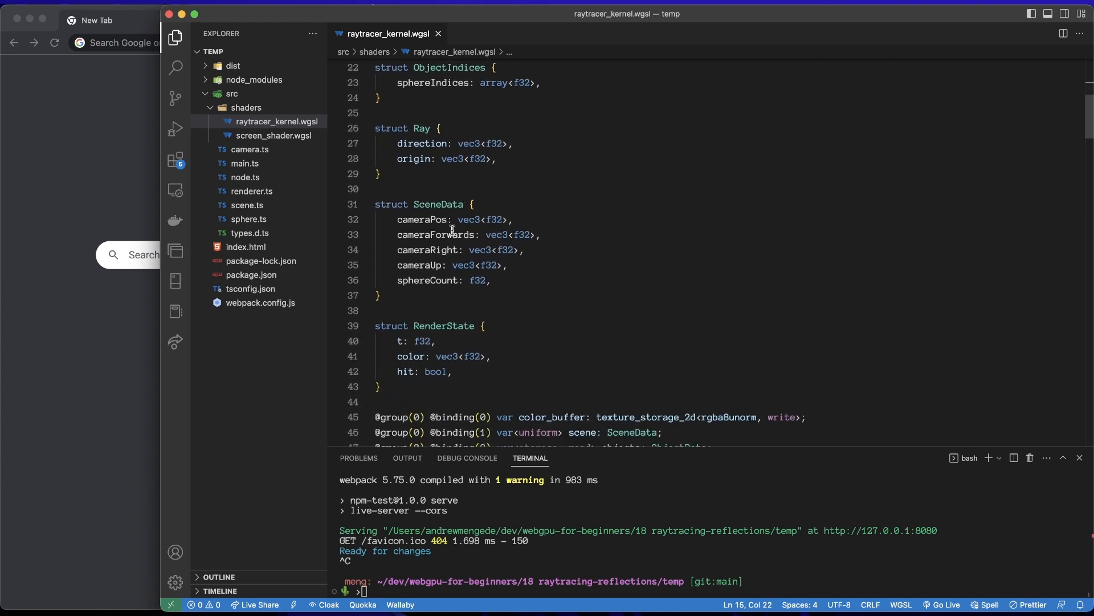
left_click(547, 250)
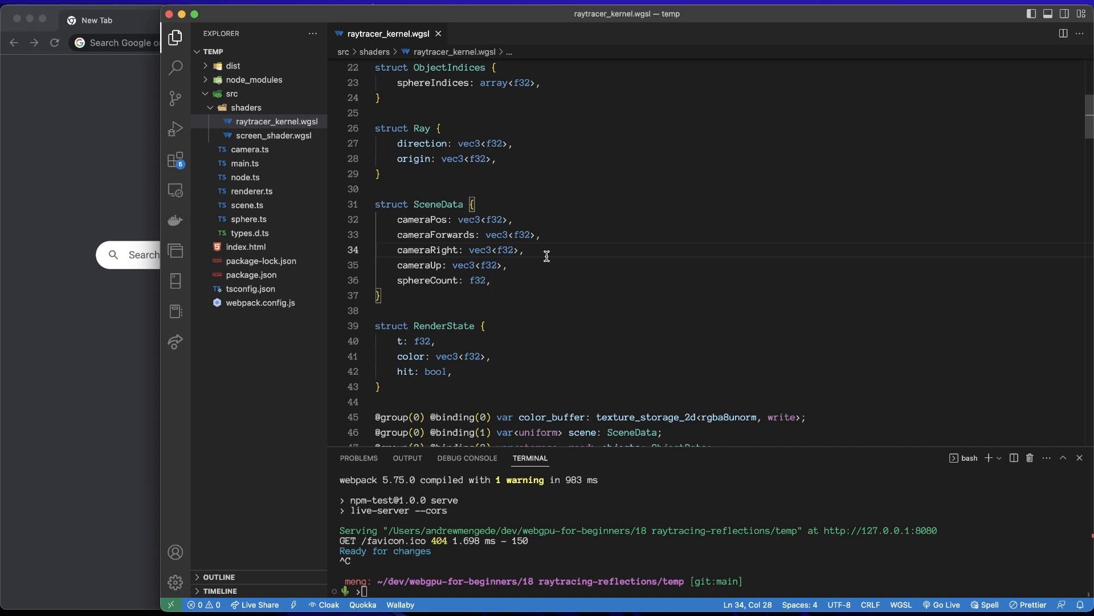
type("s")
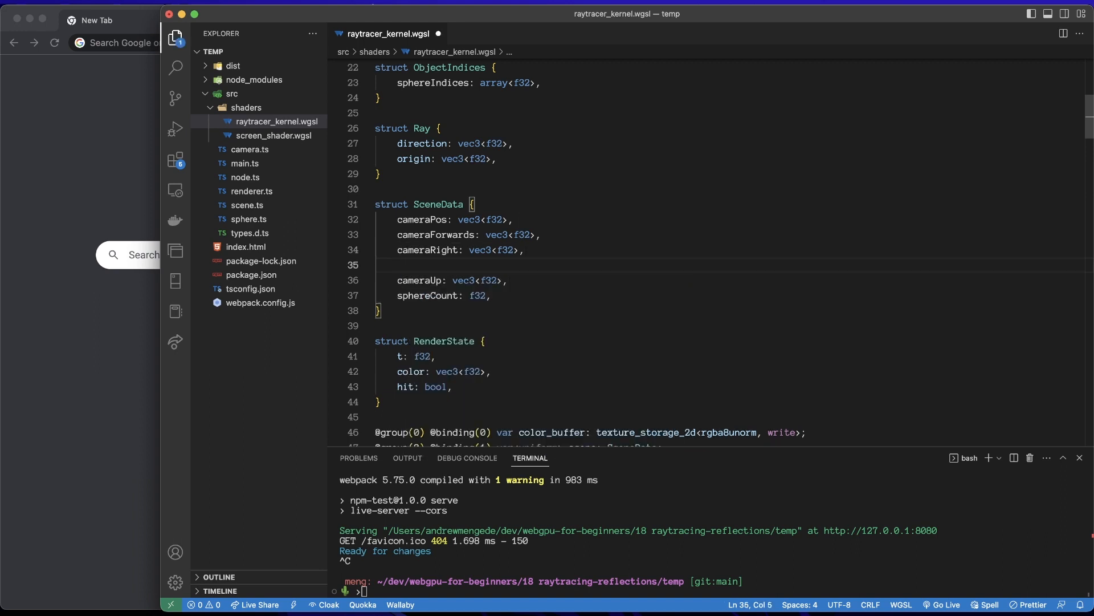
type("maxBounces")
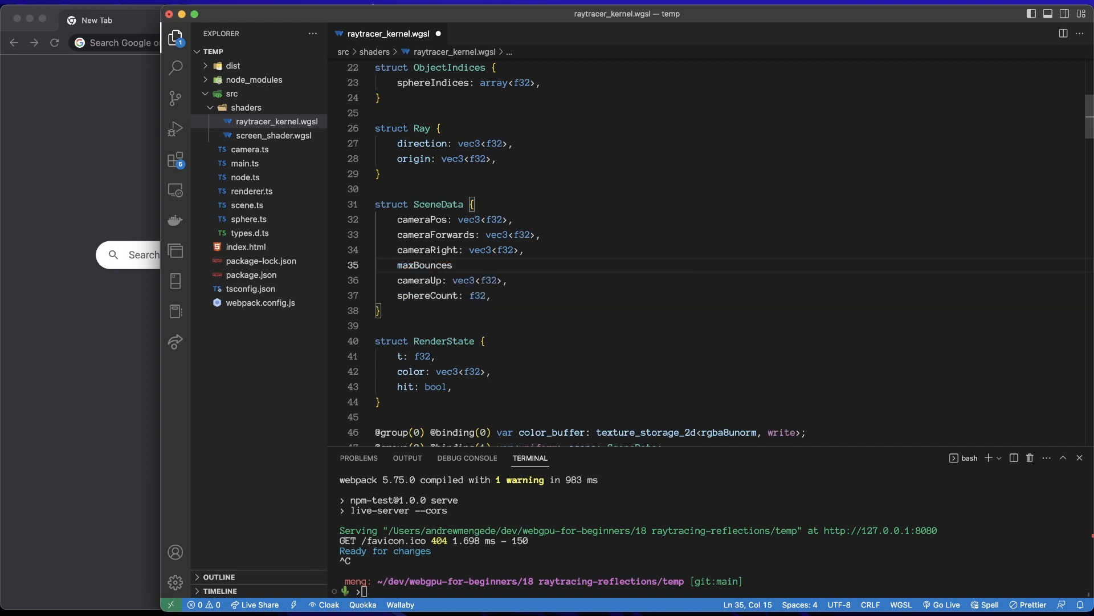
type(": f32,")
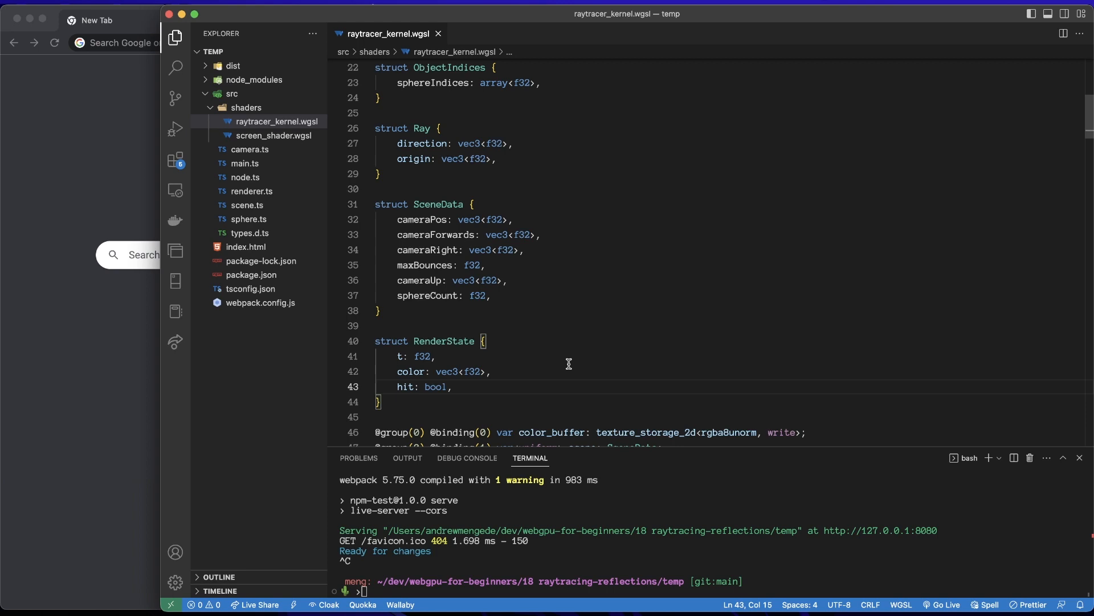
- Add 'position: vec3<f32>,' and 'normal: vec3<f32>,' fields after hit in RenderState
scroll("down", 3)
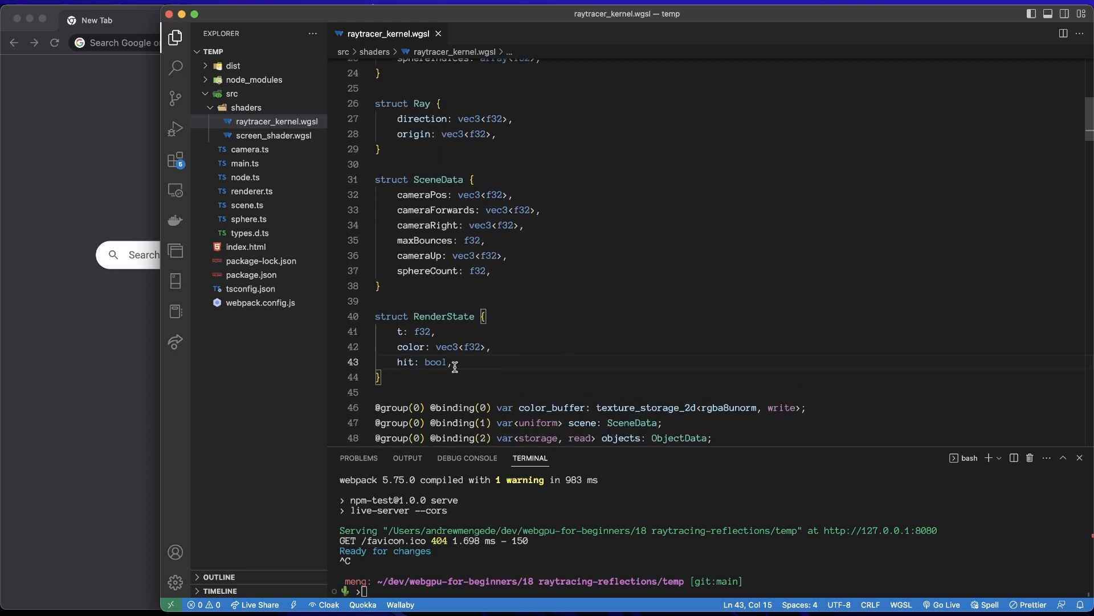
key("Enter")
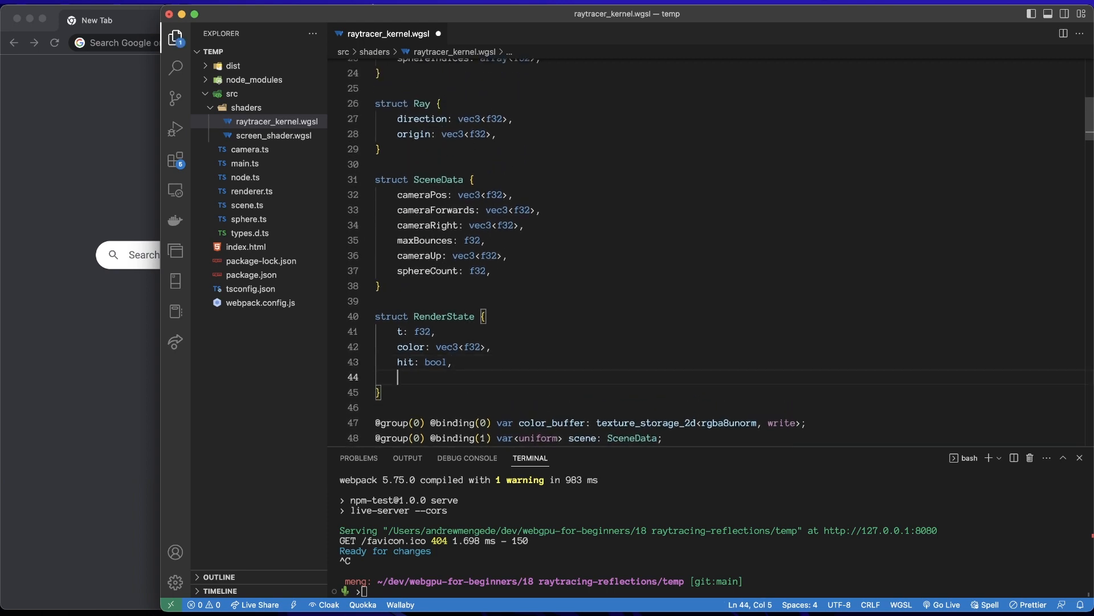
type("p")
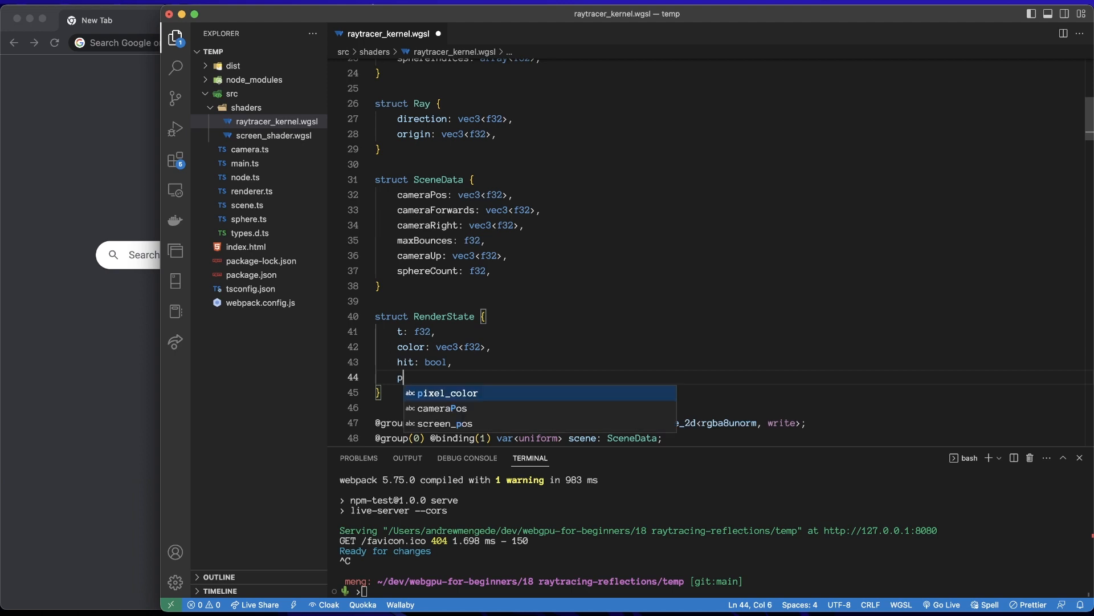
type("ost")
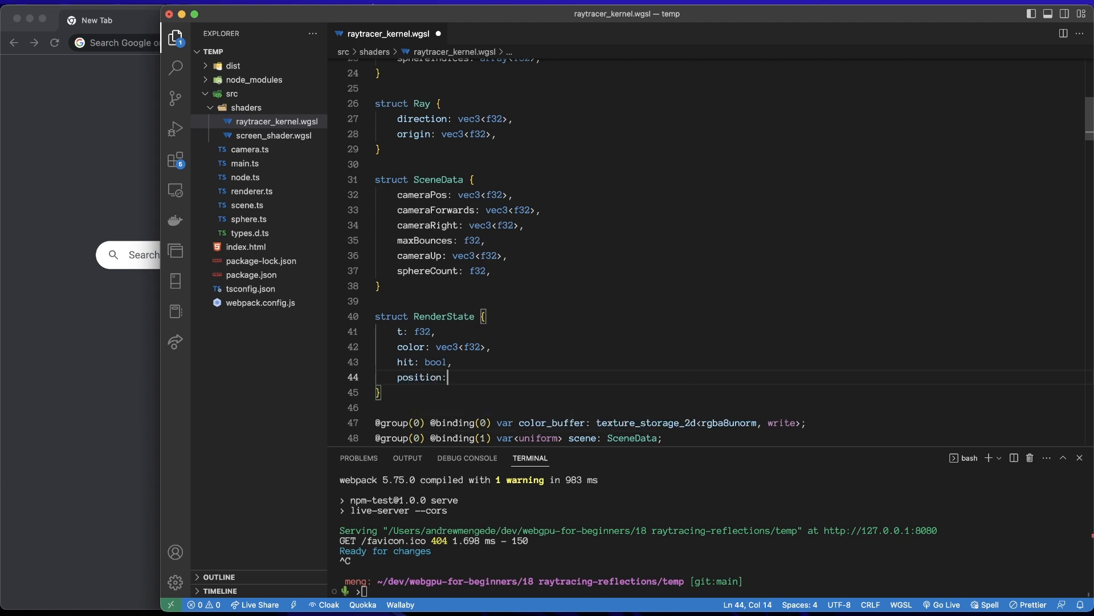
type("f32>,")
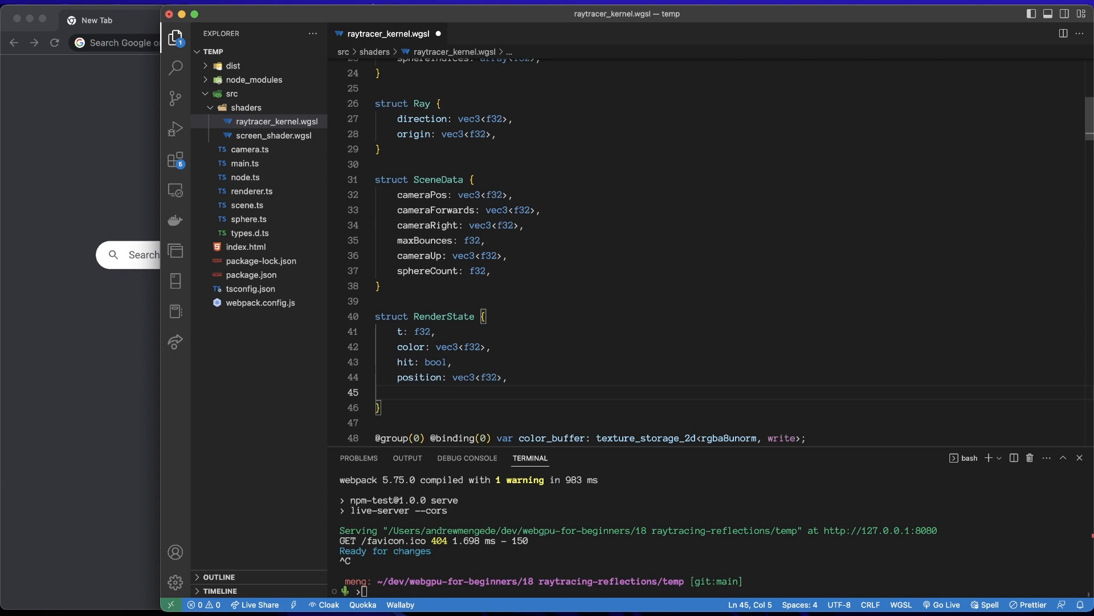
type("normal")
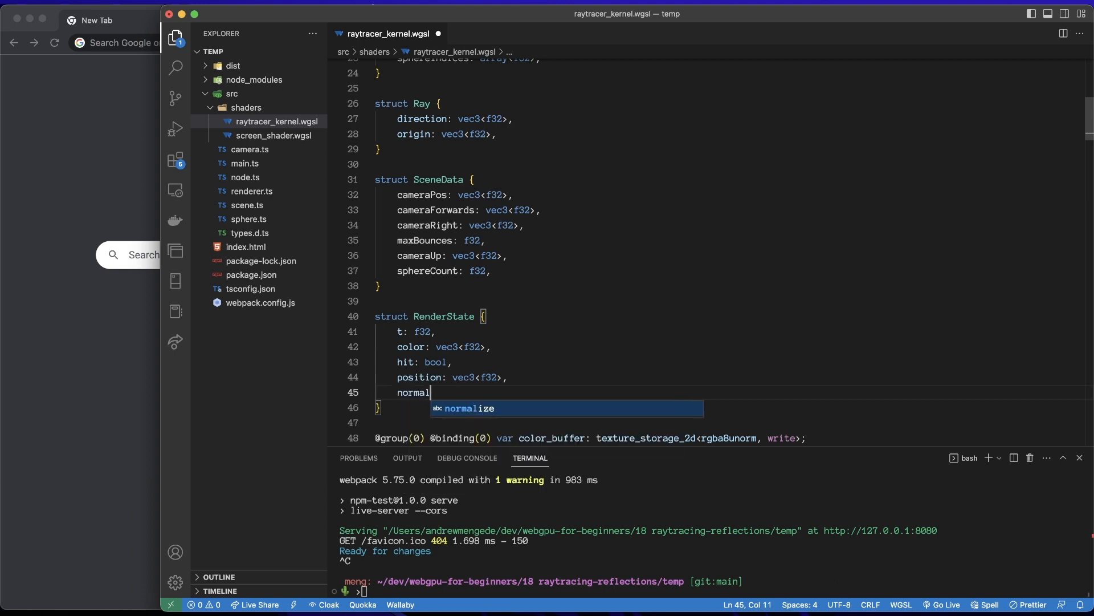
type(": vec3<f32>,")
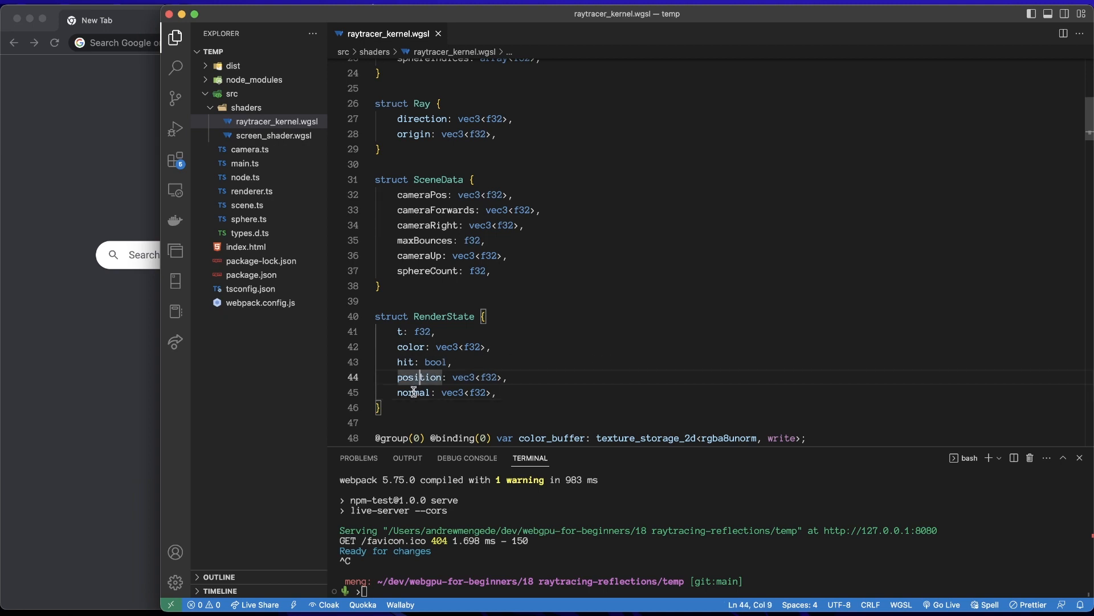
double_click(414, 393)
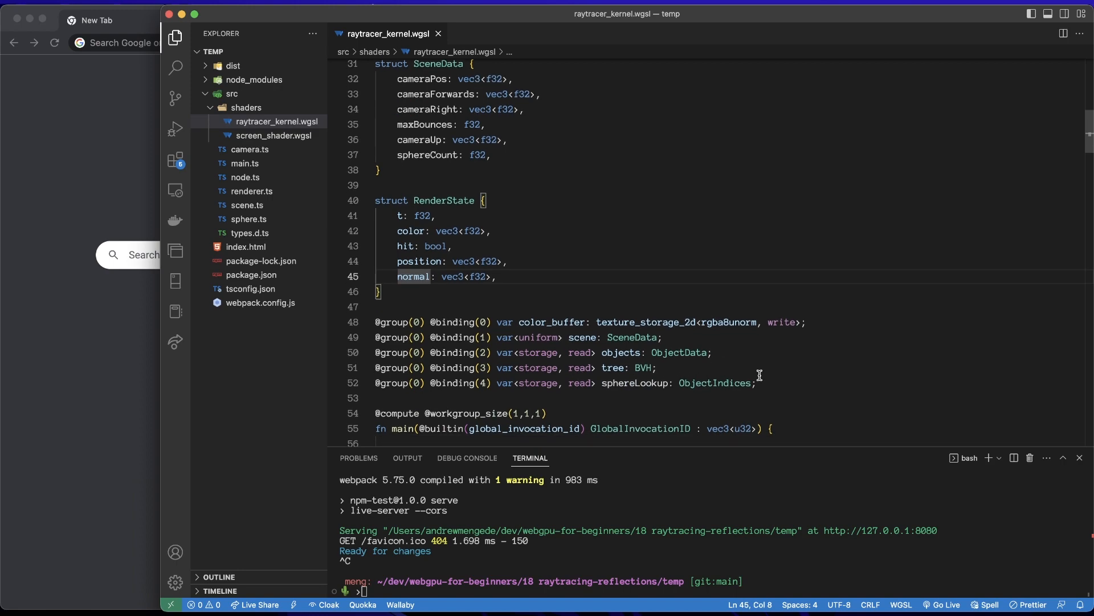
scroll("down", 3)
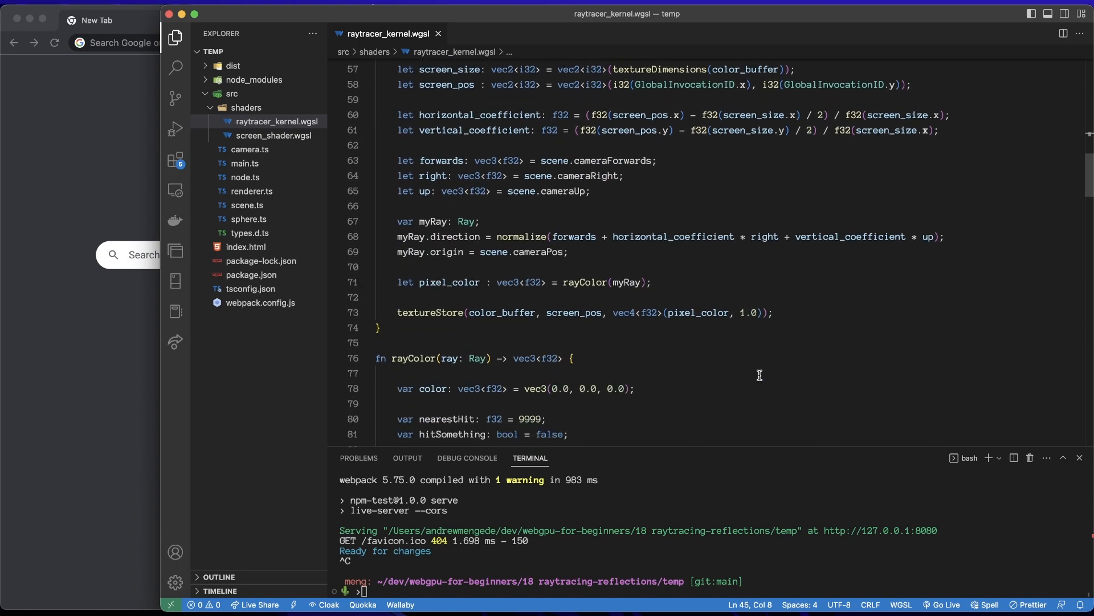
scroll("down", 3)
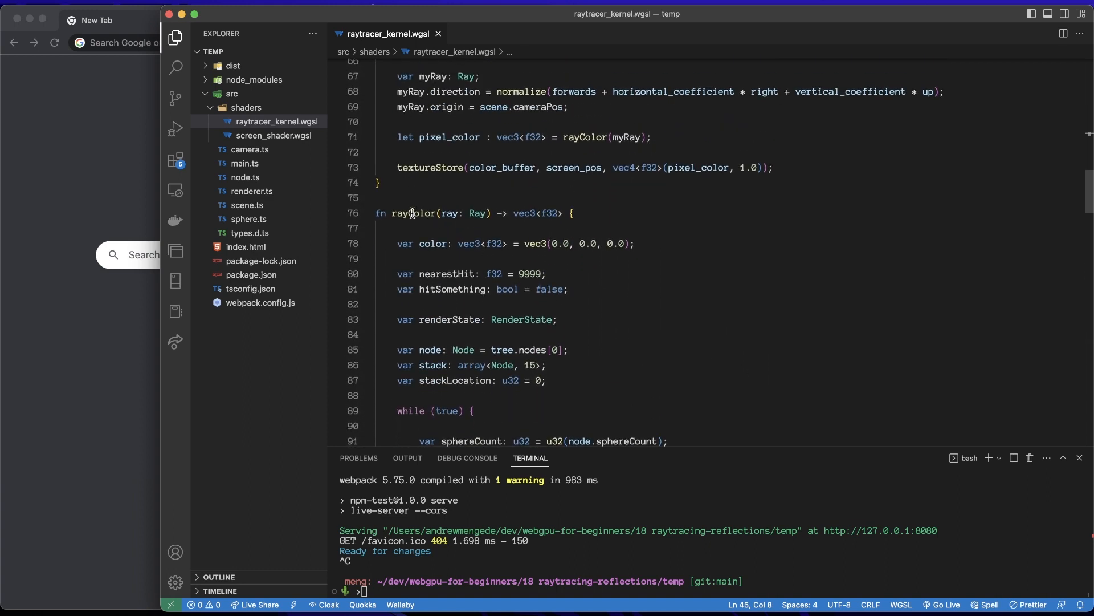
double_click(413, 213)
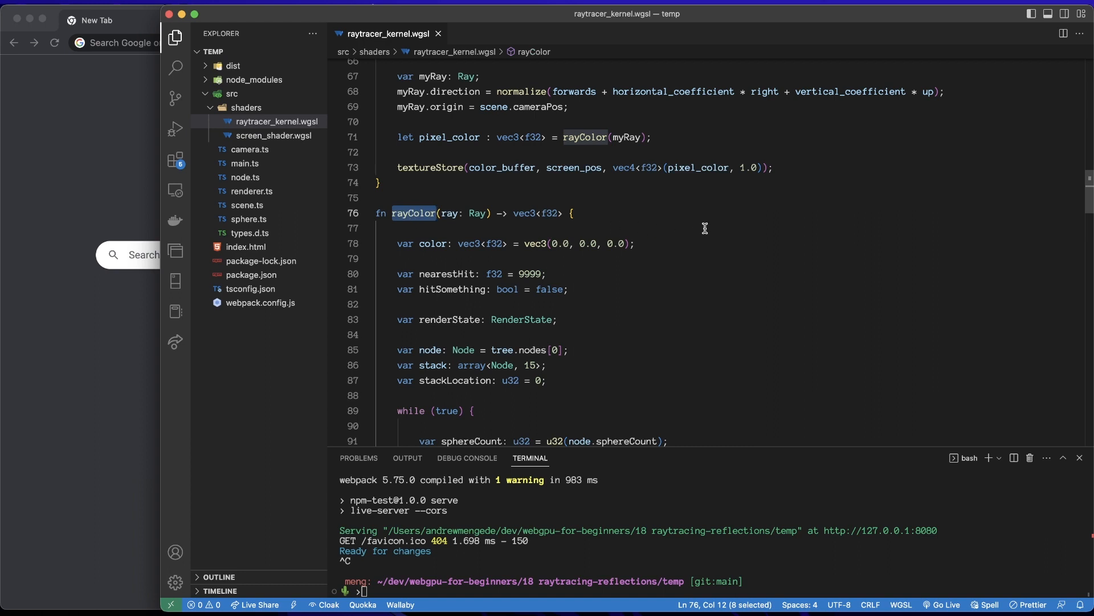
mouse_move(736, 224)
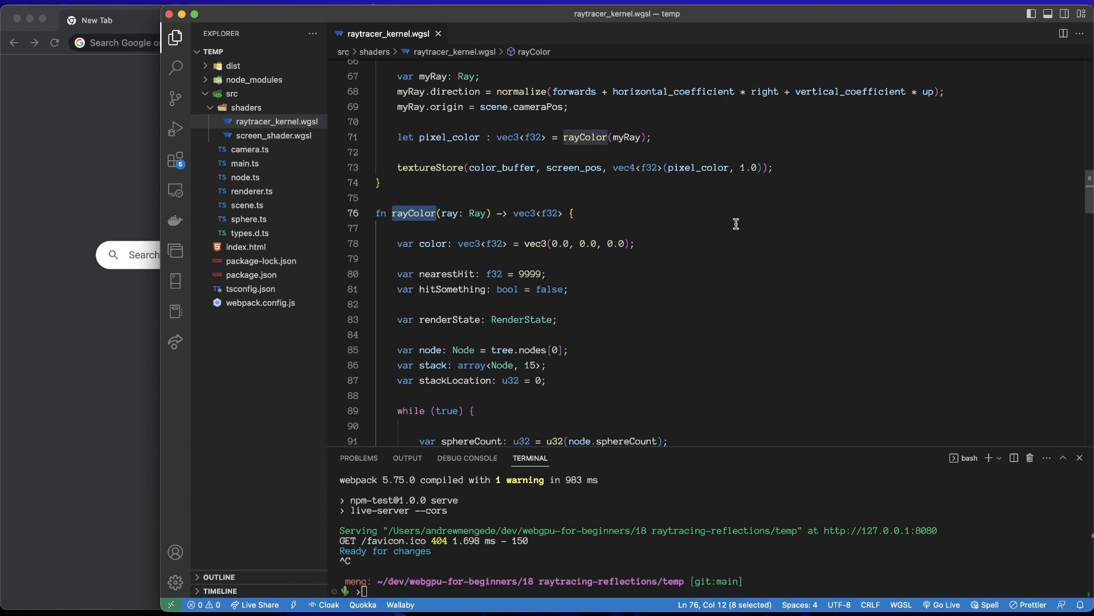
type("trace")
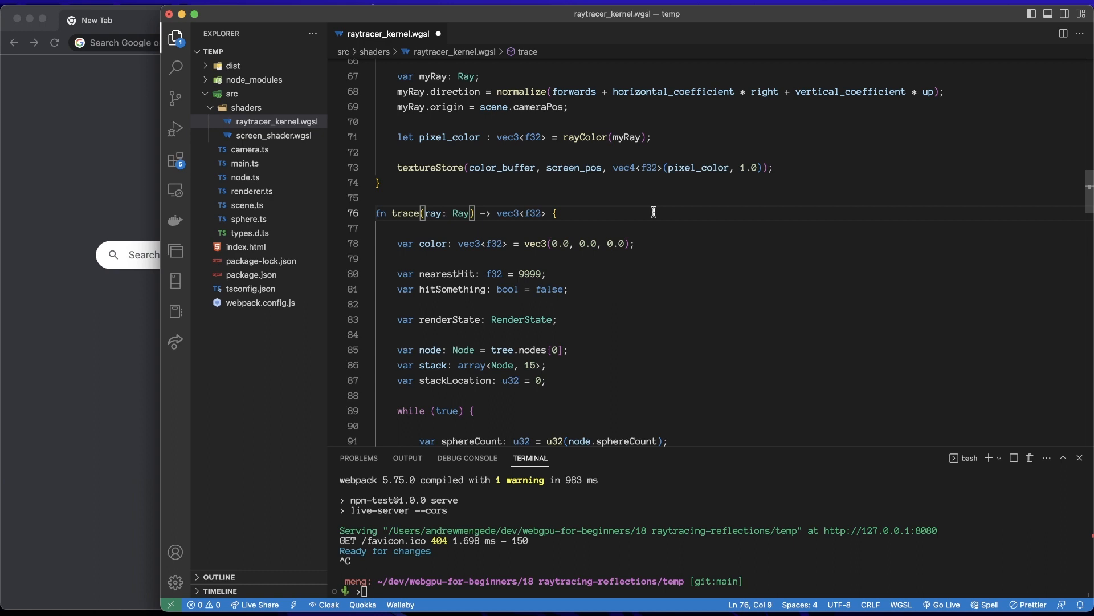
left_click(384, 183)
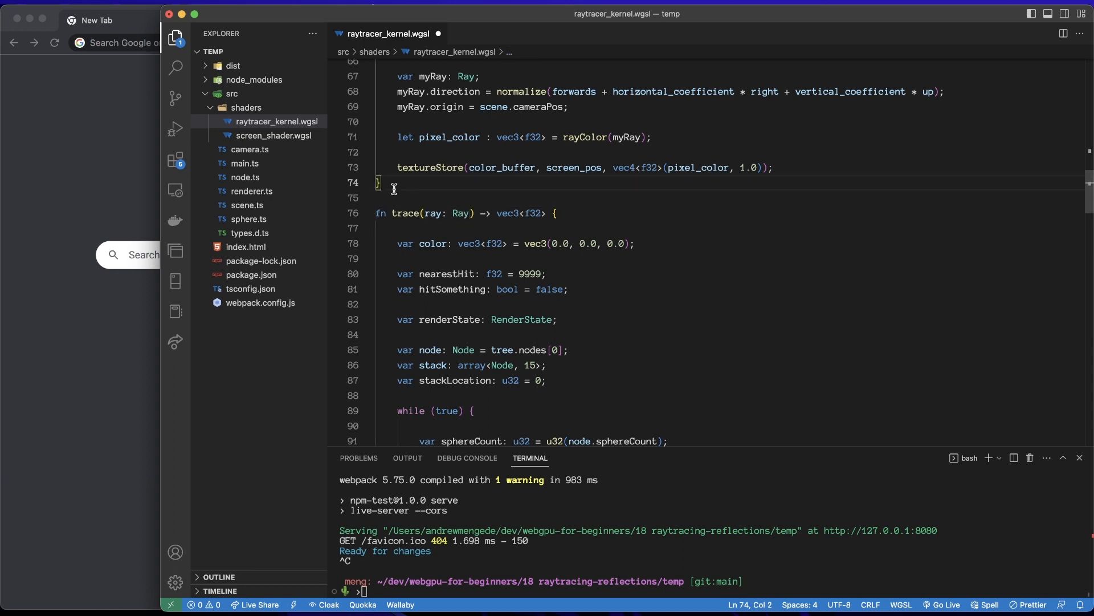
type("fn")
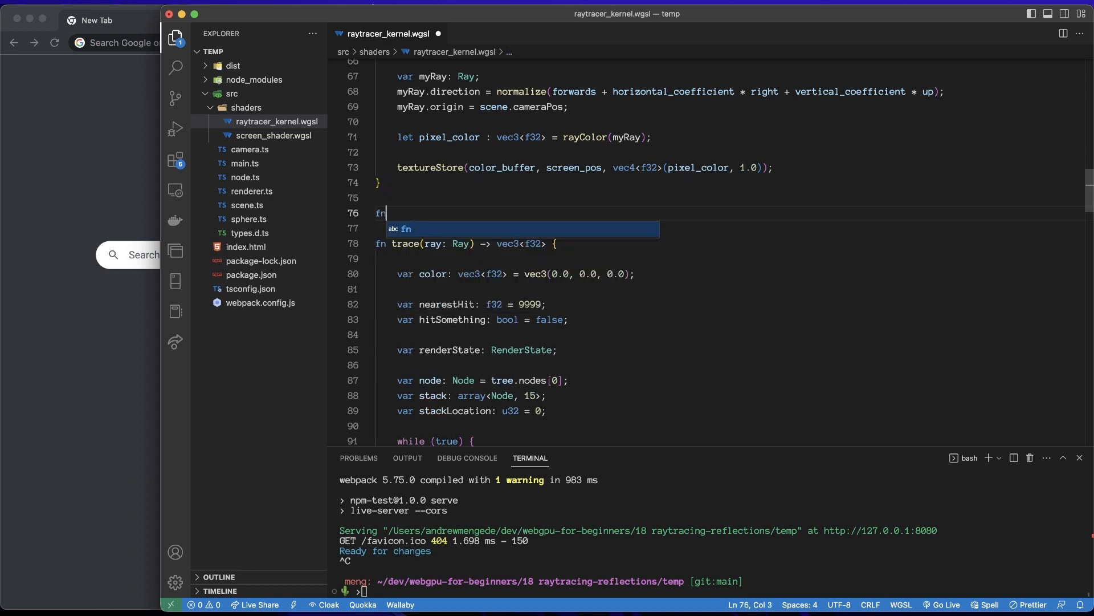
type("ray")
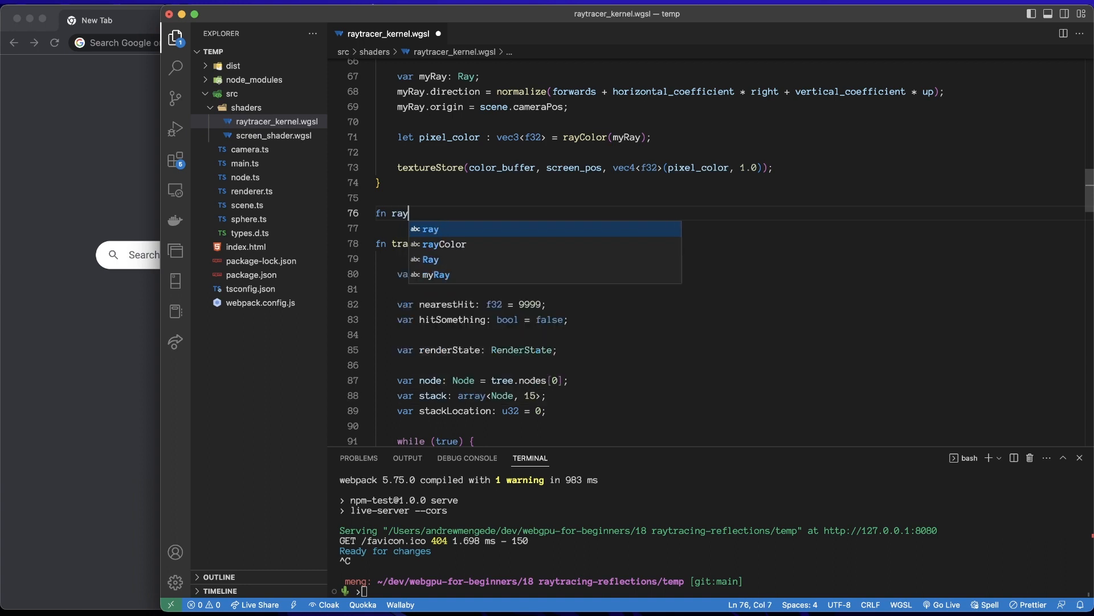
type("Color(ra")
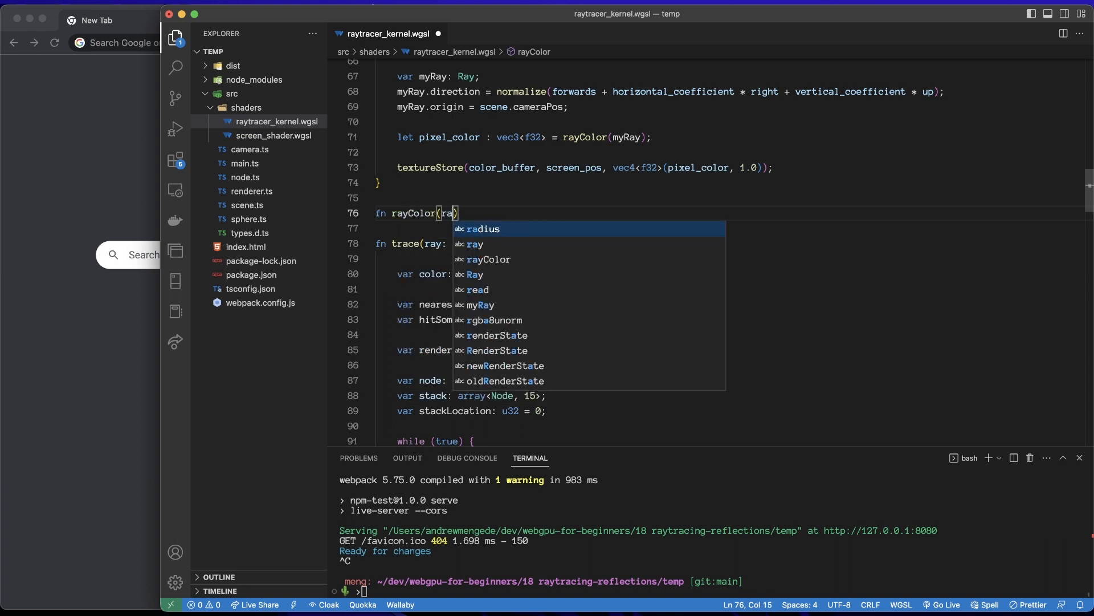
type(": Ray) -> vec3<f32> {")
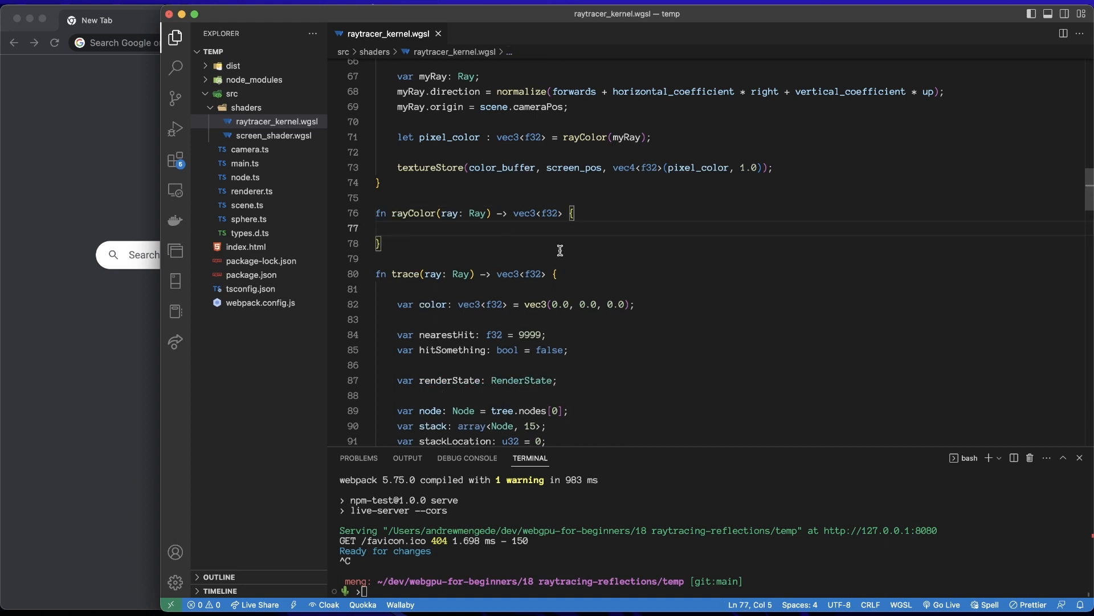
mouse_move(524, 273)
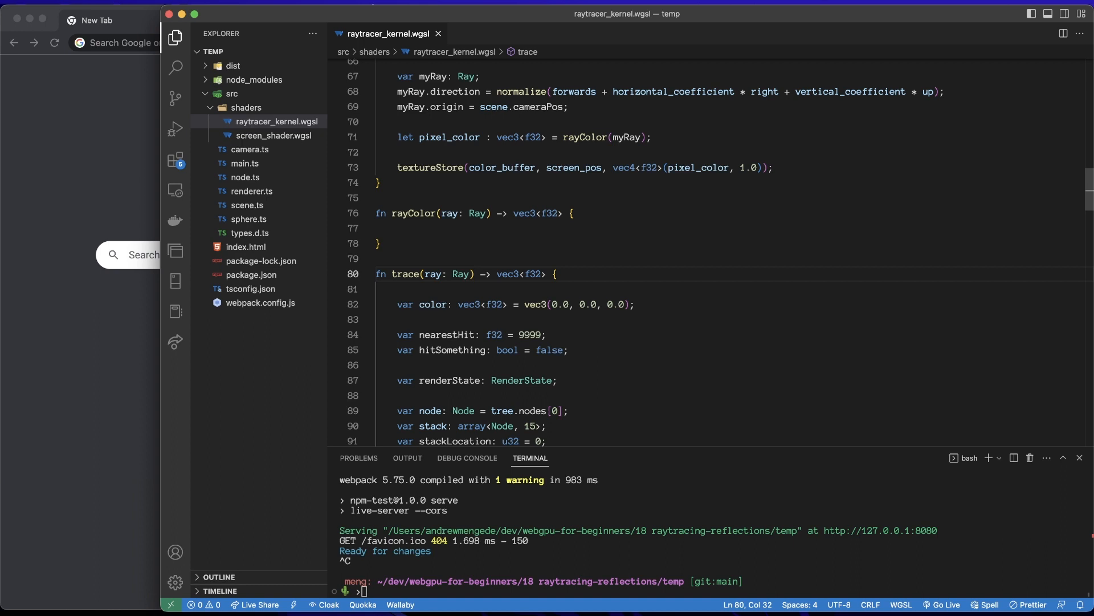
key("Backspace")
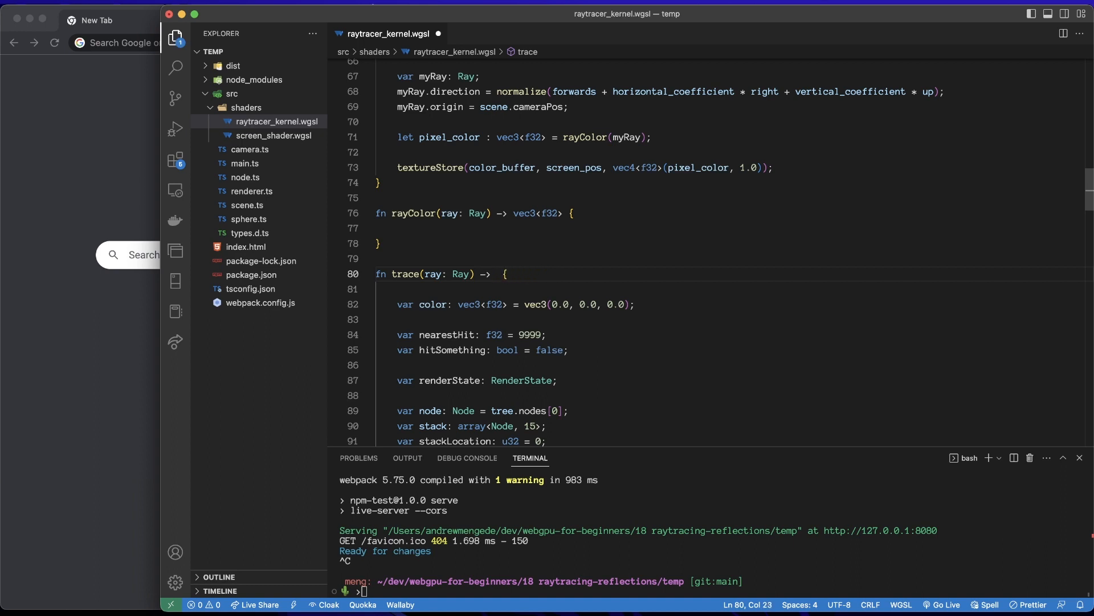
type("Rend")
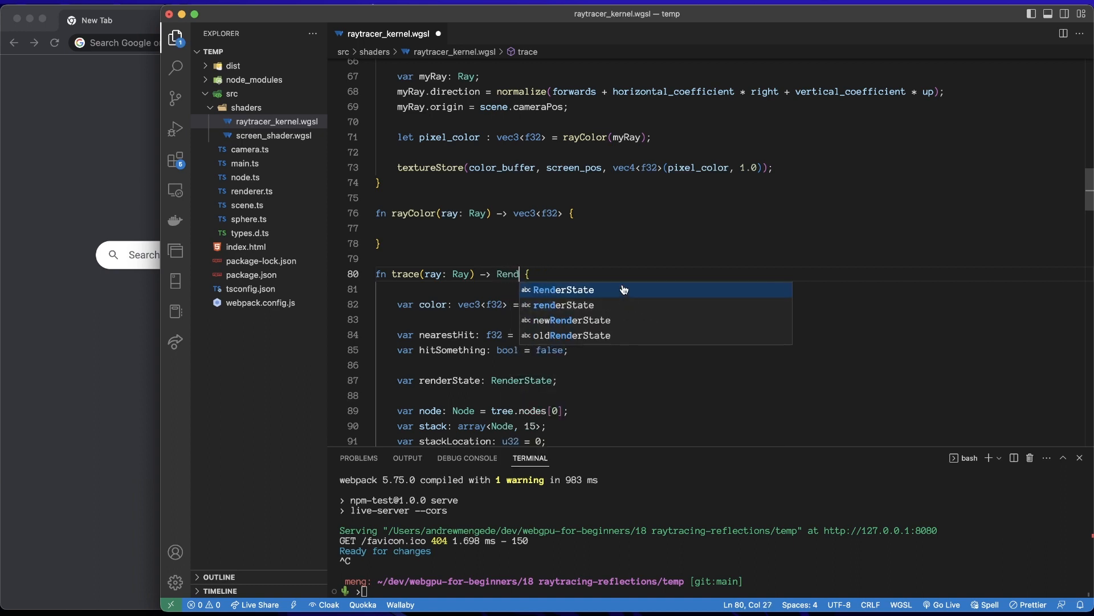
key("Tab")
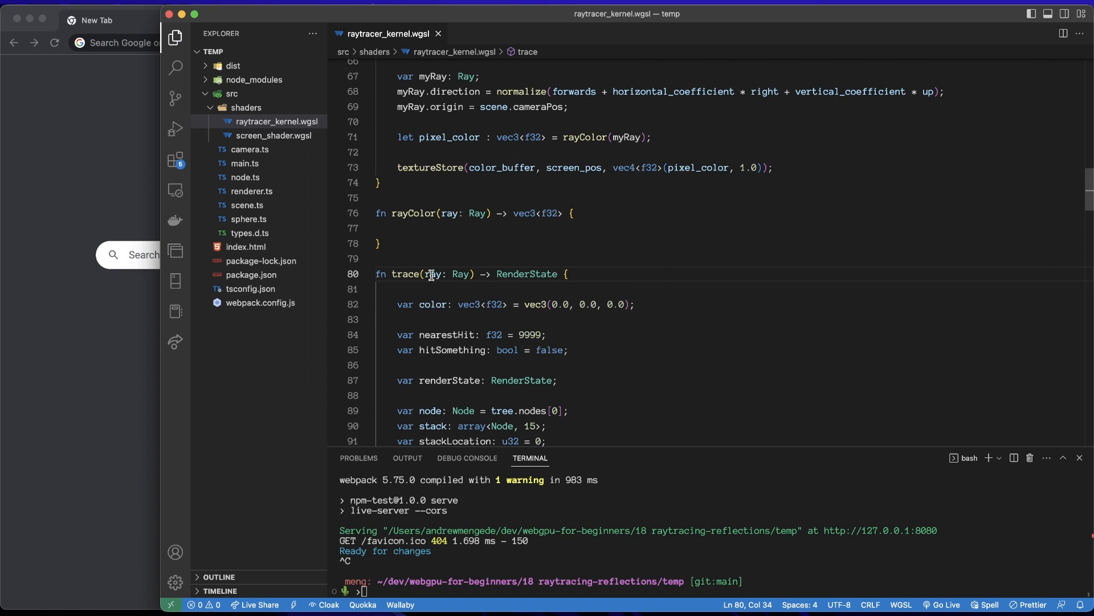
double_click(526, 274)
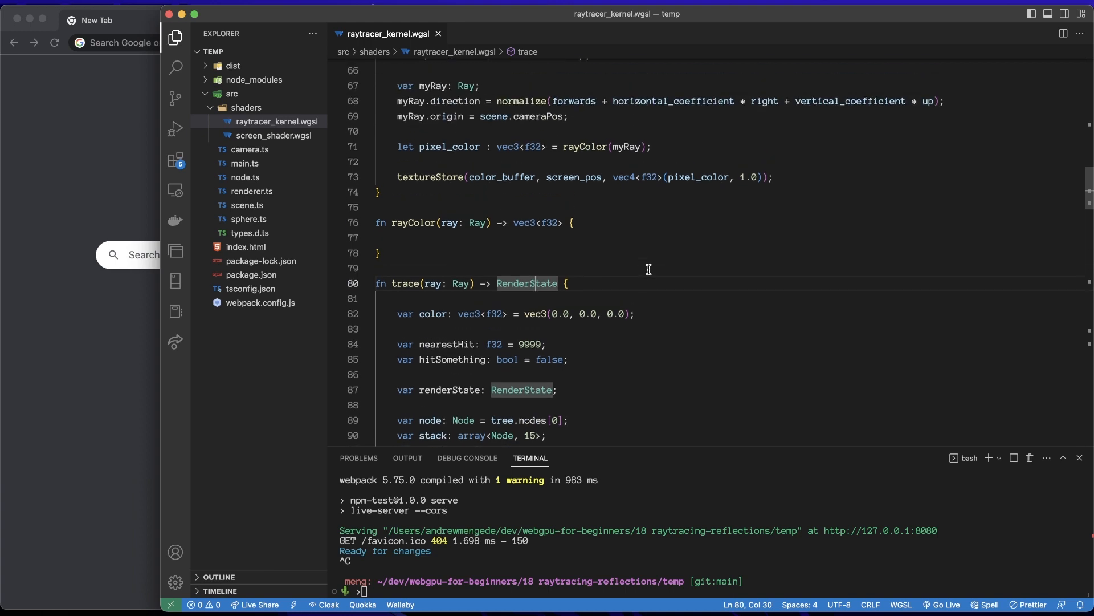
left_click(427, 237)
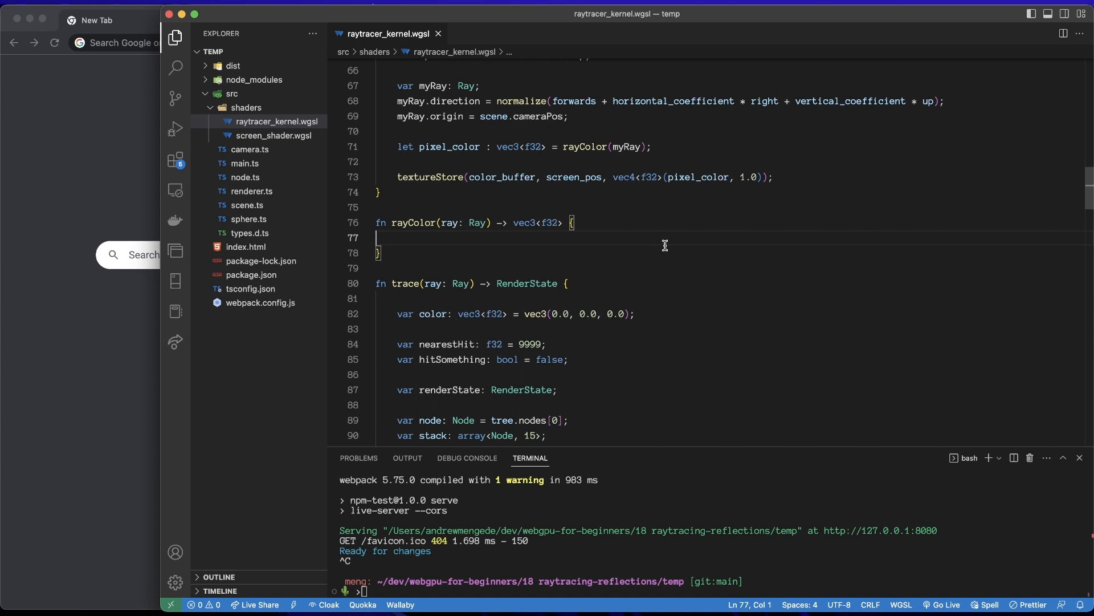
mouse_move(520, 223)
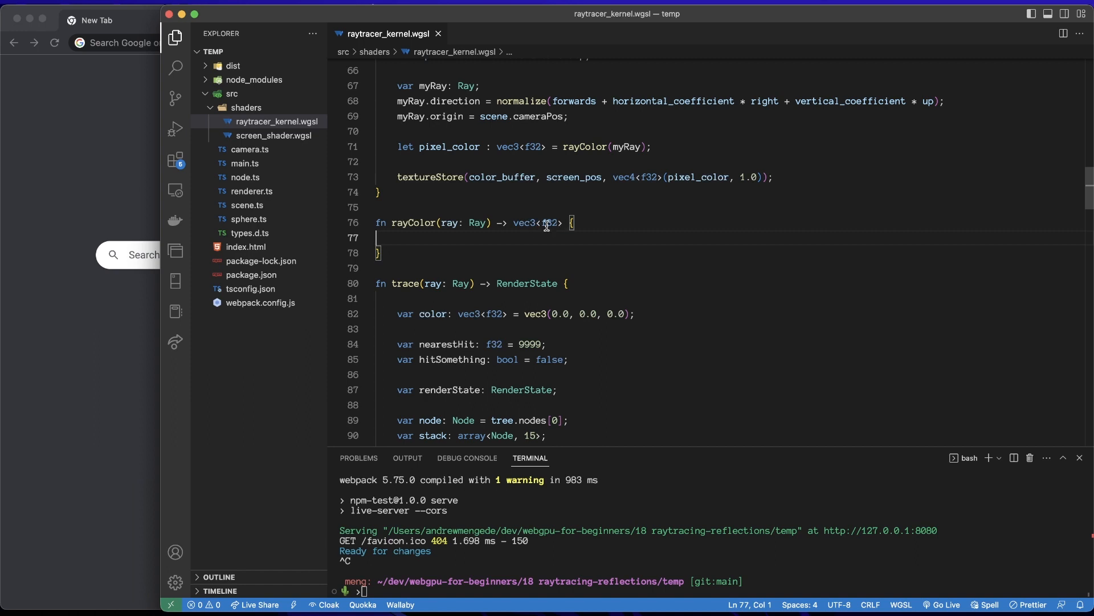
mouse_move(582, 245)
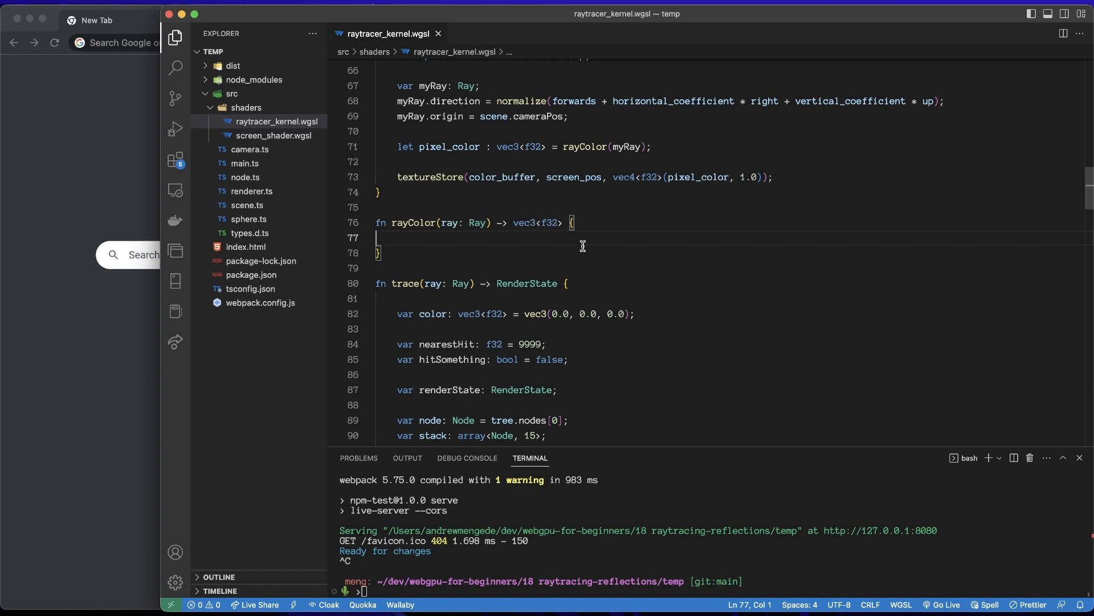
mouse_move(665, 274)
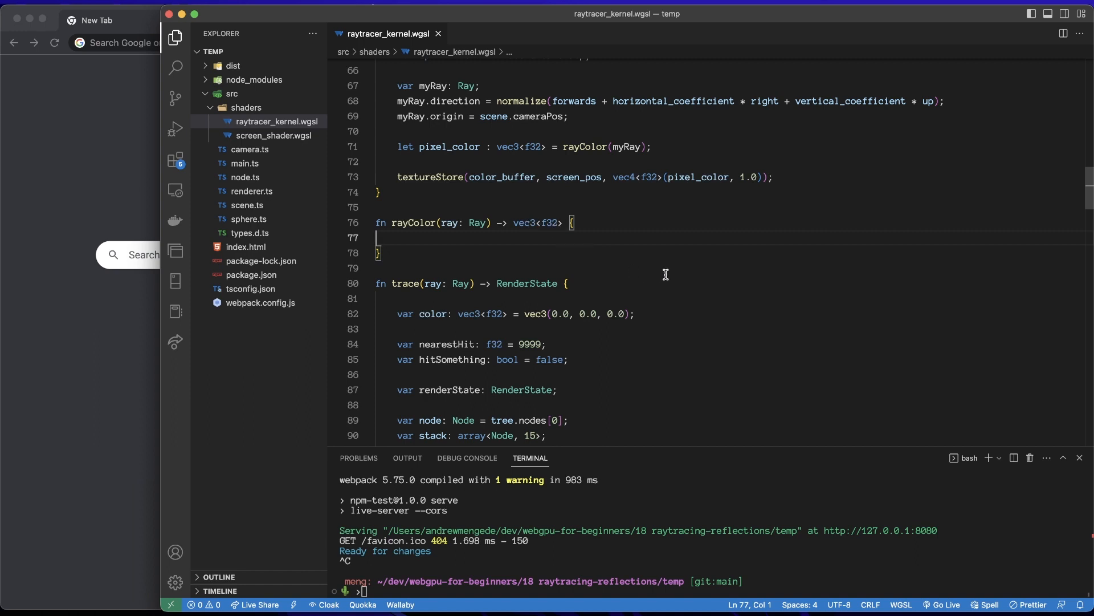
- In hit_sphere's hit branch, store renderState.position = ray.origin + t * ray.direction
scroll("down", 3)
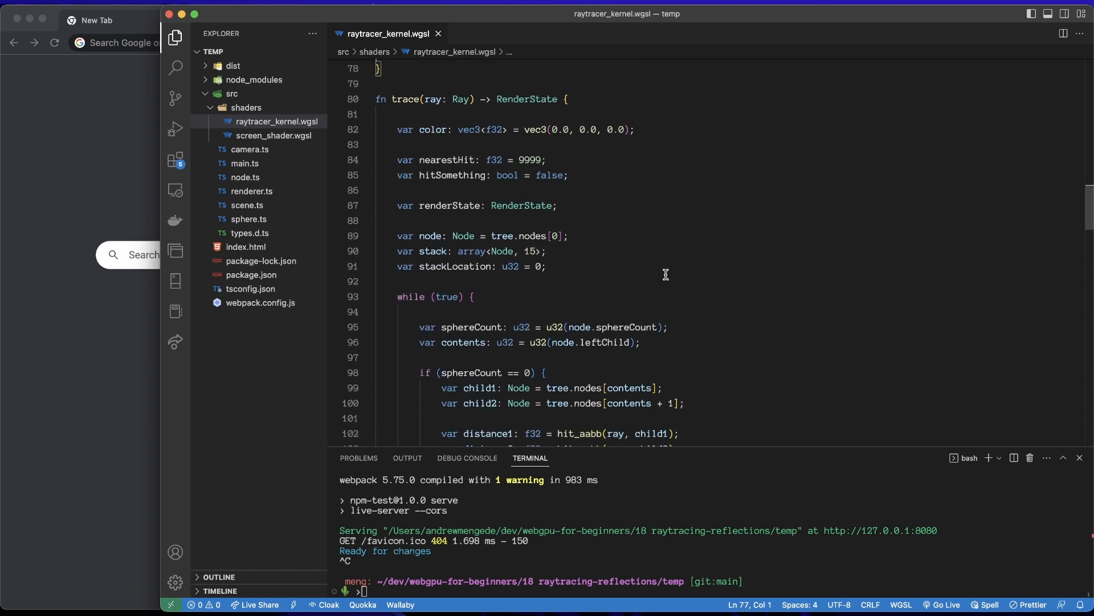
scroll("down", 3)
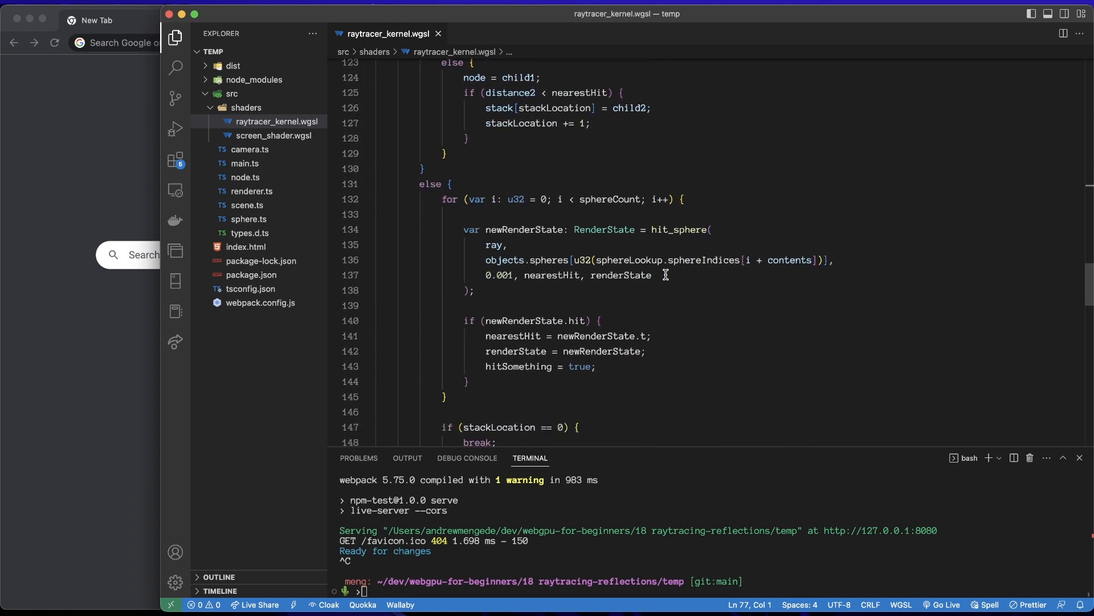
scroll("down", 3)
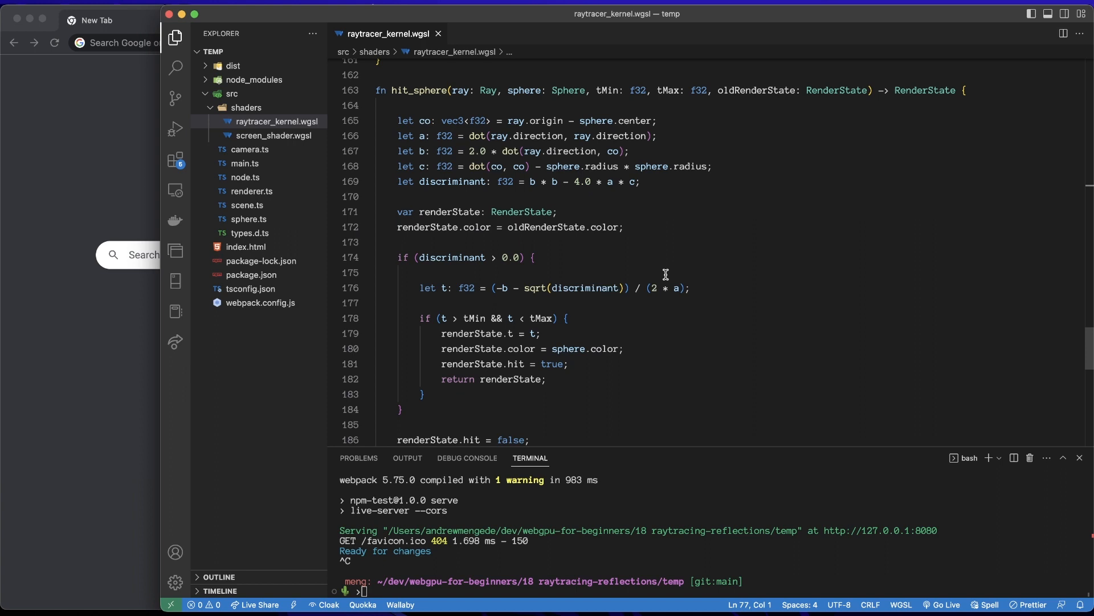
mouse_move(596, 398)
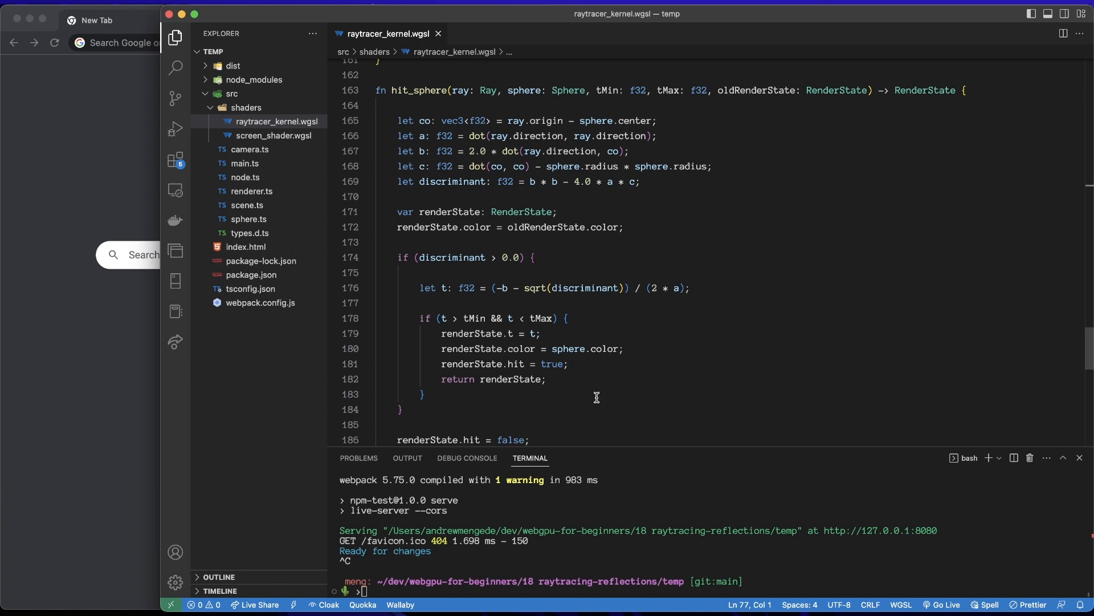
left_click(566, 318)
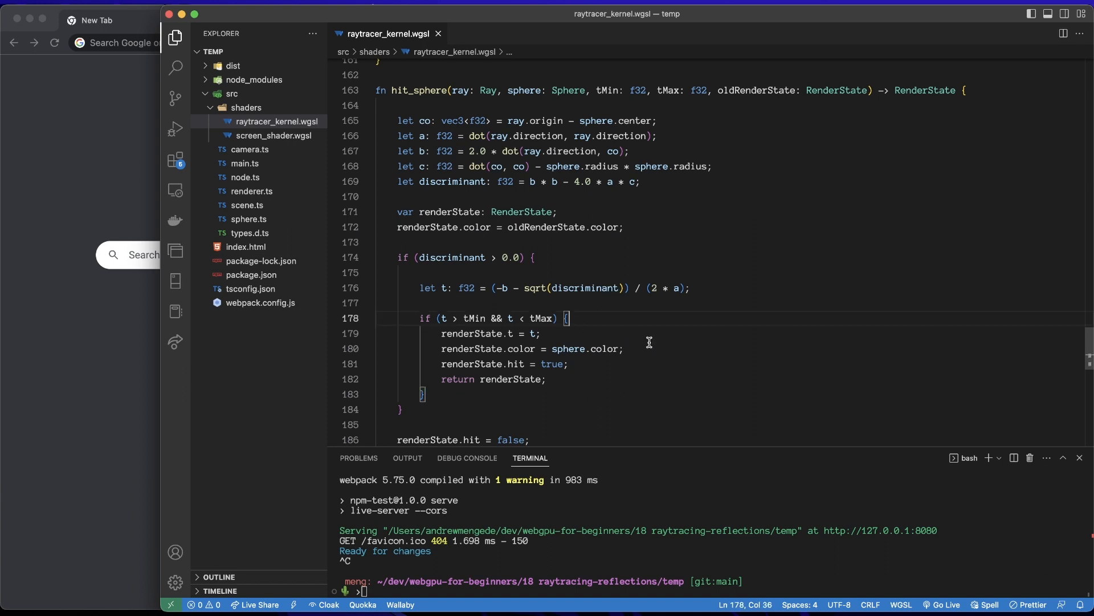
key("enter")
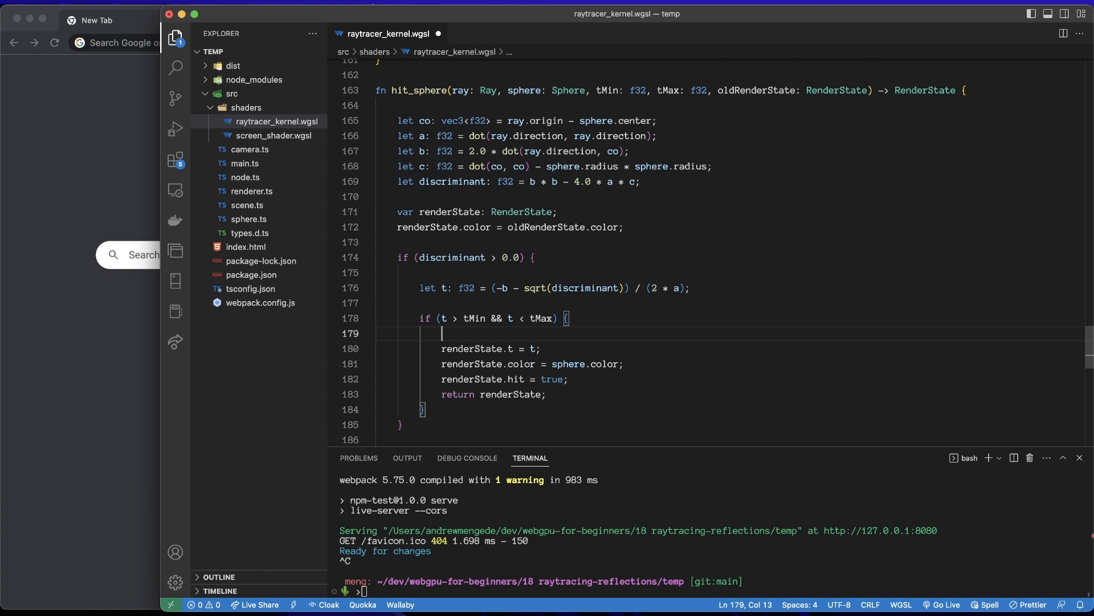
type("renderState.po")
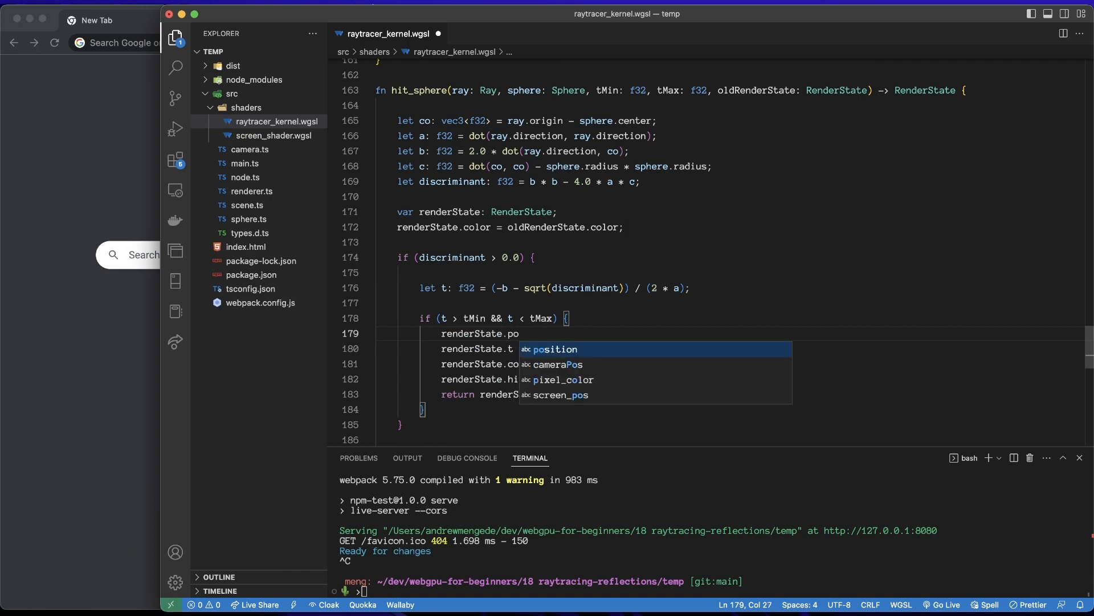
key("Tab")
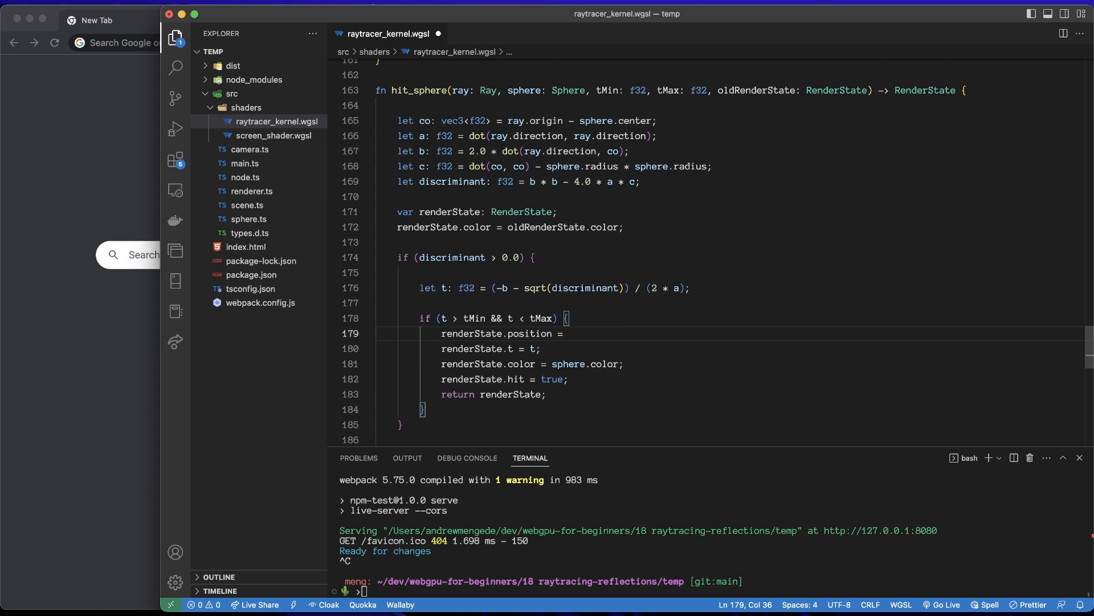
type("ray.origin + t")
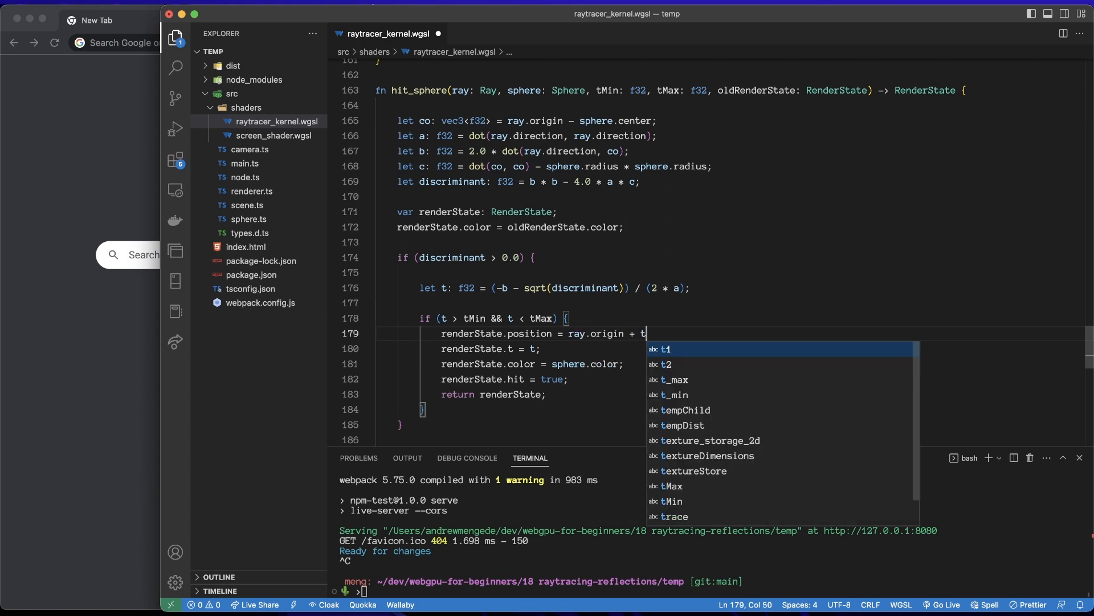
type("* ray.")
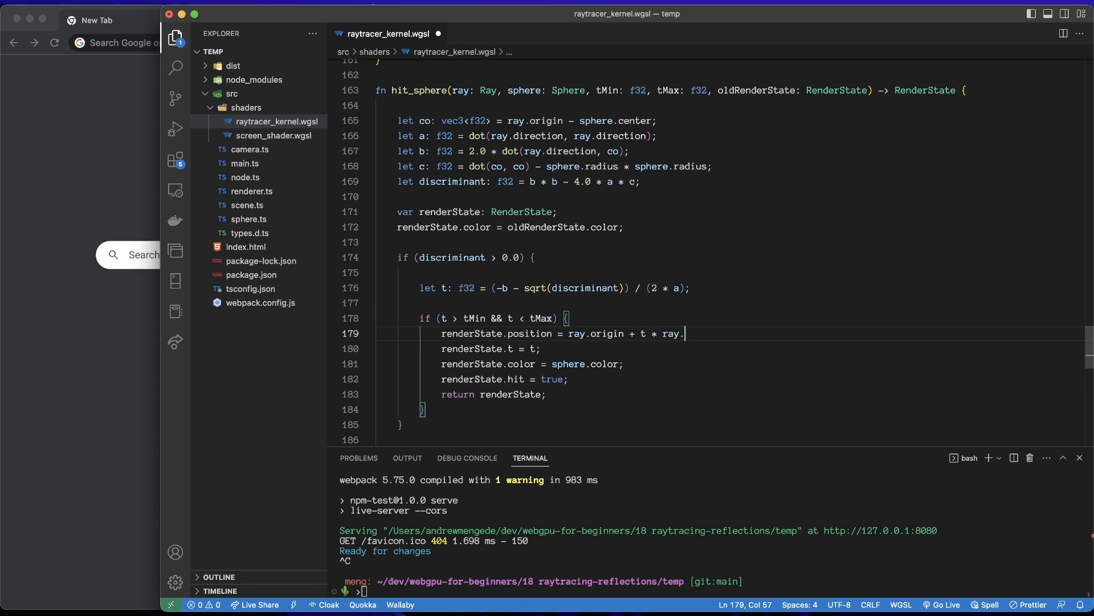
type("direction;")
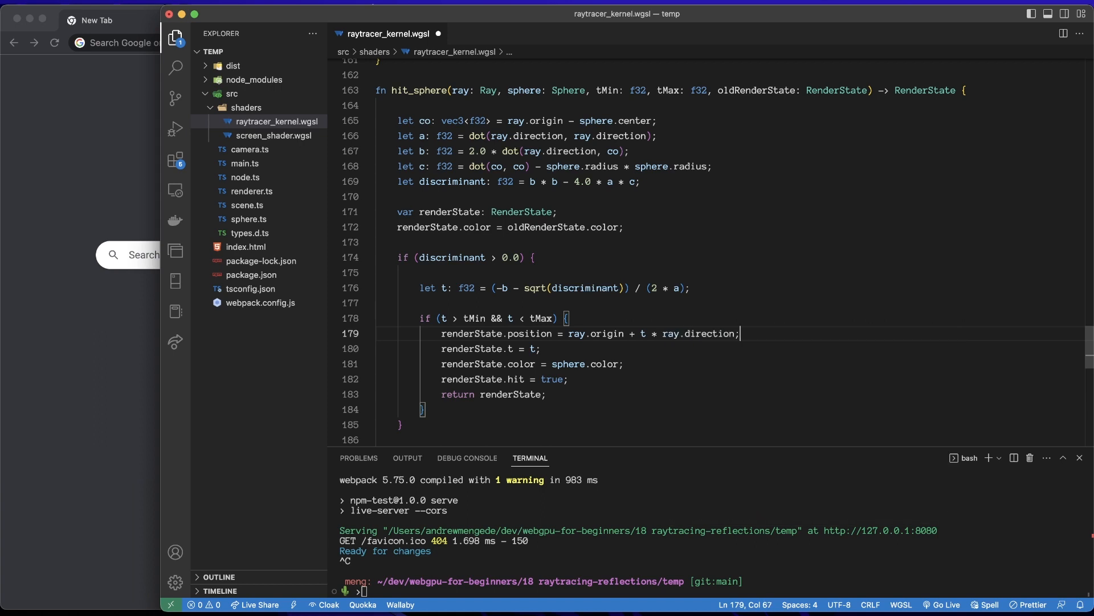
key("enter")
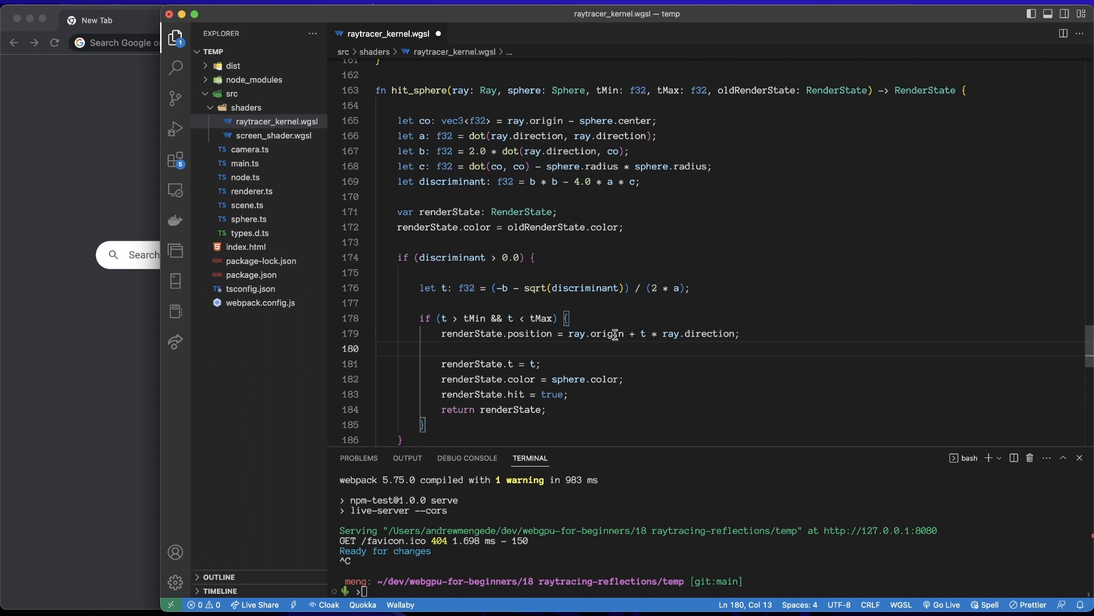
mouse_move(755, 345)
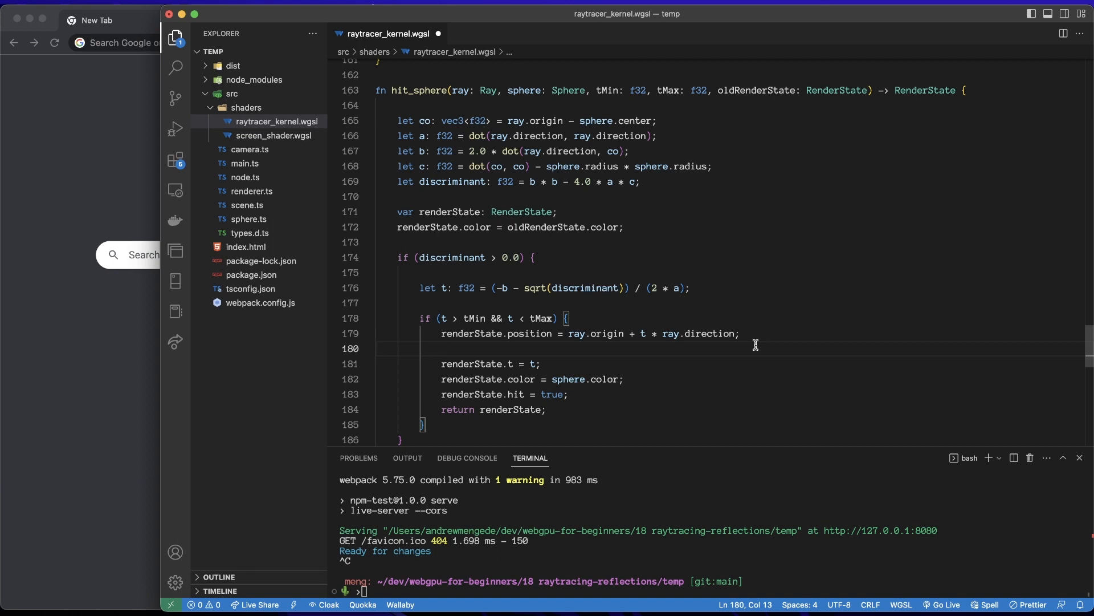
- Set renderState.normal = normalize(renderState.position - sphere.center) below the position assignment
type("ran")
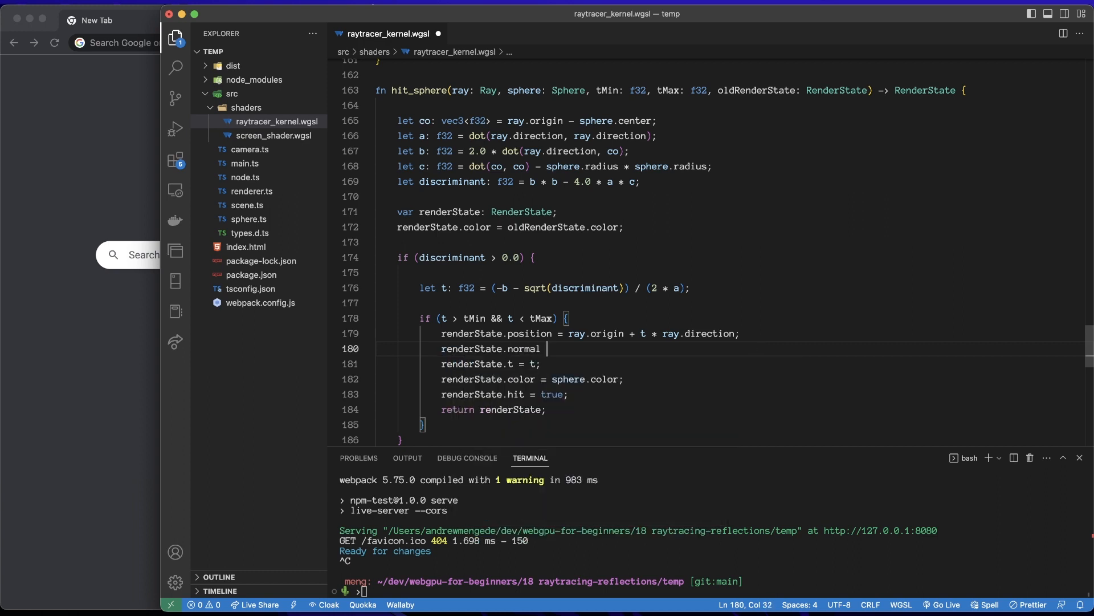
type("=")
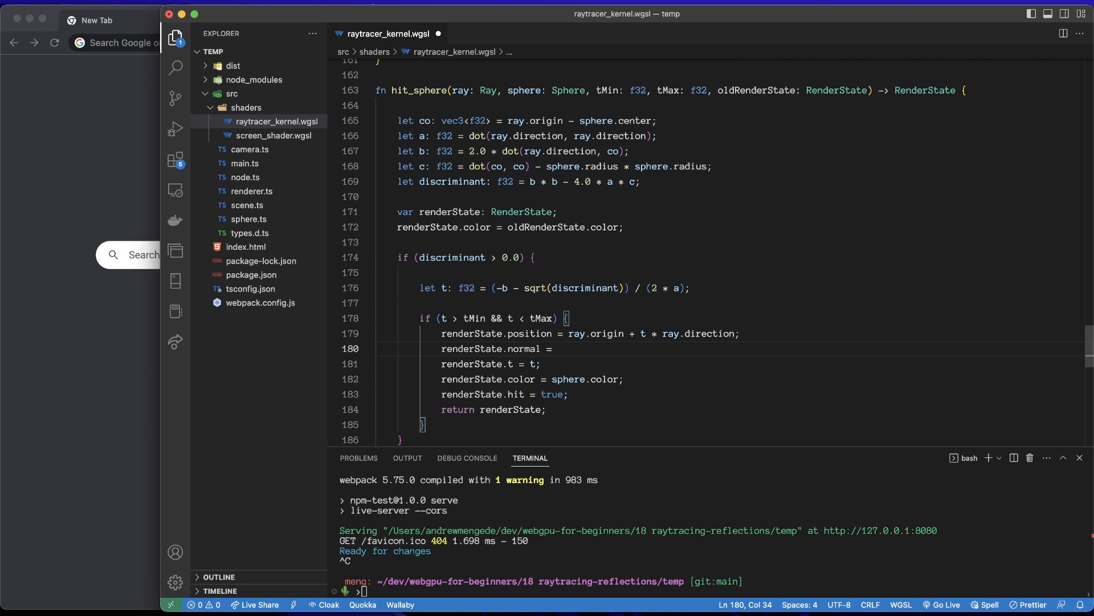
type("renderState.position -")
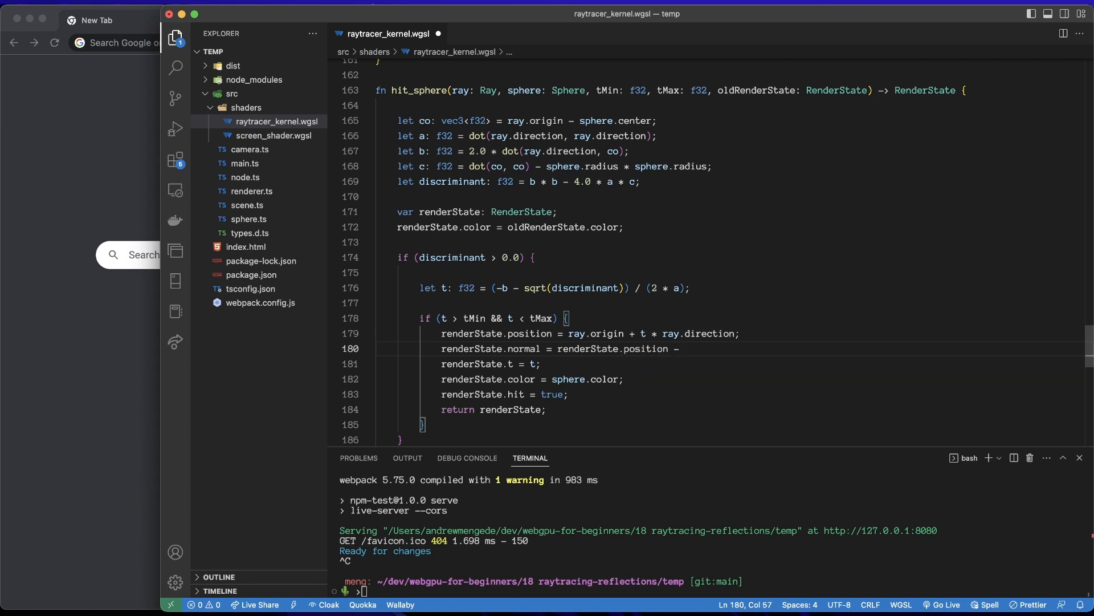
type("sphre.center")
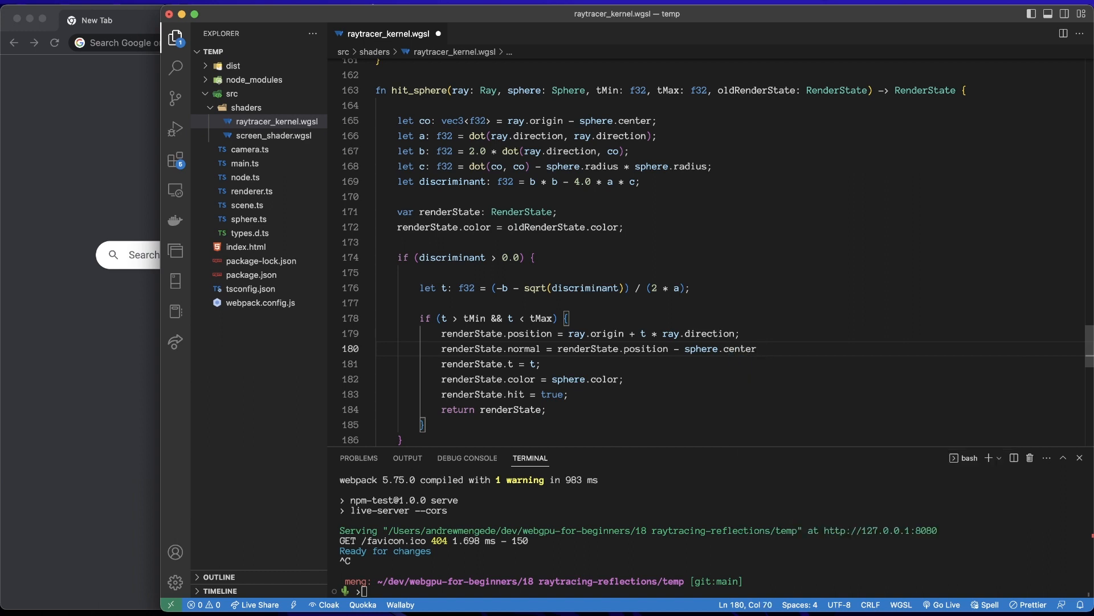
type(");")
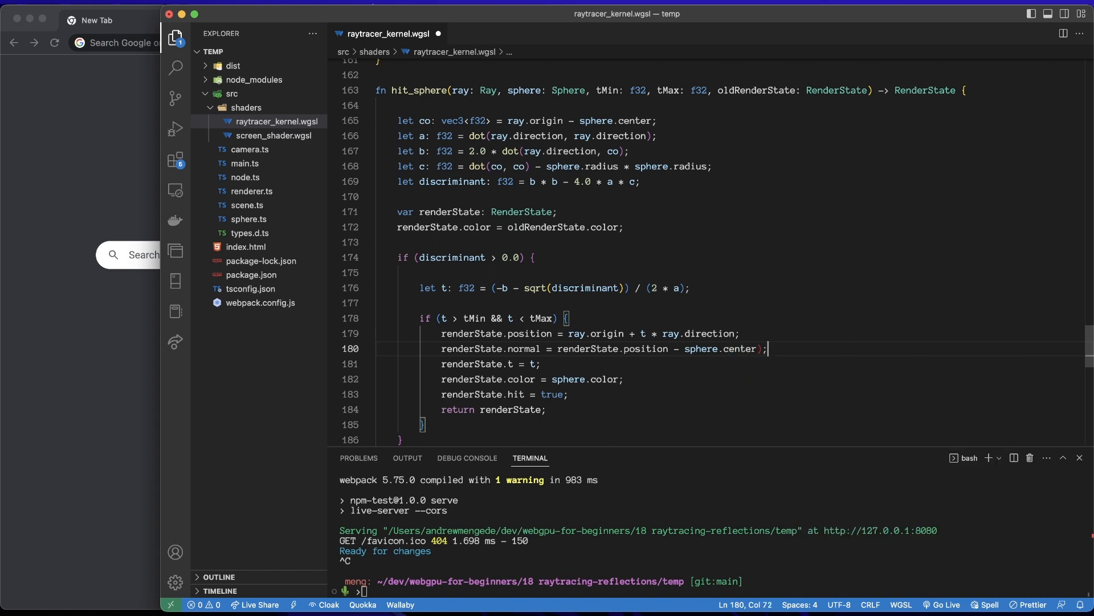
double_click(590, 348)
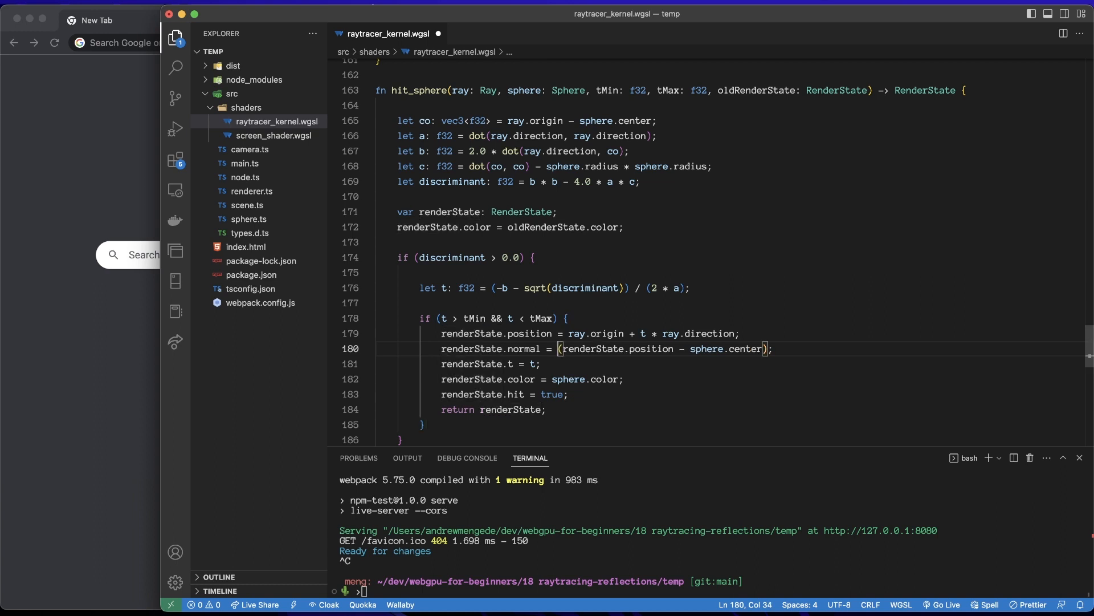
type("normalize")
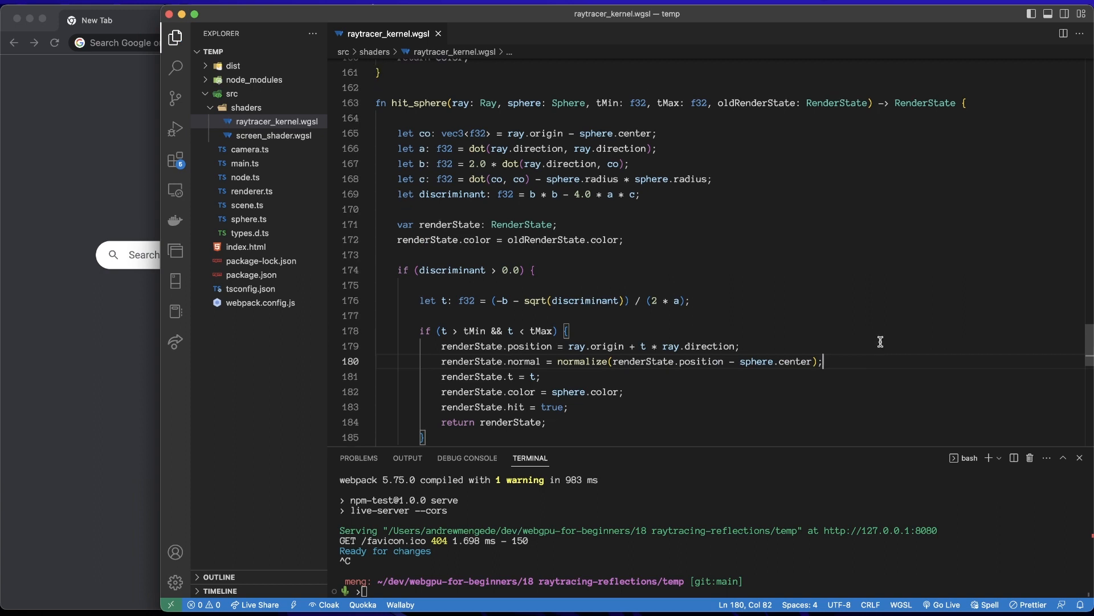
- Declare 'var renderState: RenderState;' at the start of trace
scroll("down", 3)
type("//")
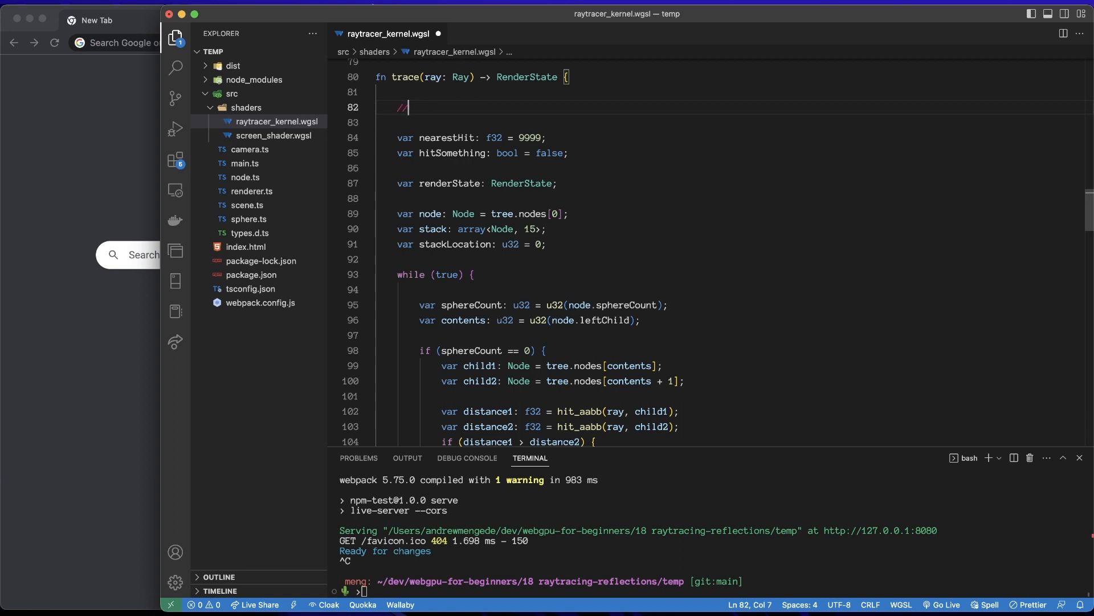
type("Set up the")
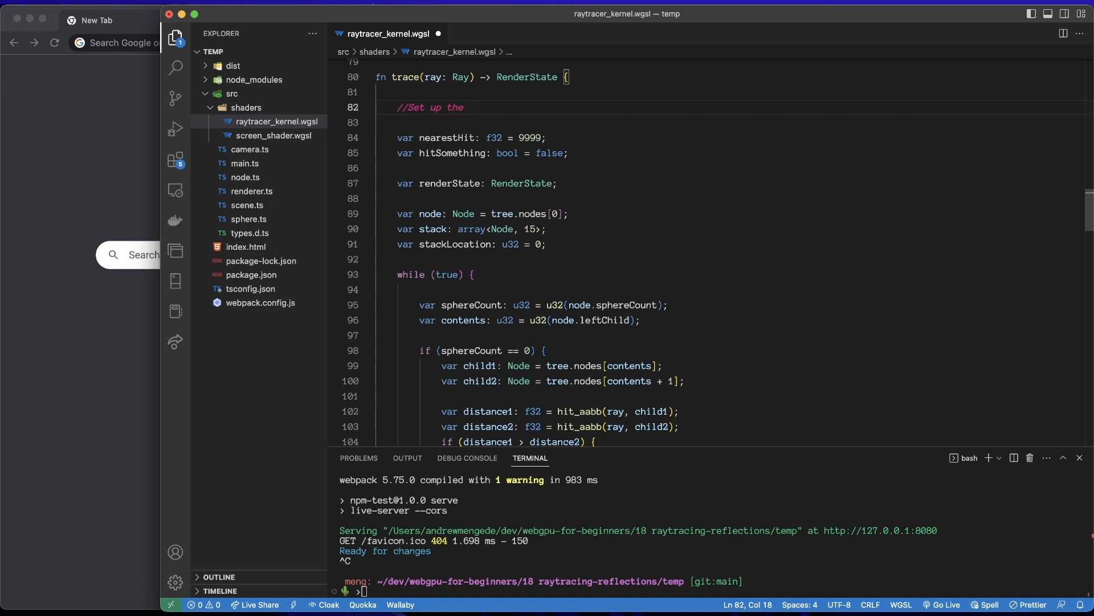
type("Render State")
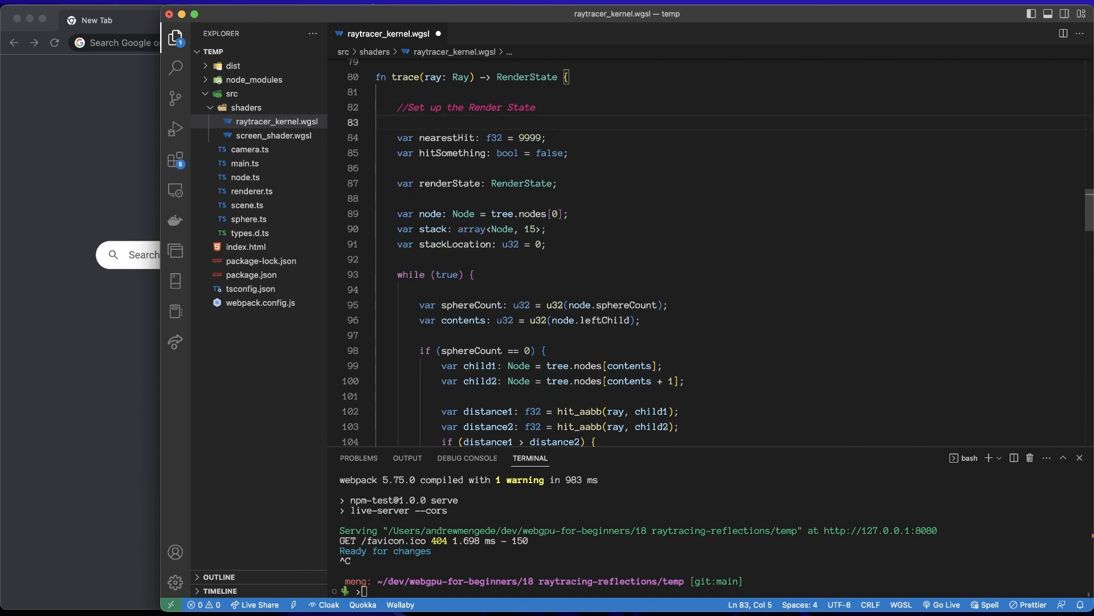
type("var")
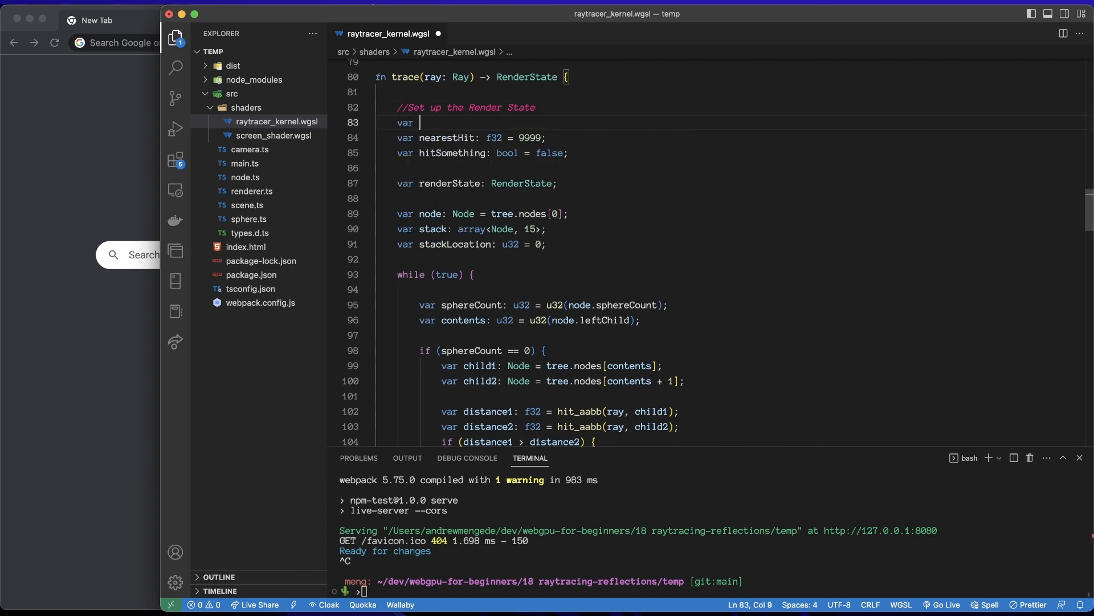
type("renderState:")
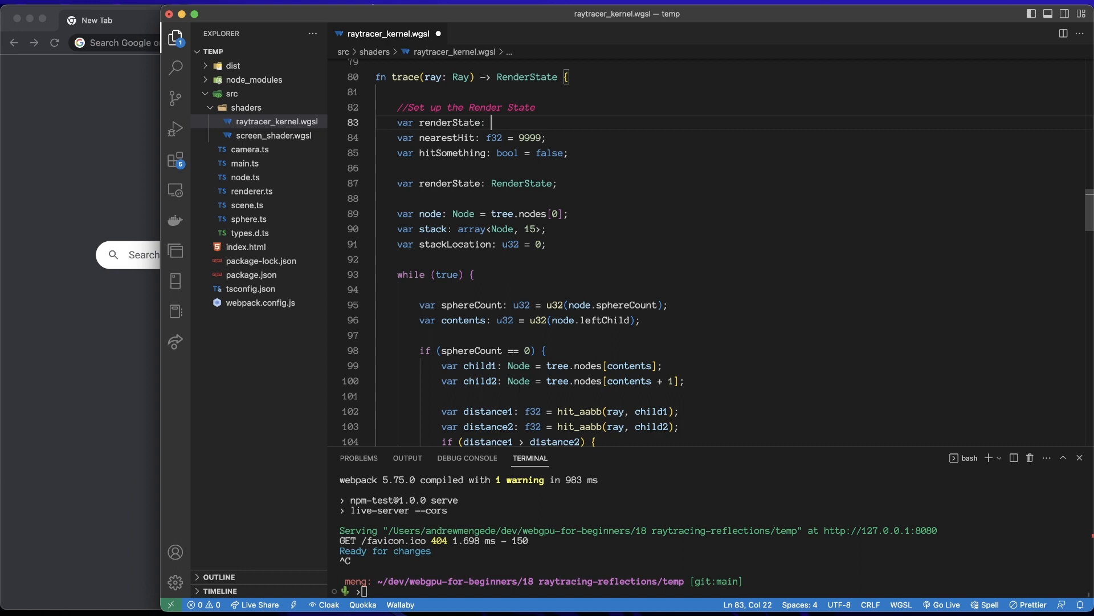
type("RenderState")
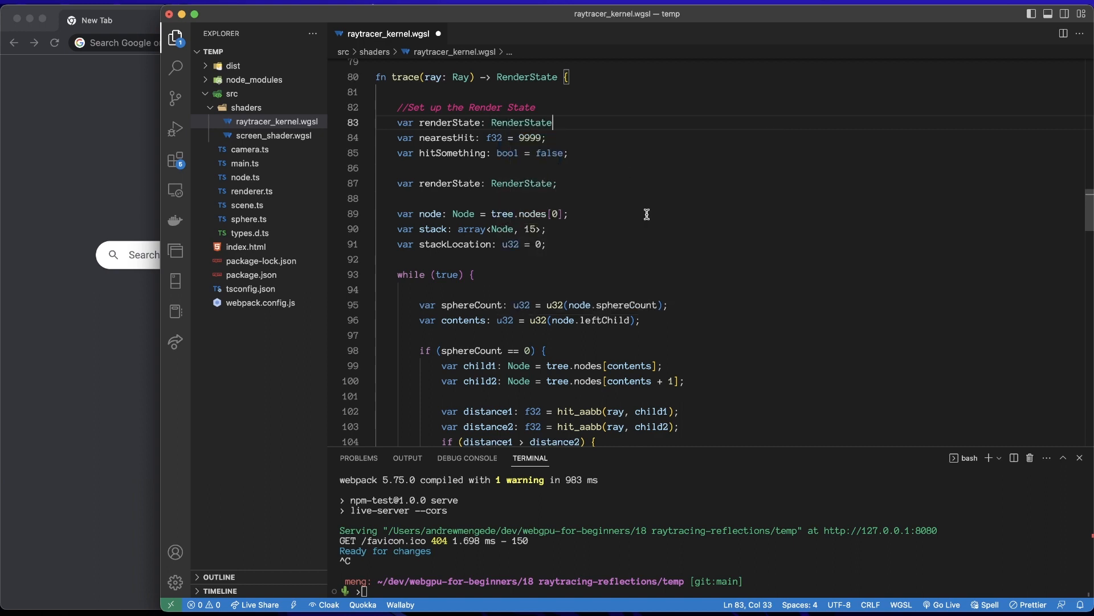
type(";")
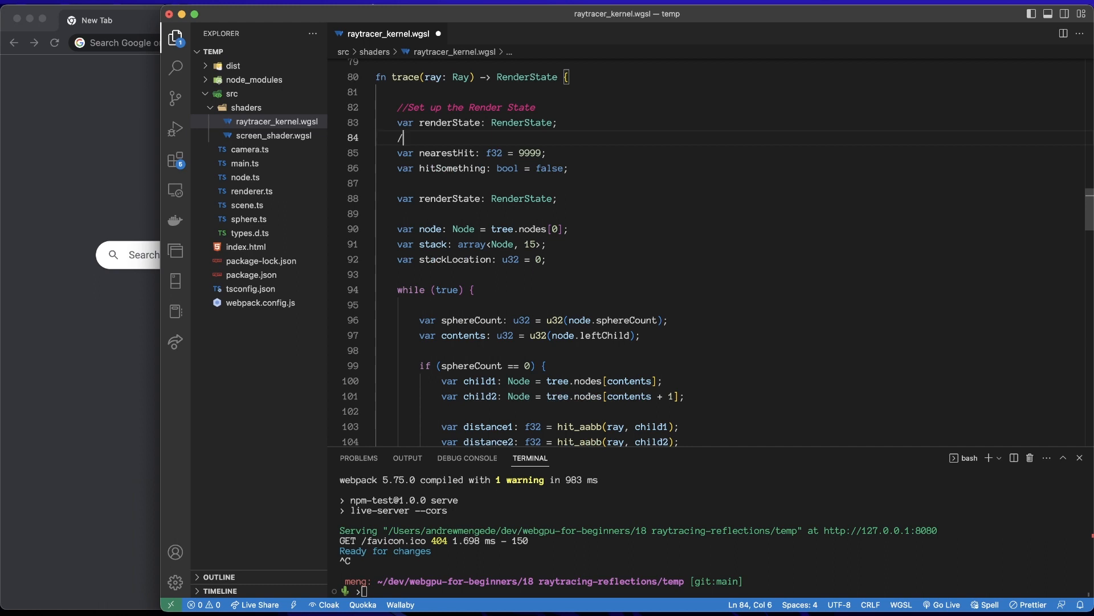
- Add a '//sky color' comment and set renderState.color to vec3(1.0, 1.0, 1.0)
type("/")
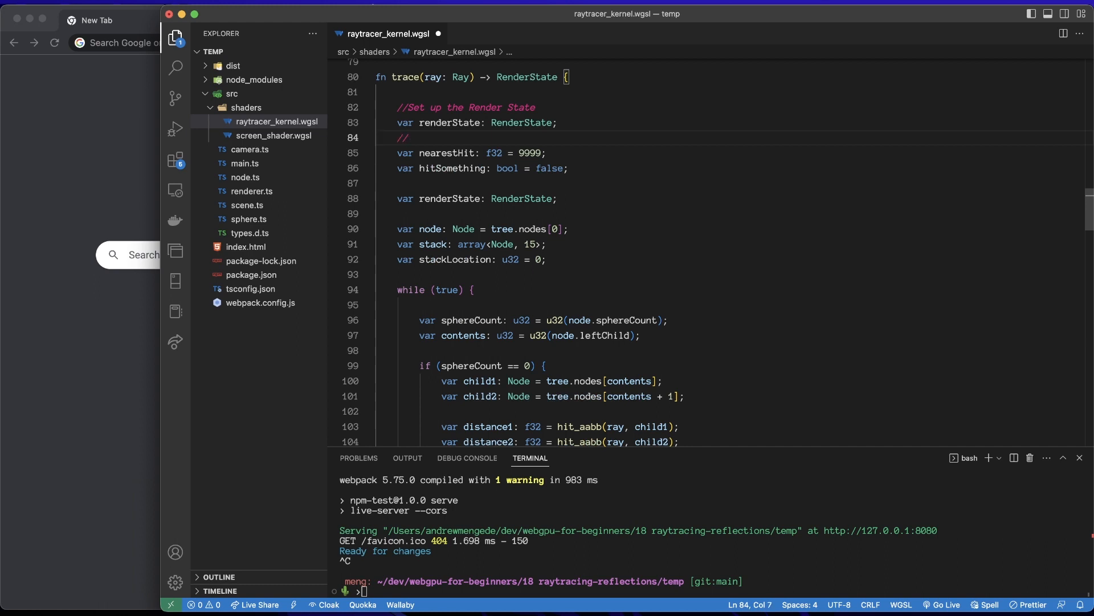
type("sky colo")
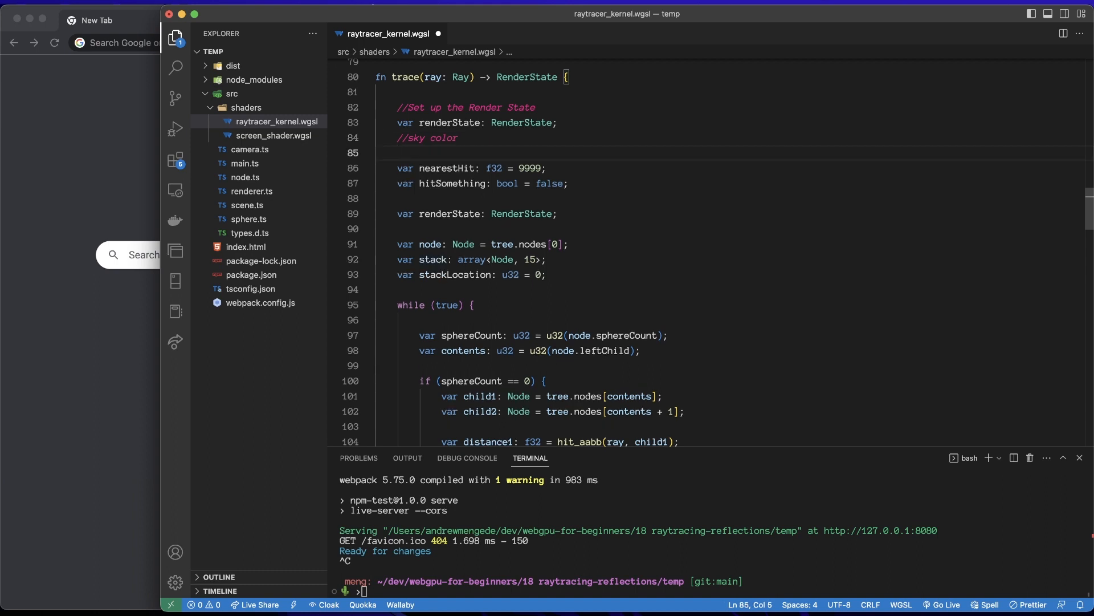
type("renderState.color = vec3")
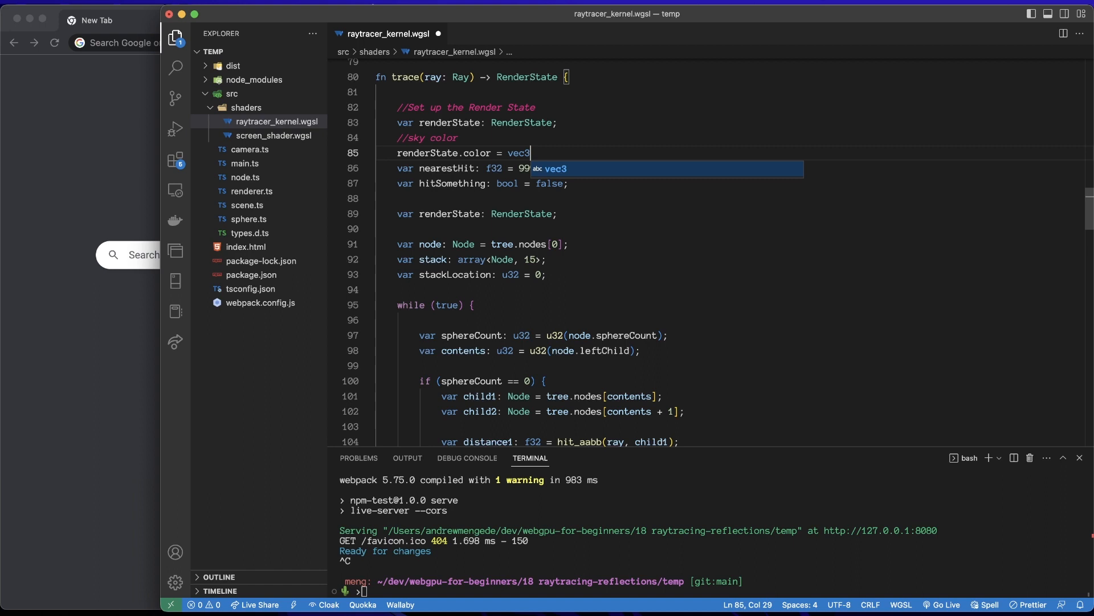
type("(1.0, 1")
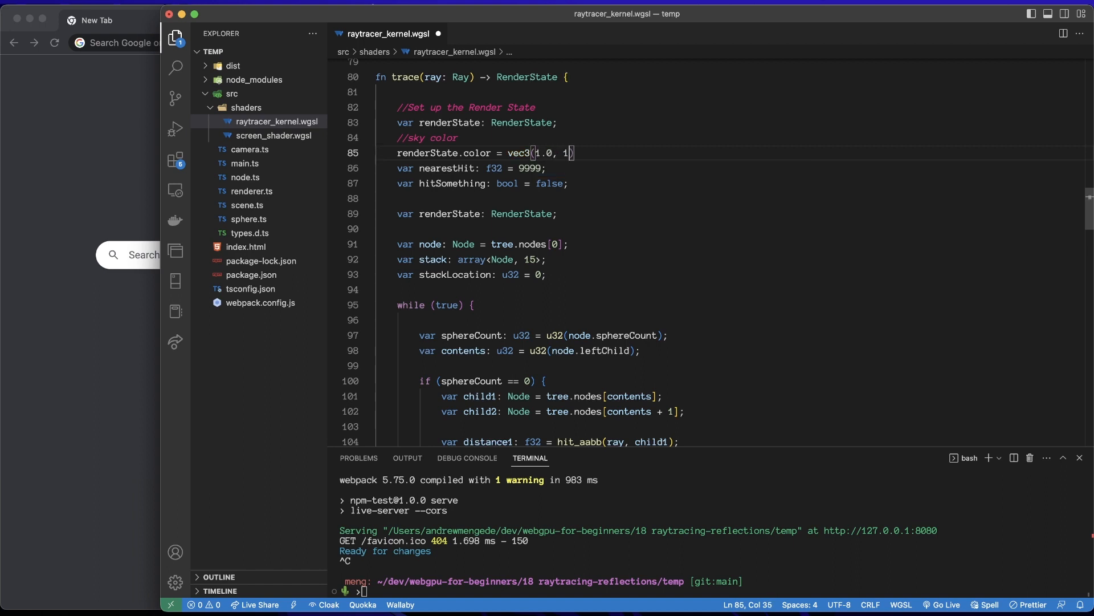
type(".0, 1.0")
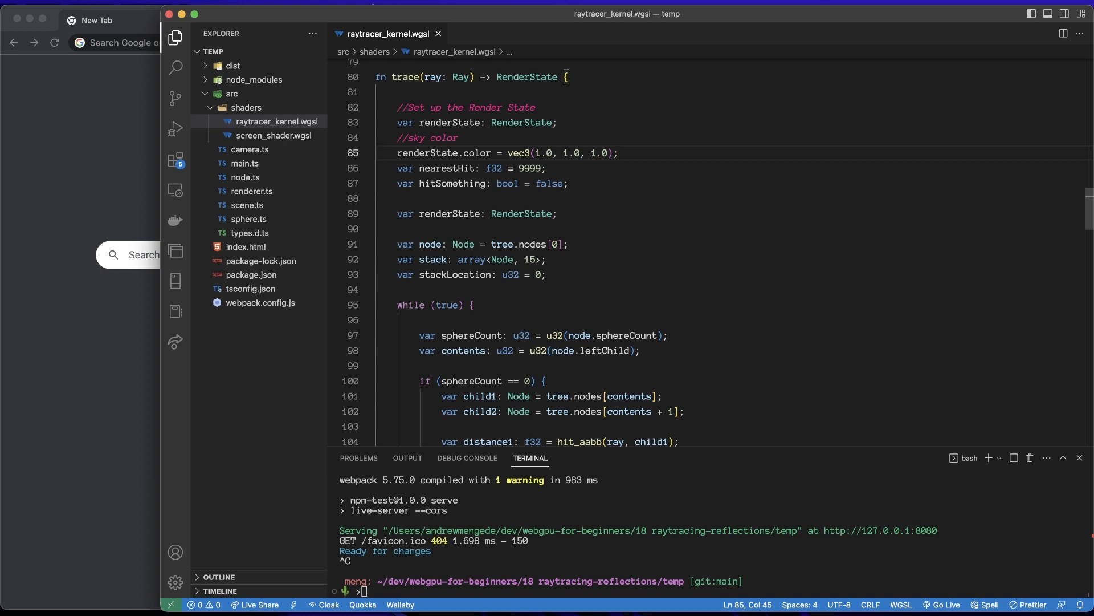
type("rend")
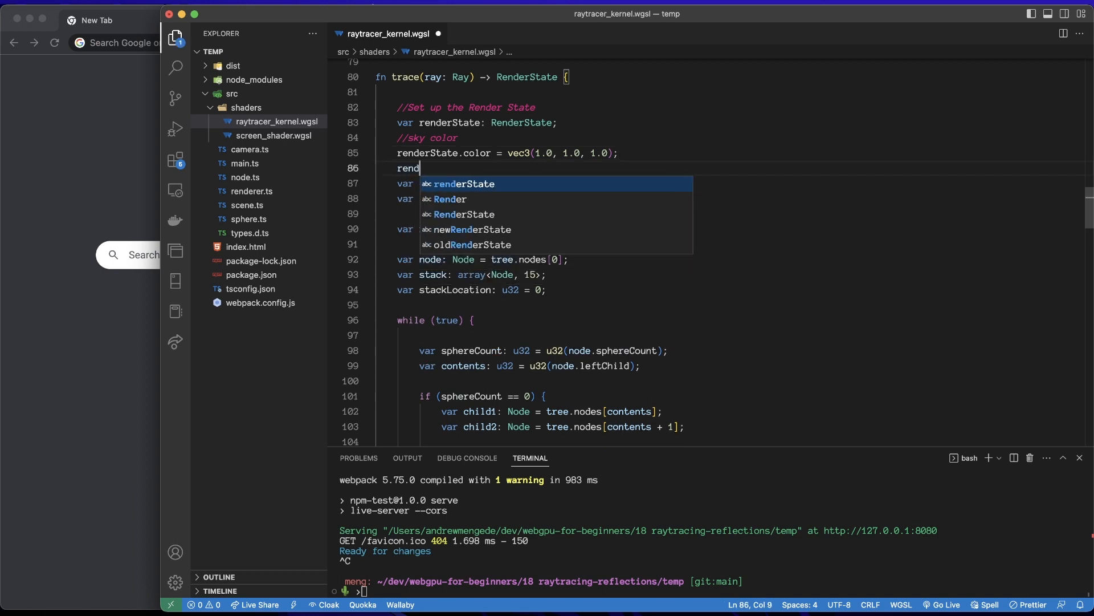
- Set renderState.hit = false, delete hitSomething and duplicate renderState, add '//Set up for BVH traversal'
type("erState.hit = false;")
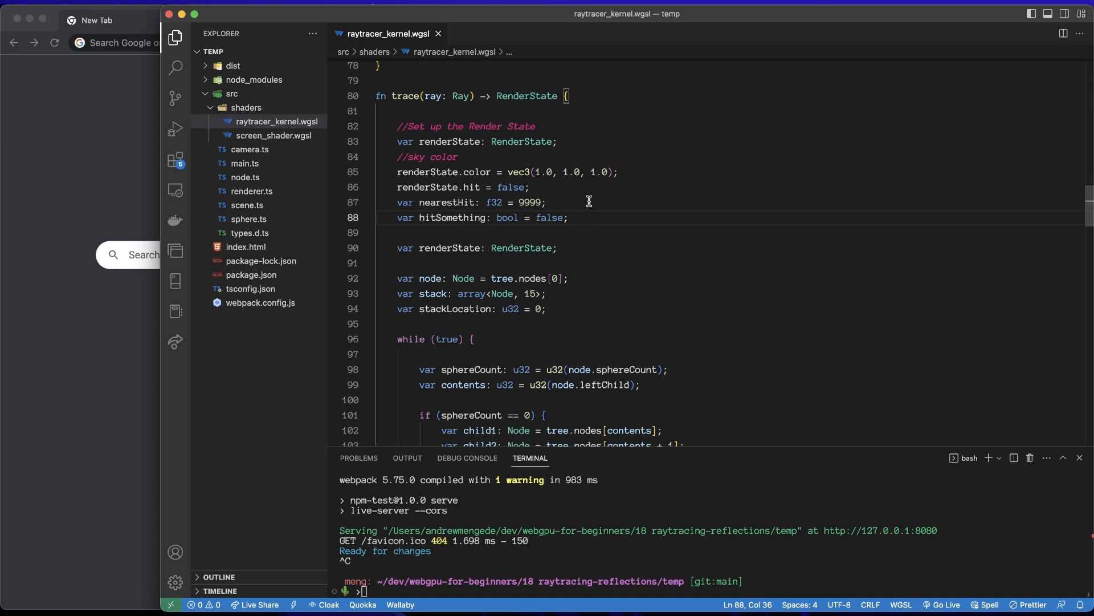
mouse_move(582, 212)
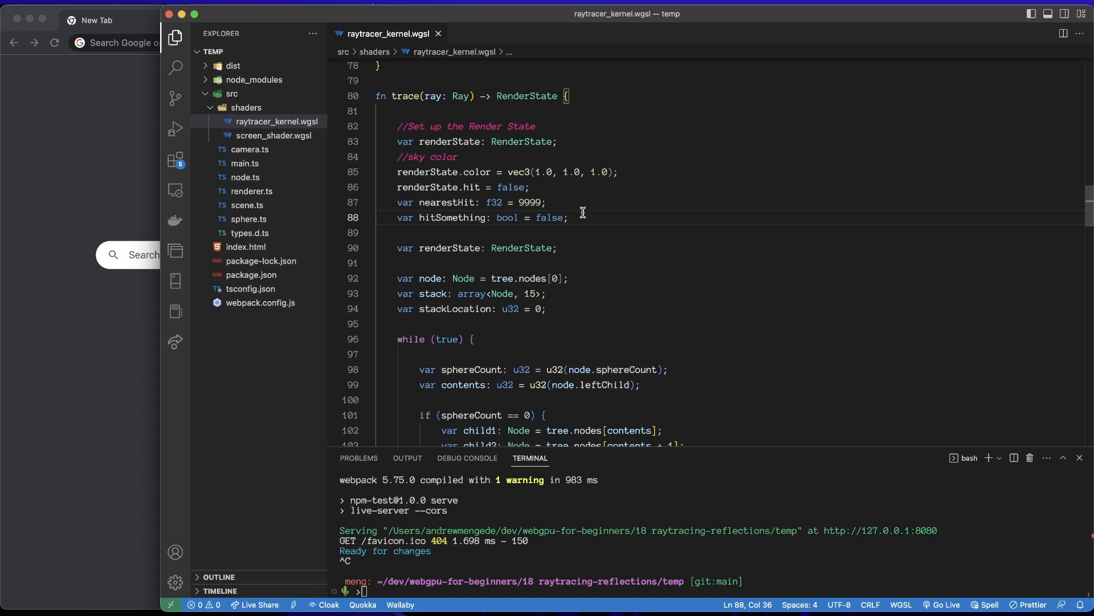
left_click_drag(450, 217, 583, 217)
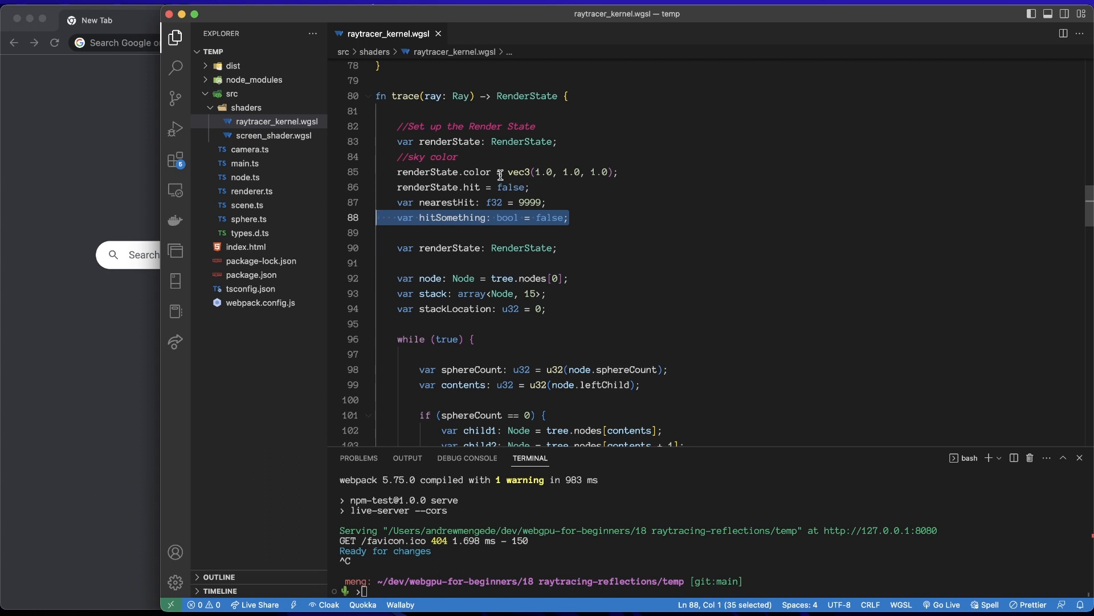
mouse_move(723, 214)
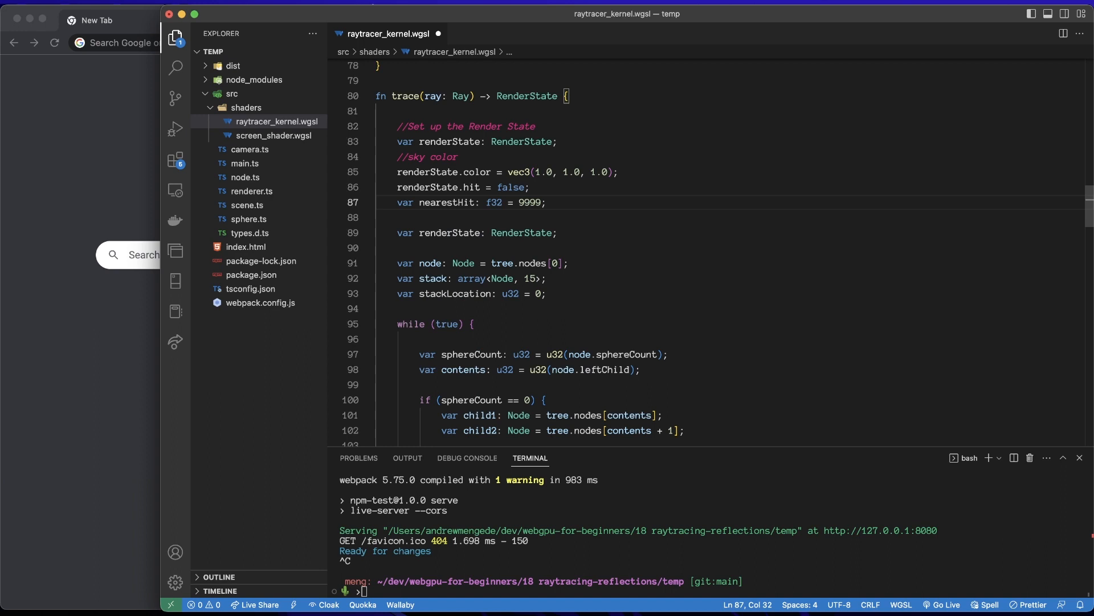
mouse_move(559, 198)
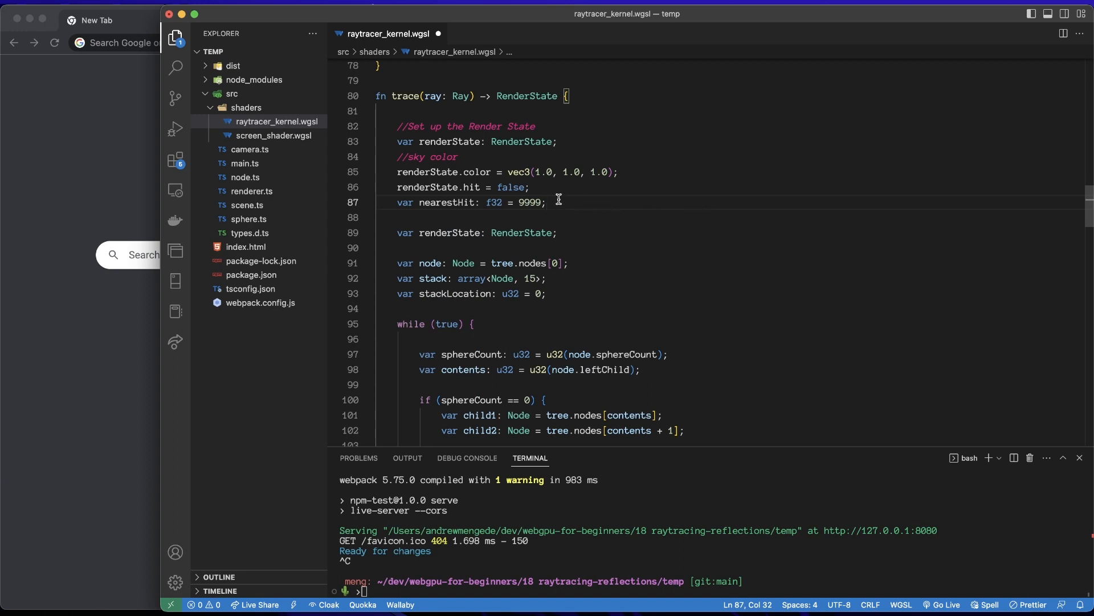
double_click(507, 232)
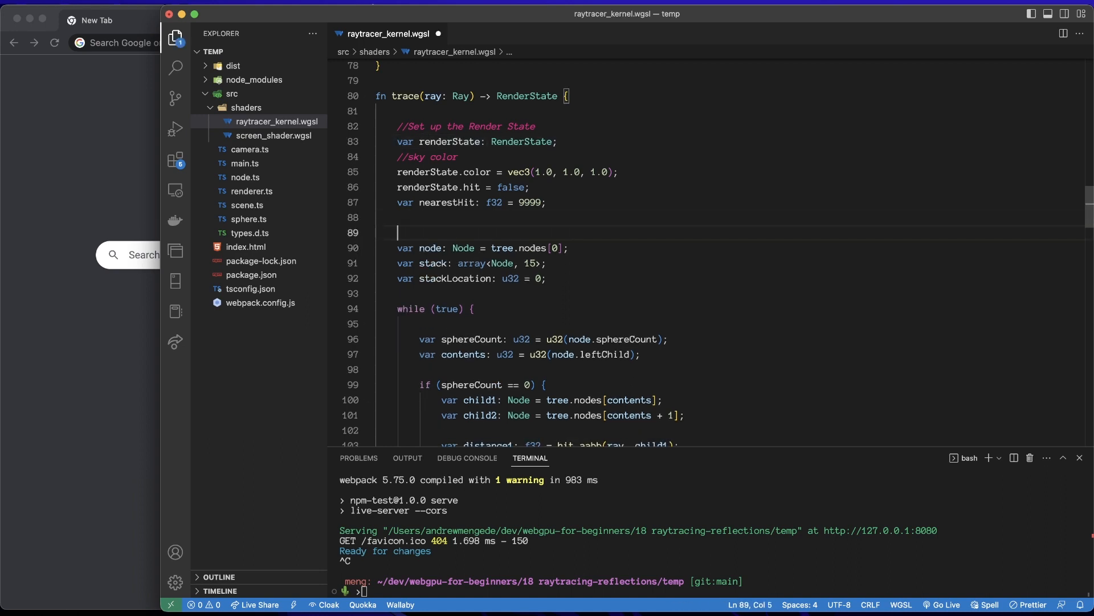
type("//Set up for BVH tra")
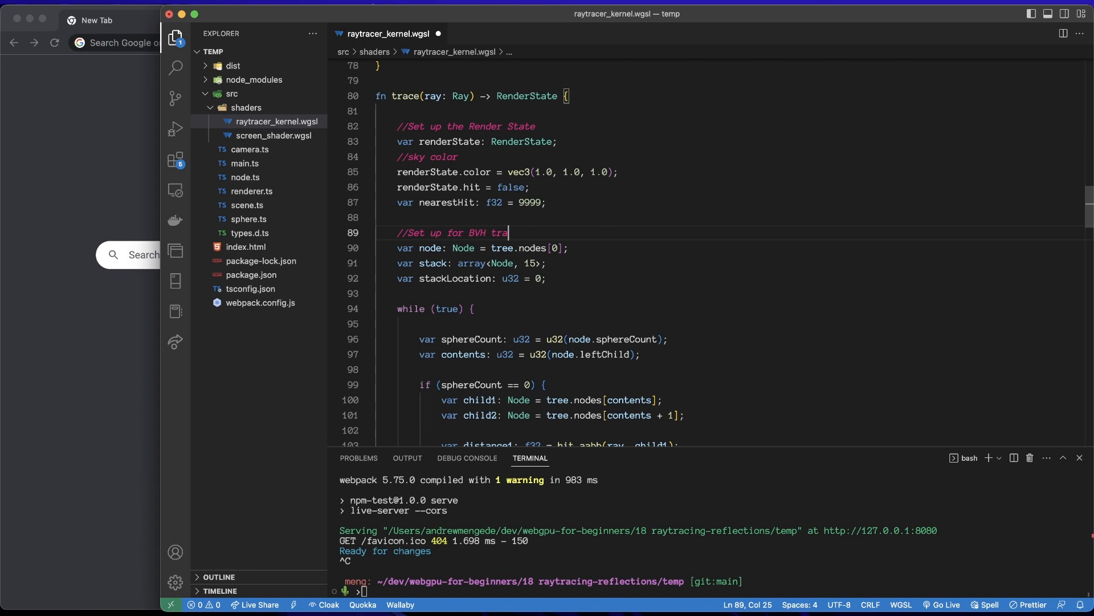
type("versal")
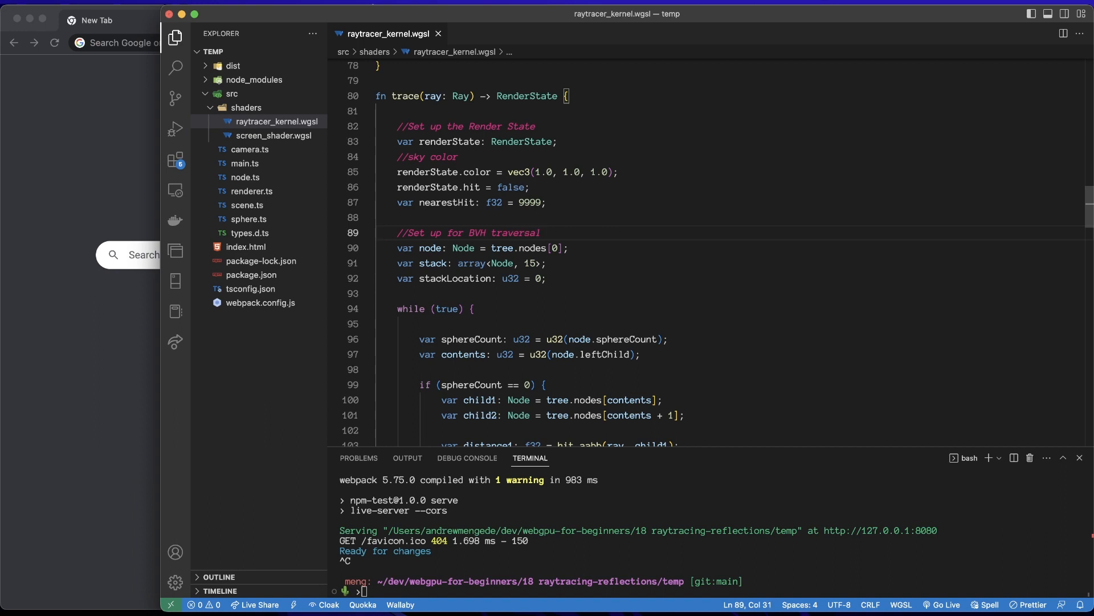
- Remove trace's hitSomething color block and return renderState instead of color
scroll("down", 3)
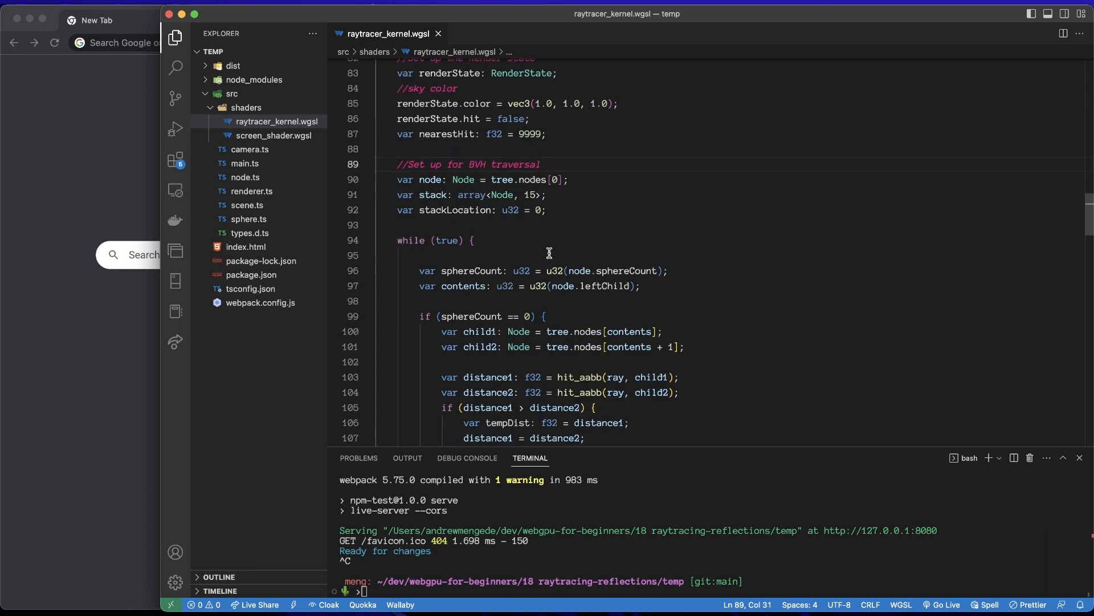
scroll("down", 3)
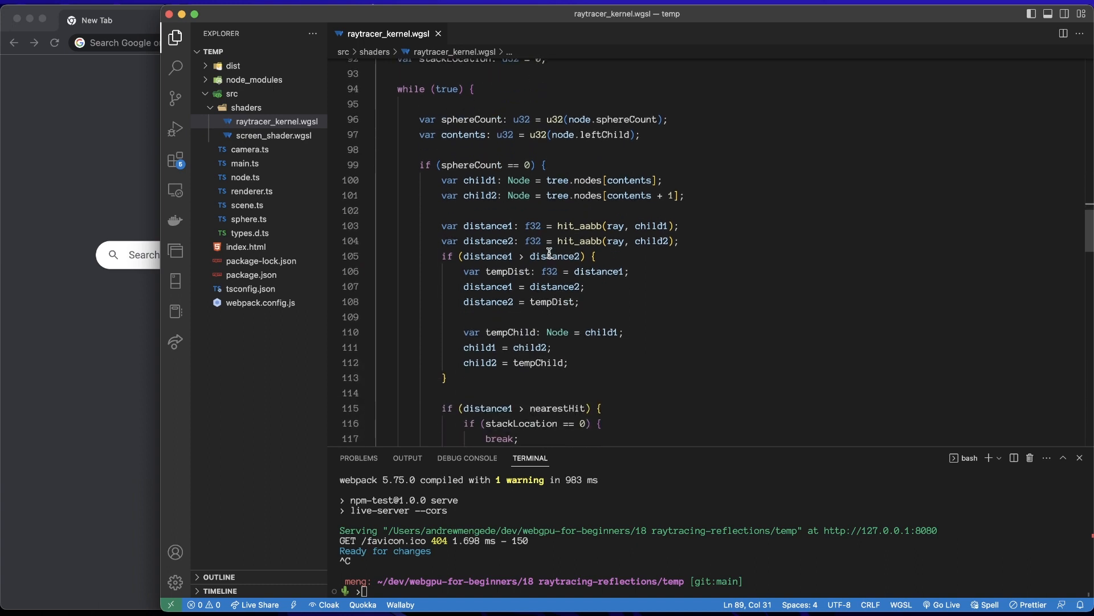
scroll("down", 3)
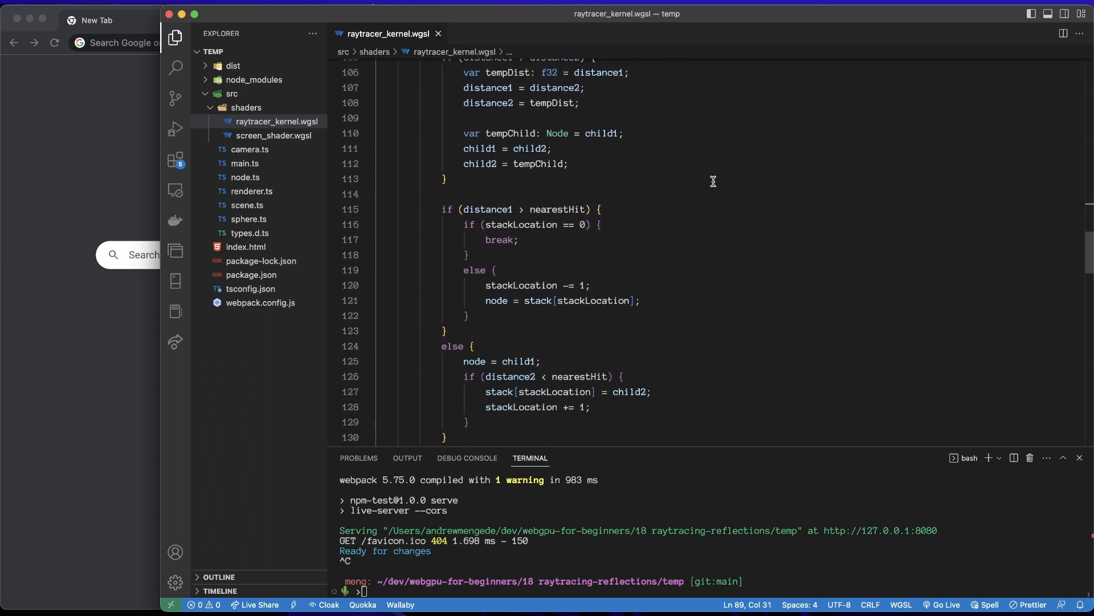
scroll("down", 3)
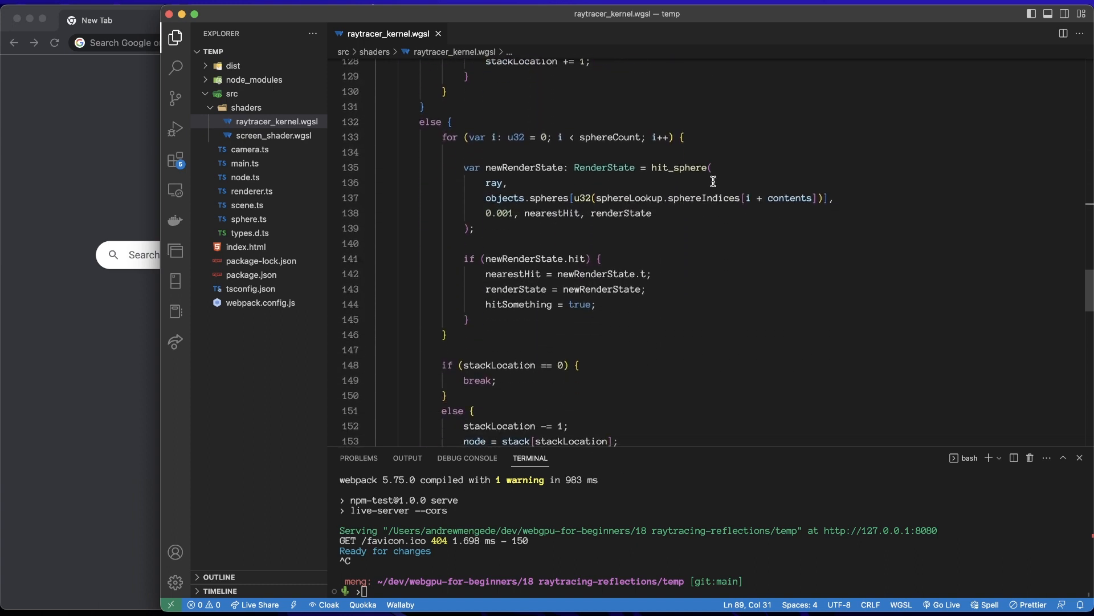
scroll("down", 3)
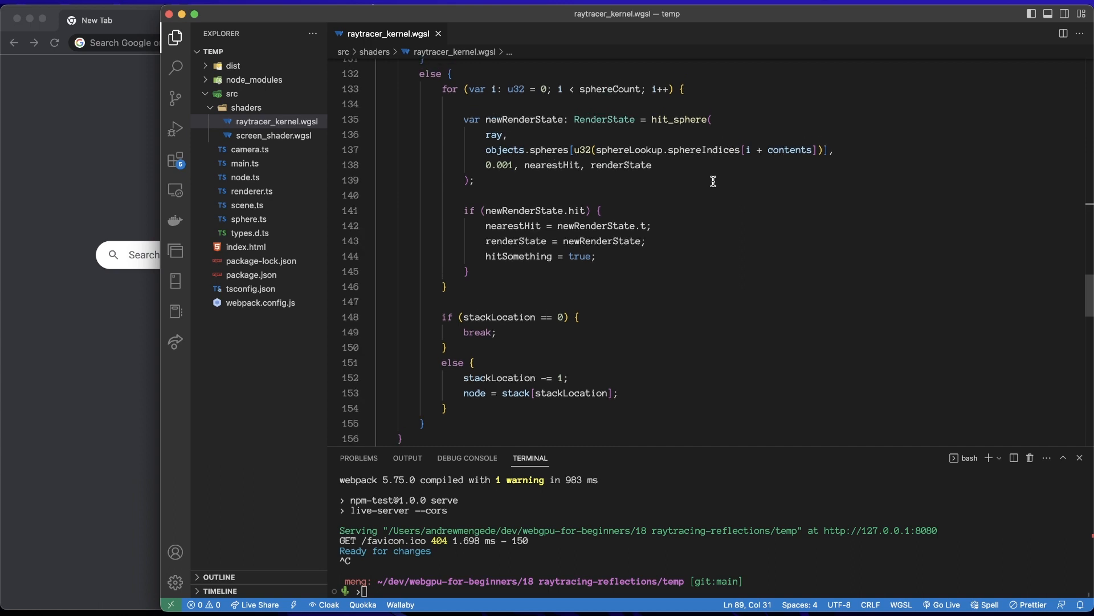
scroll("down", 3)
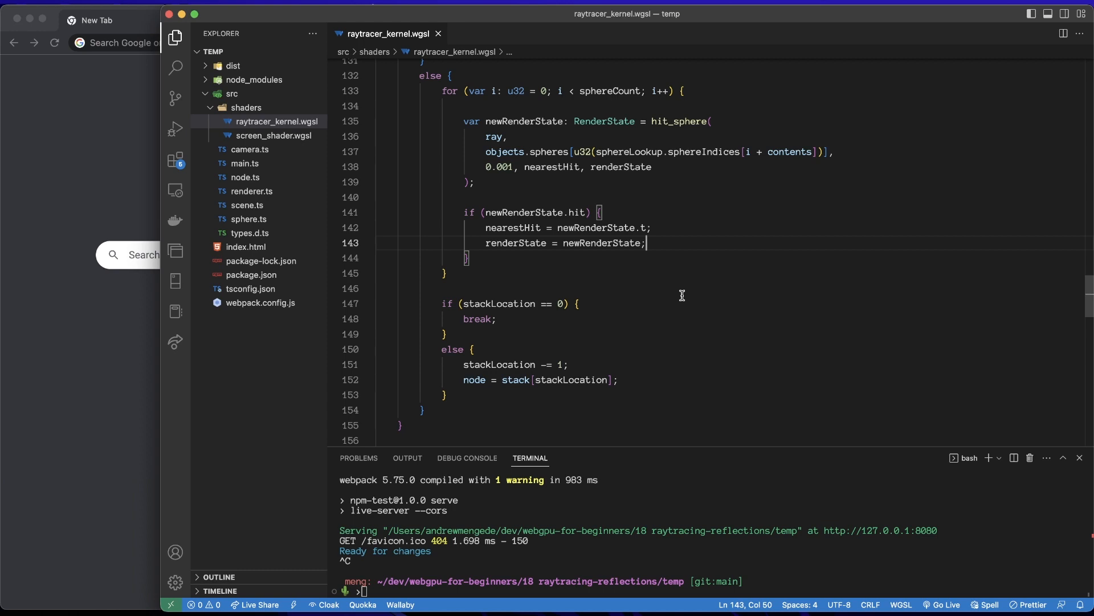
scroll("down", 3)
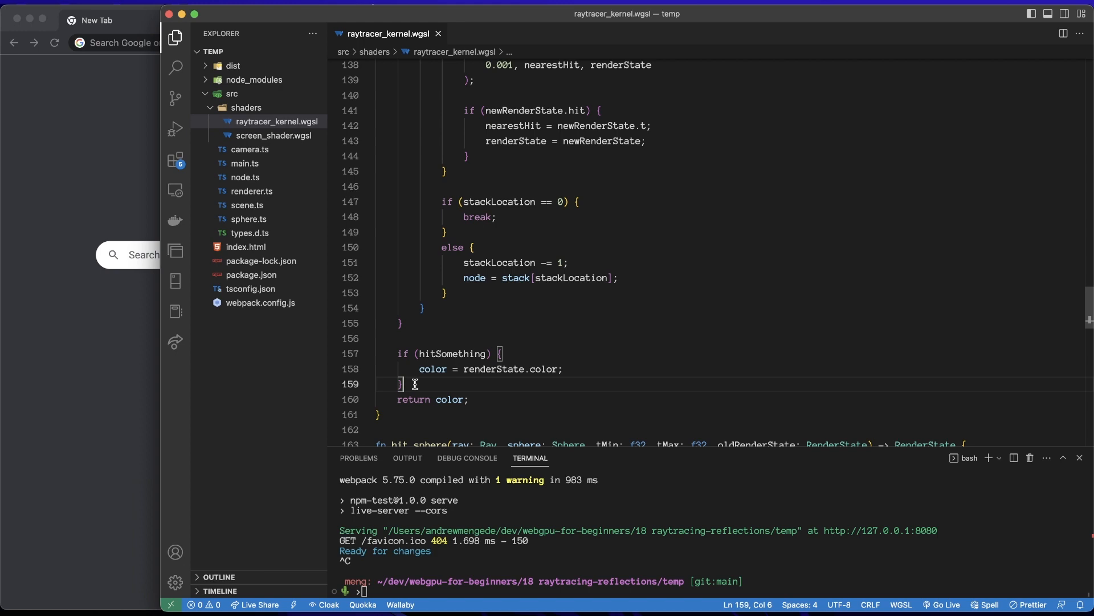
left_click_drag(398, 384, 398, 354)
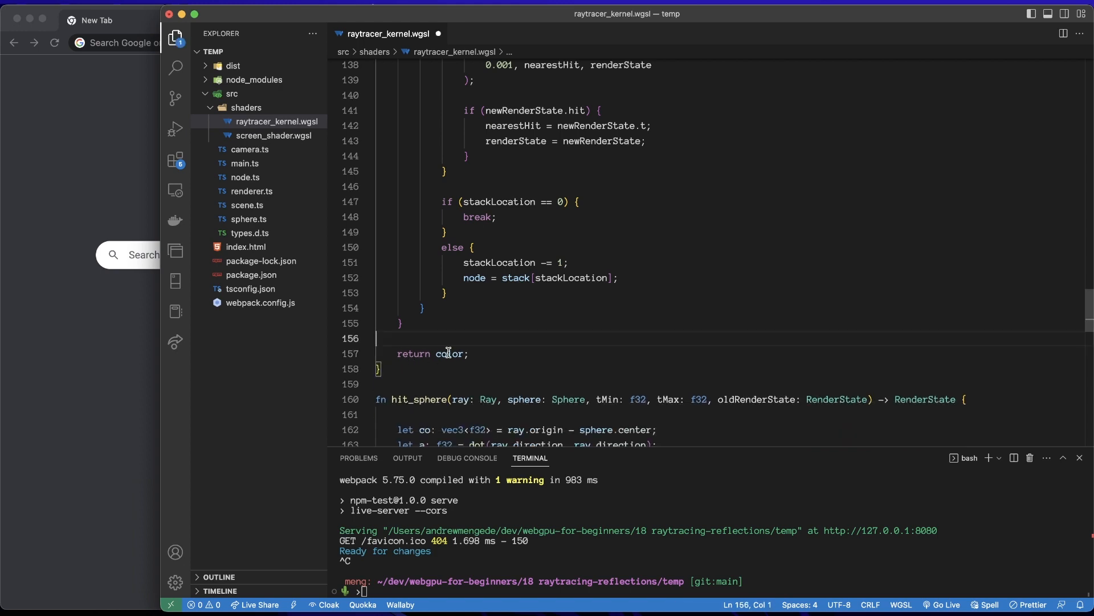
type("render")
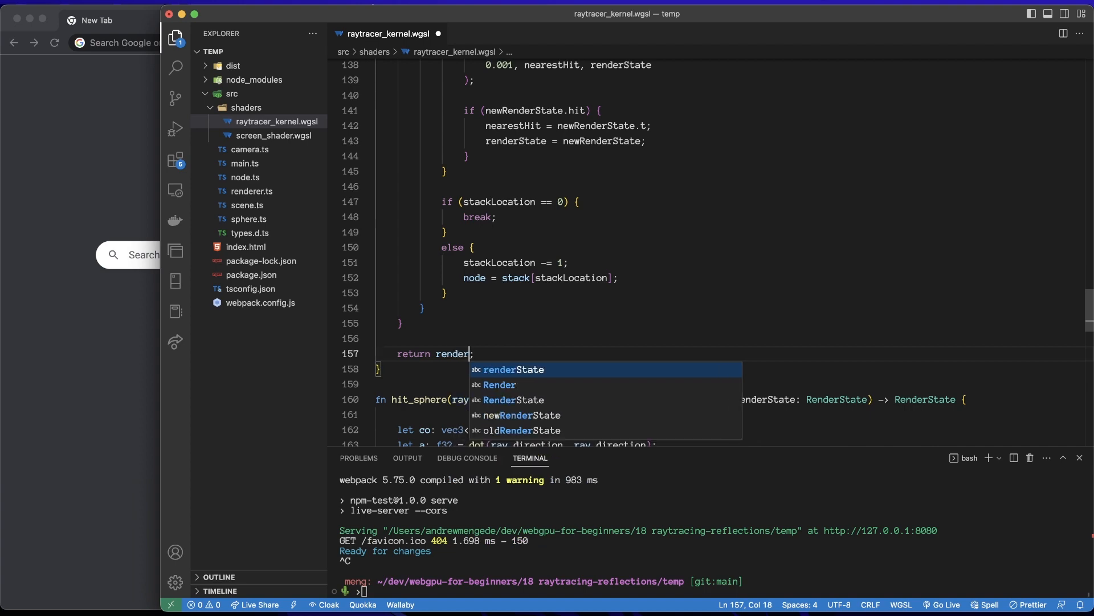
key("Tab")
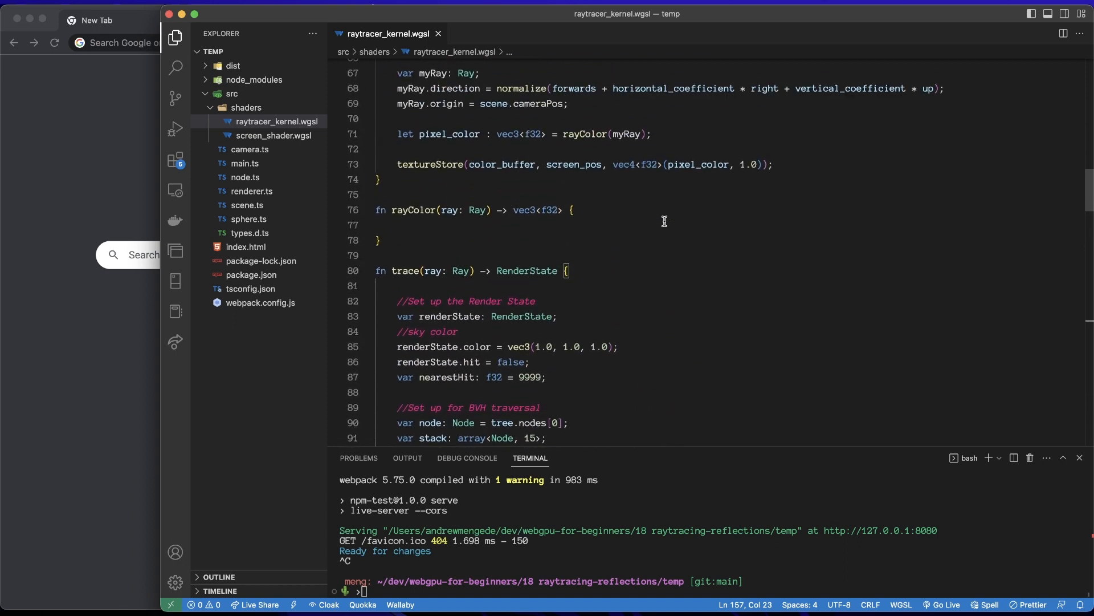
- Collapse the trace and hit_aabb function bodies
left_click(369, 251)
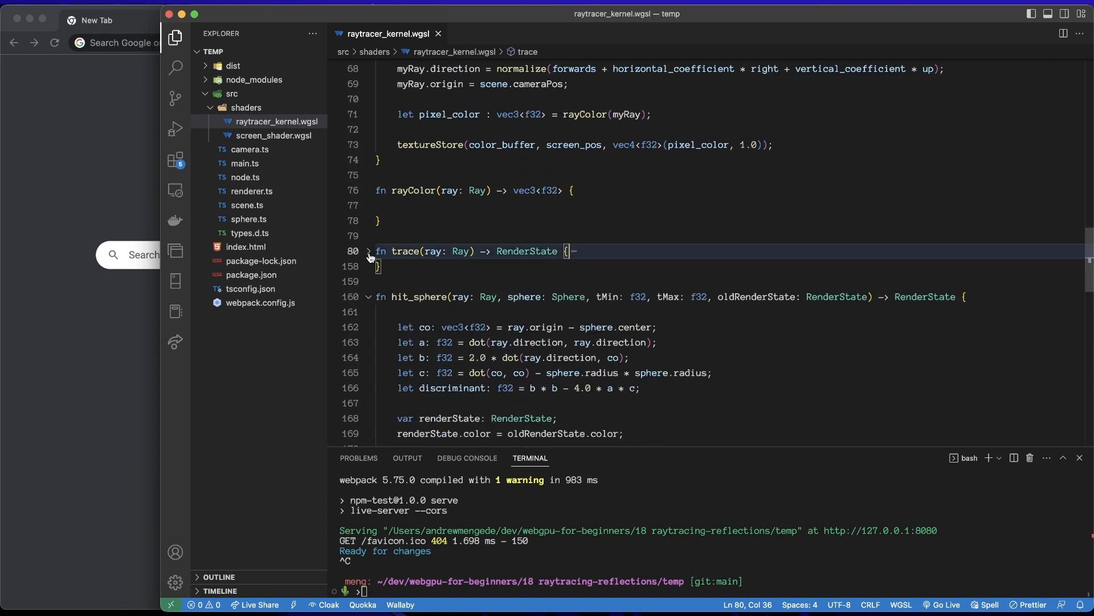
left_click(369, 296)
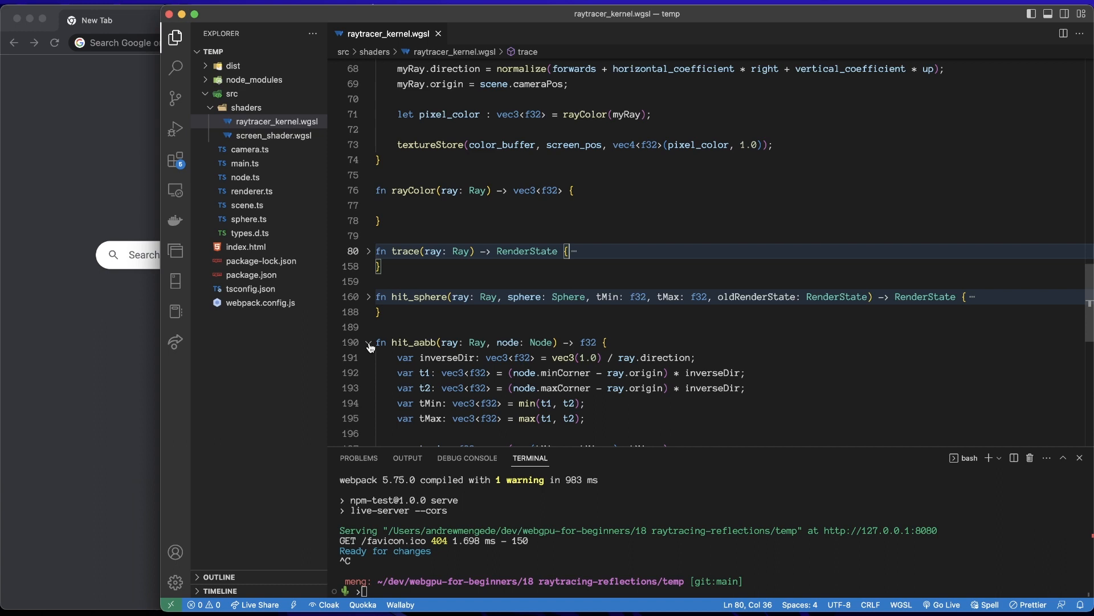
left_click(369, 342)
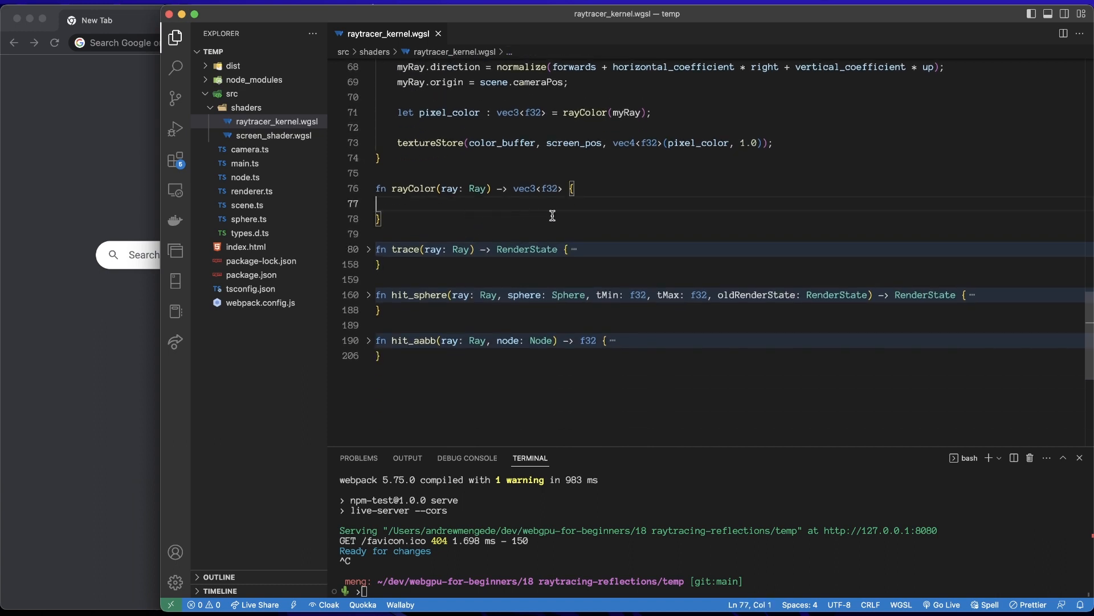
- Declare 'var color: vec3<f32> = vec3(1.0, 1.0, 1.0);' at the start of rayColor
type("v")
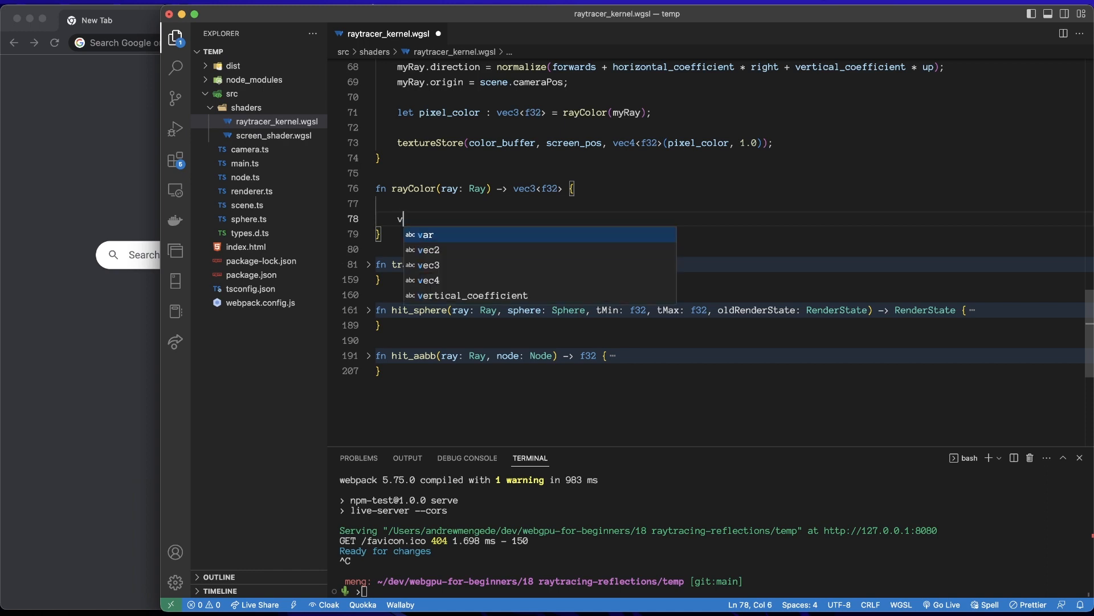
type("ar vo")
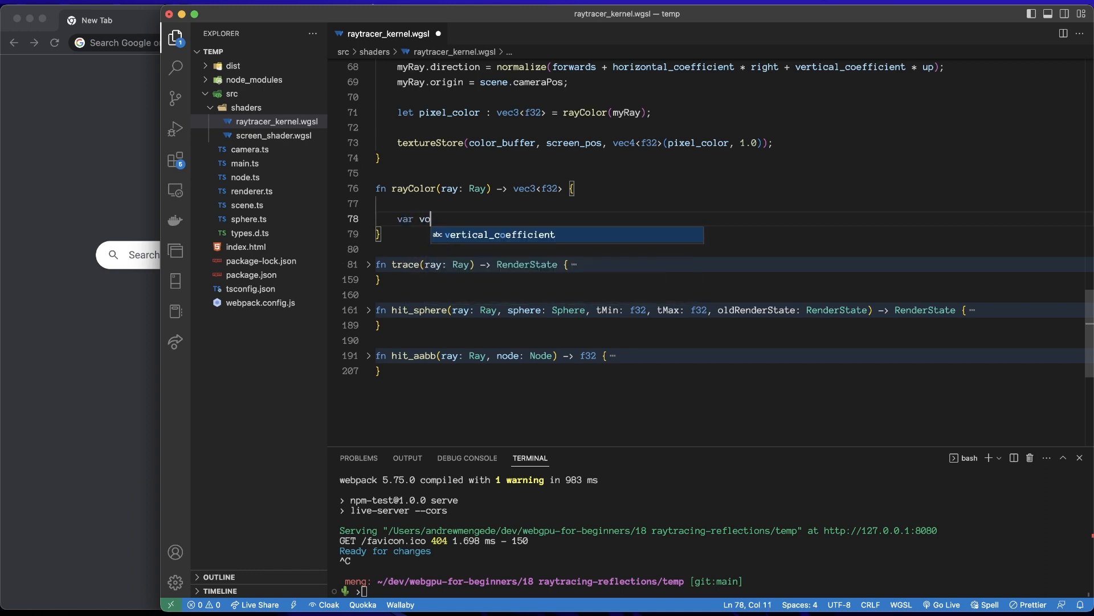
type("color")
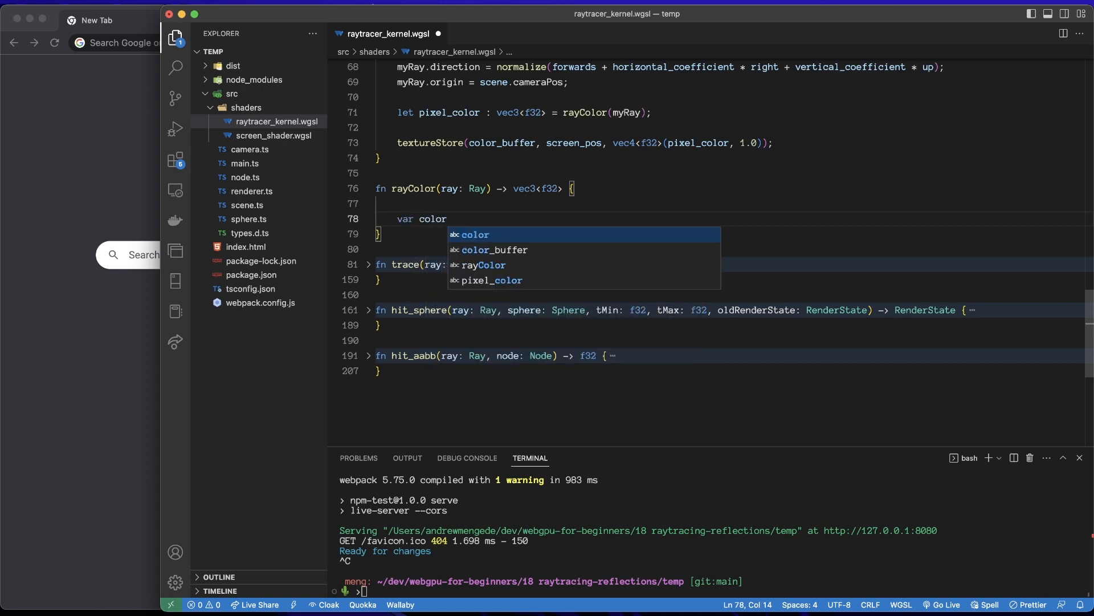
type(": vec")
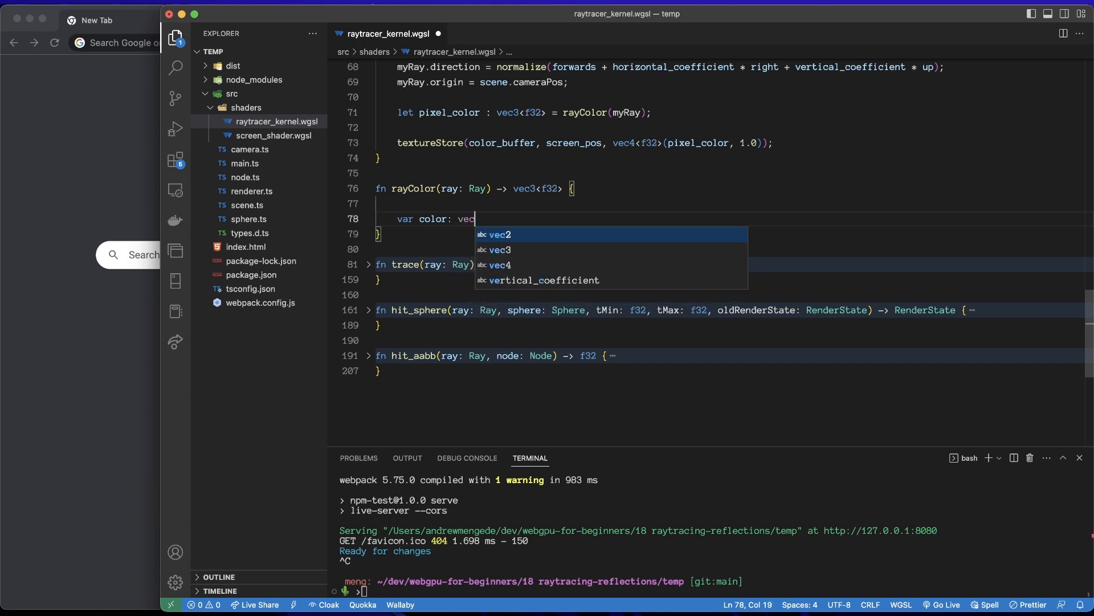
type("3<f32> = vec3")
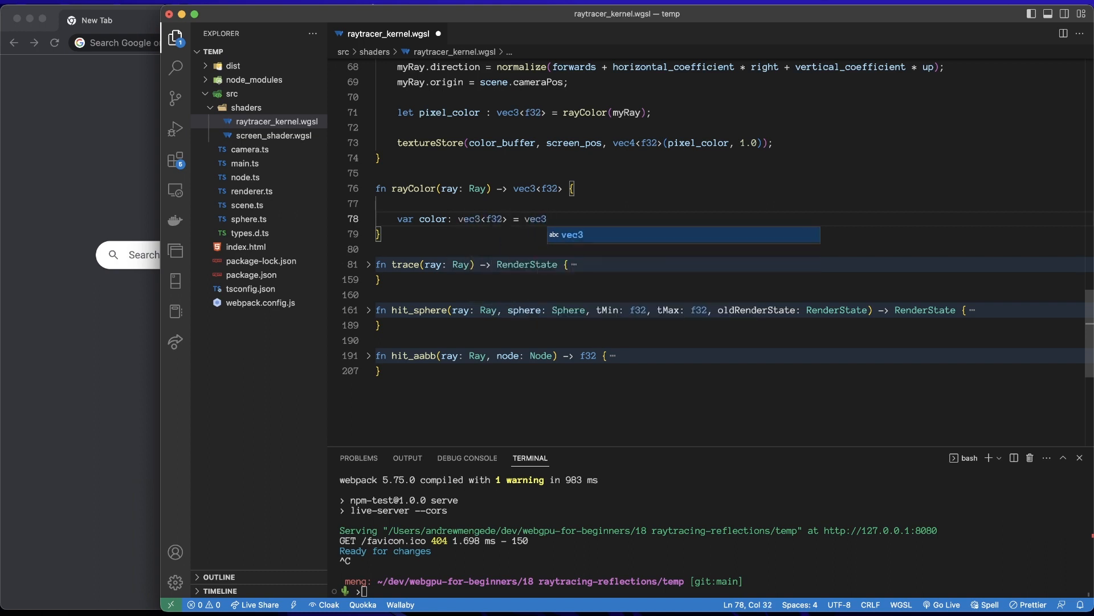
type("(1.0, 1.0, 1.0);")
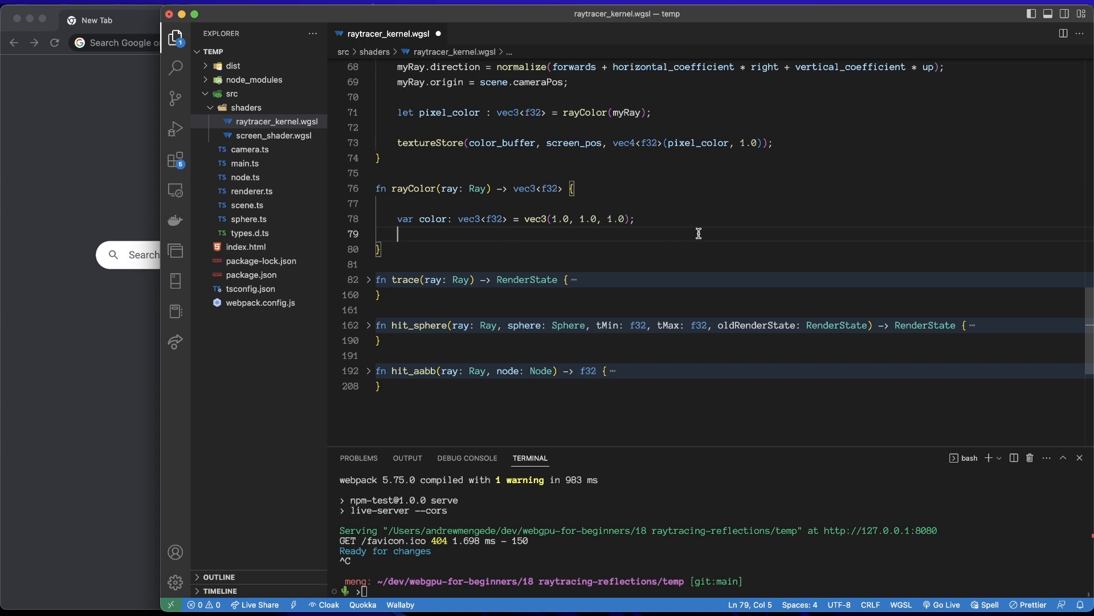
mouse_move(694, 230)
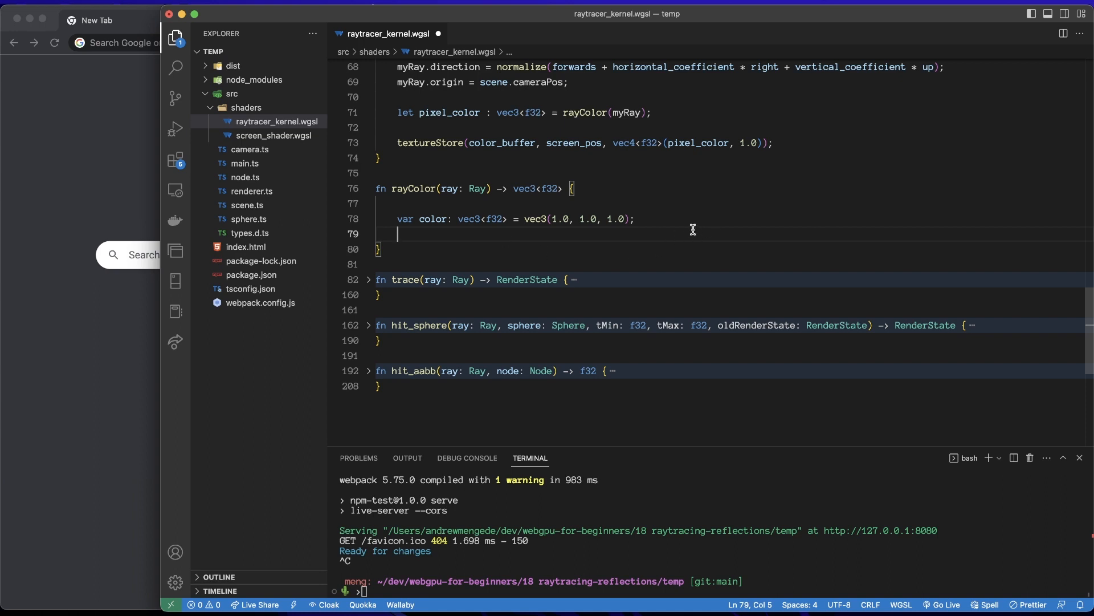
- Declare 'var result: RenderState;' and 'var temp_ray: Ray;' in rayColor
type("var")
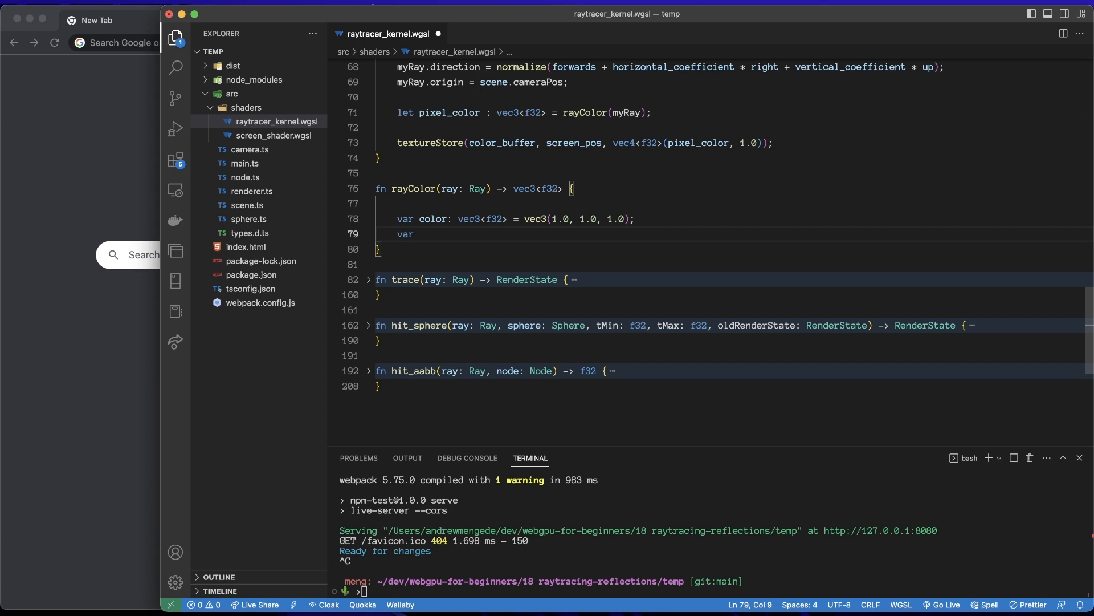
type("resu")
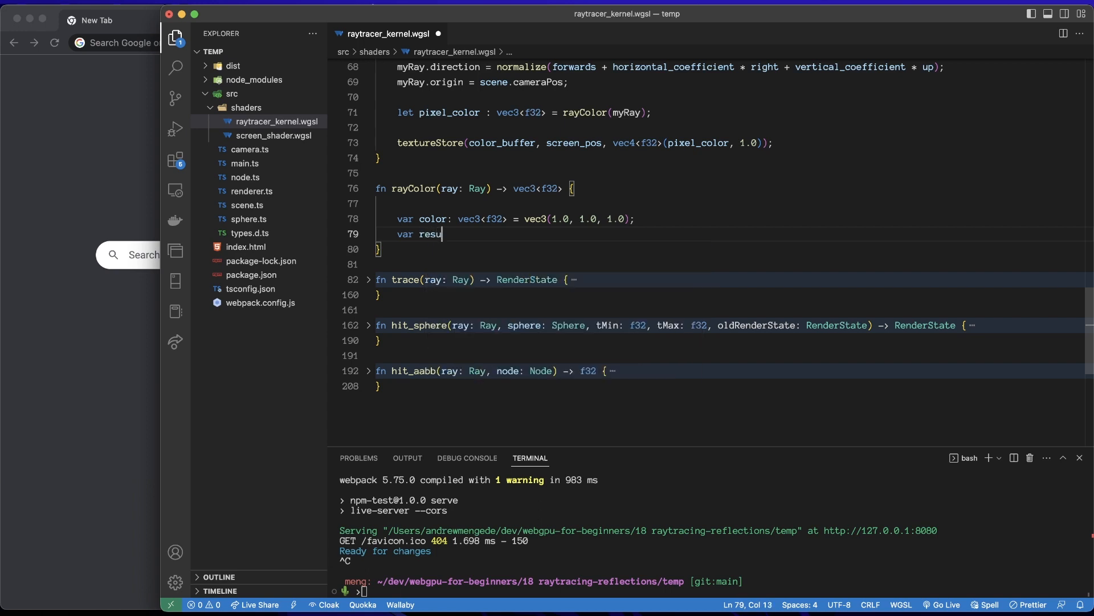
type("lt:")
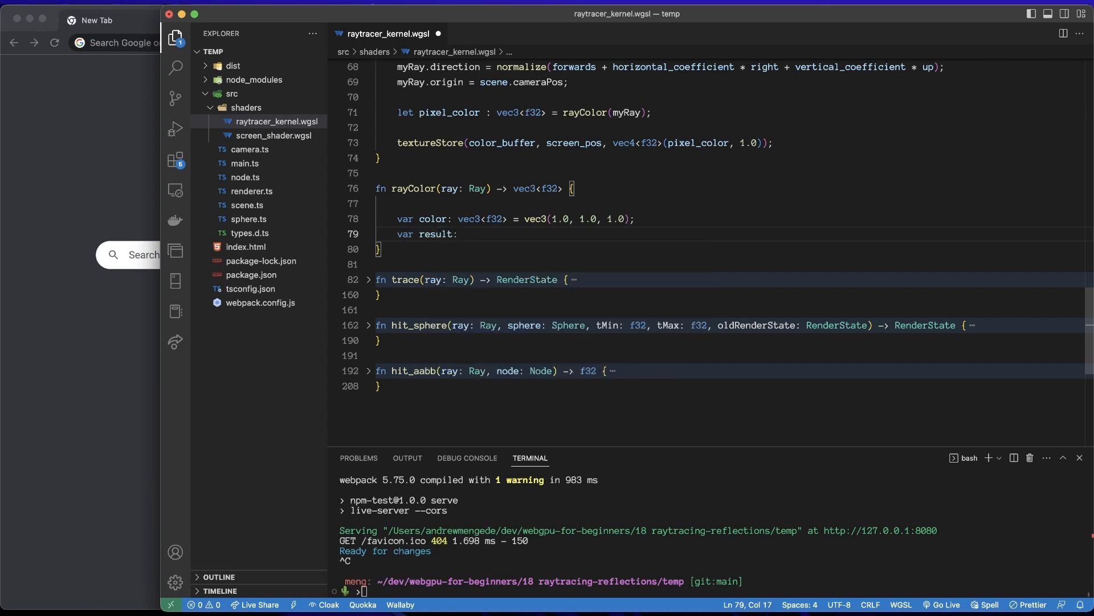
type("RenderState;")
type("var")
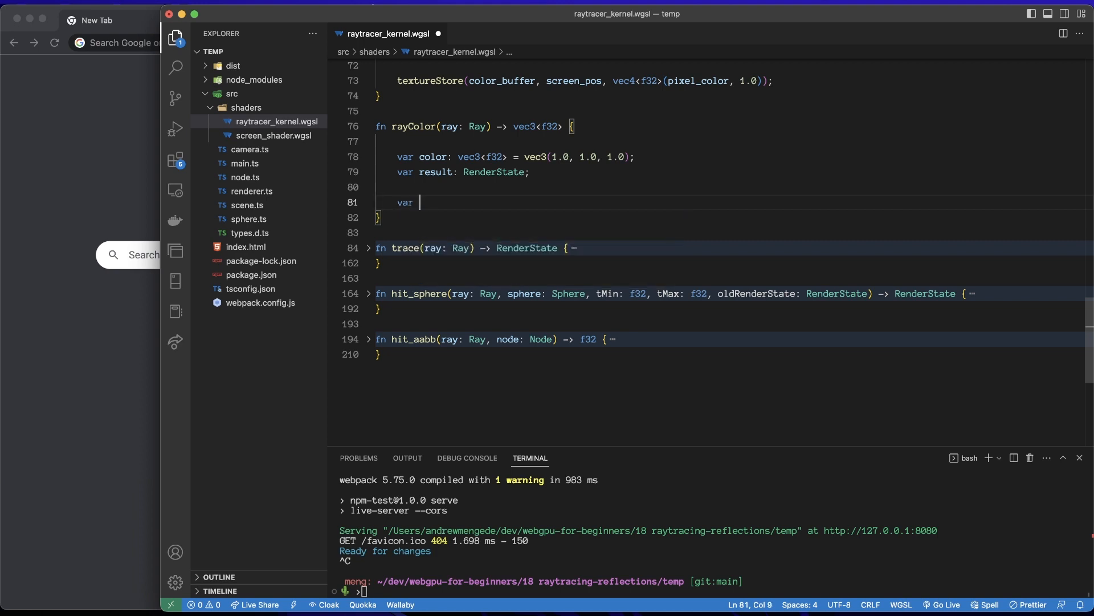
type("temp_ray:")
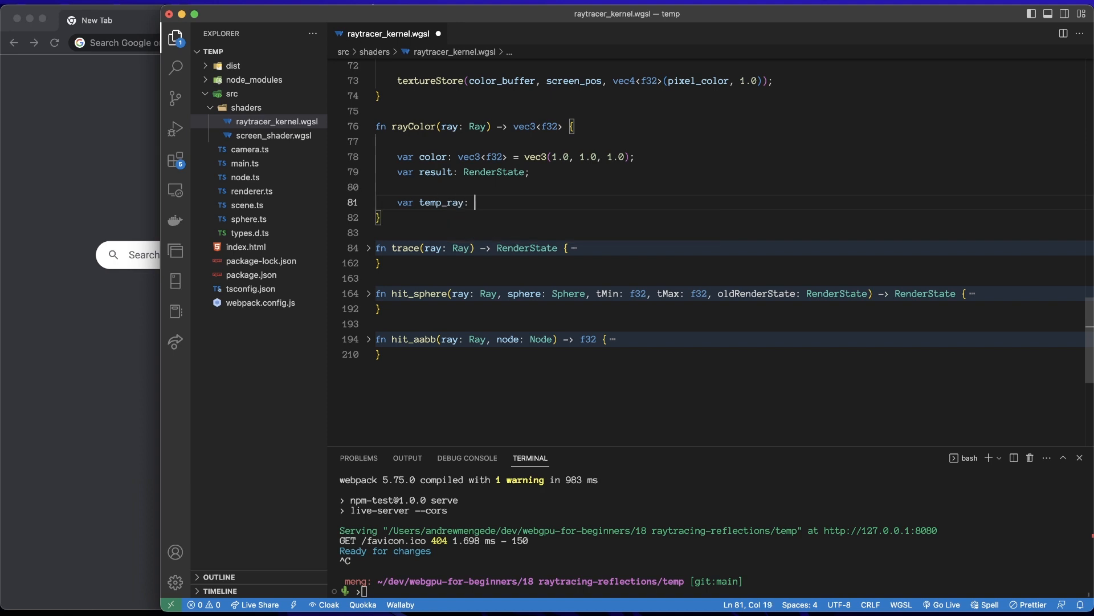
type("Ray;")
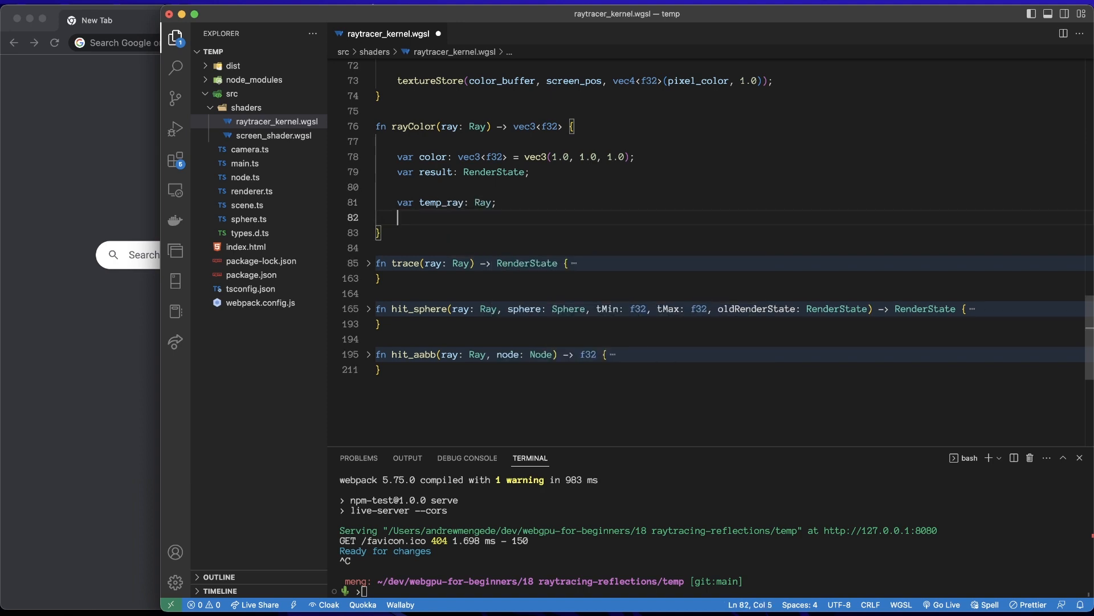
- Copy ray.origin and ray.direction into temp_ray.origin and temp_ray.direction
type("temp_")
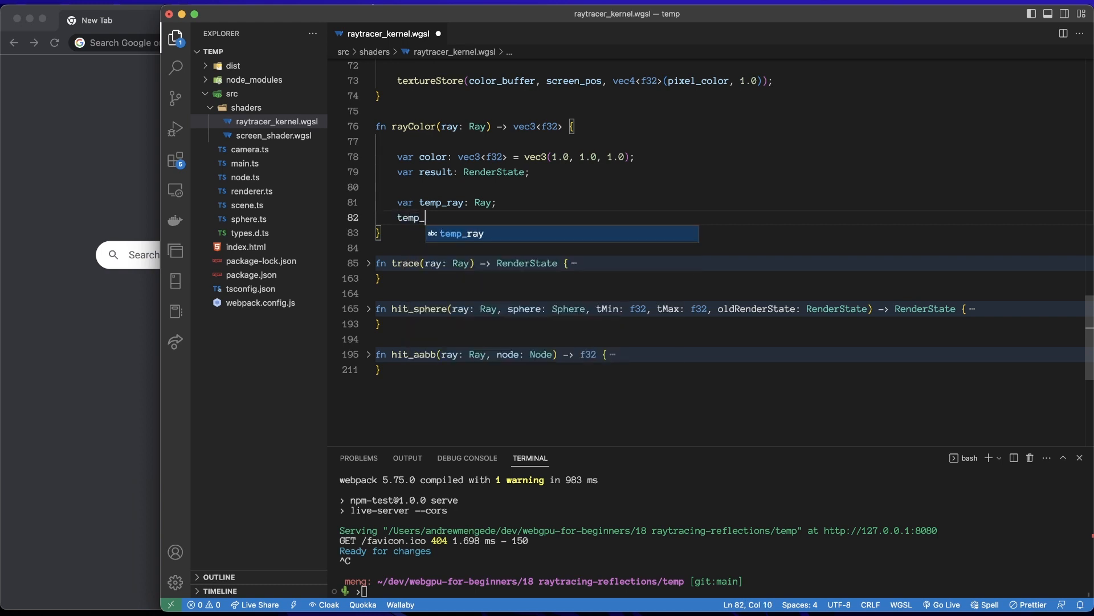
type("ray")
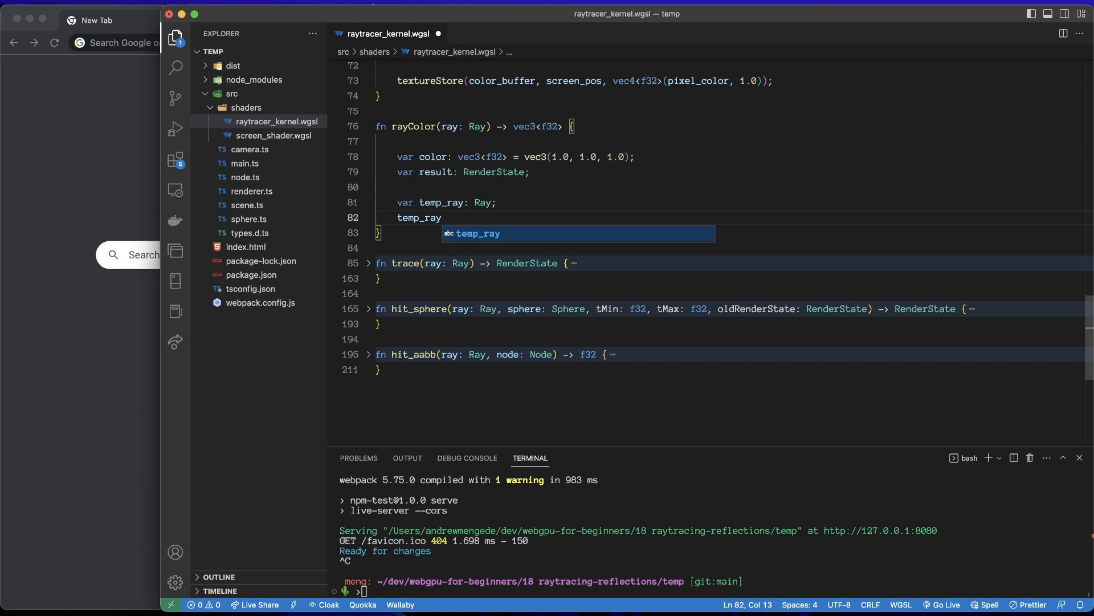
type(".origin = ray.origin;")
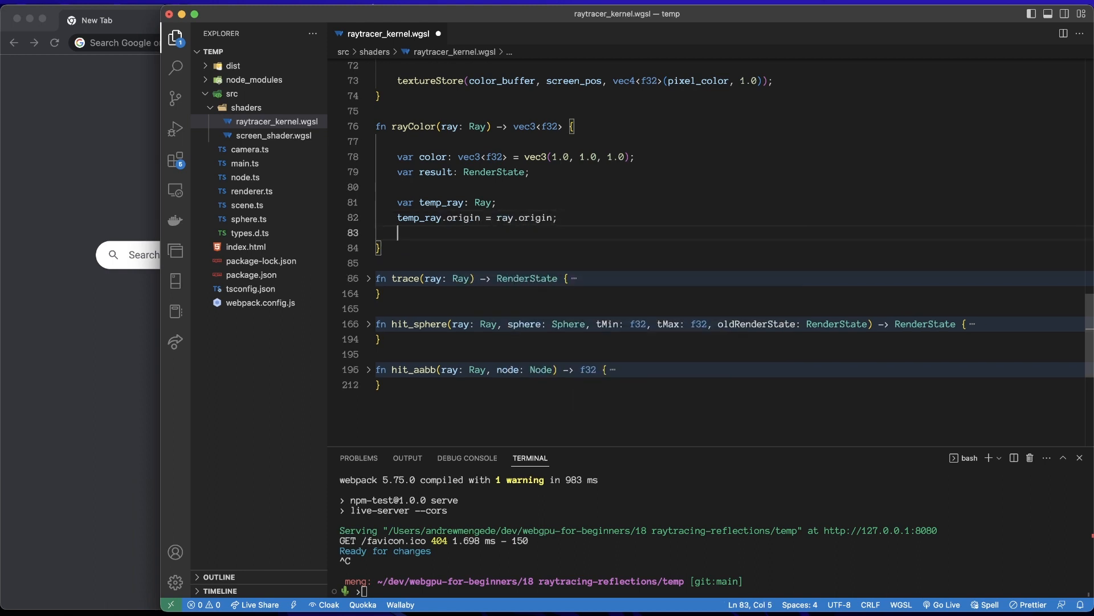
type("temp_ray.direction = ray.dire")
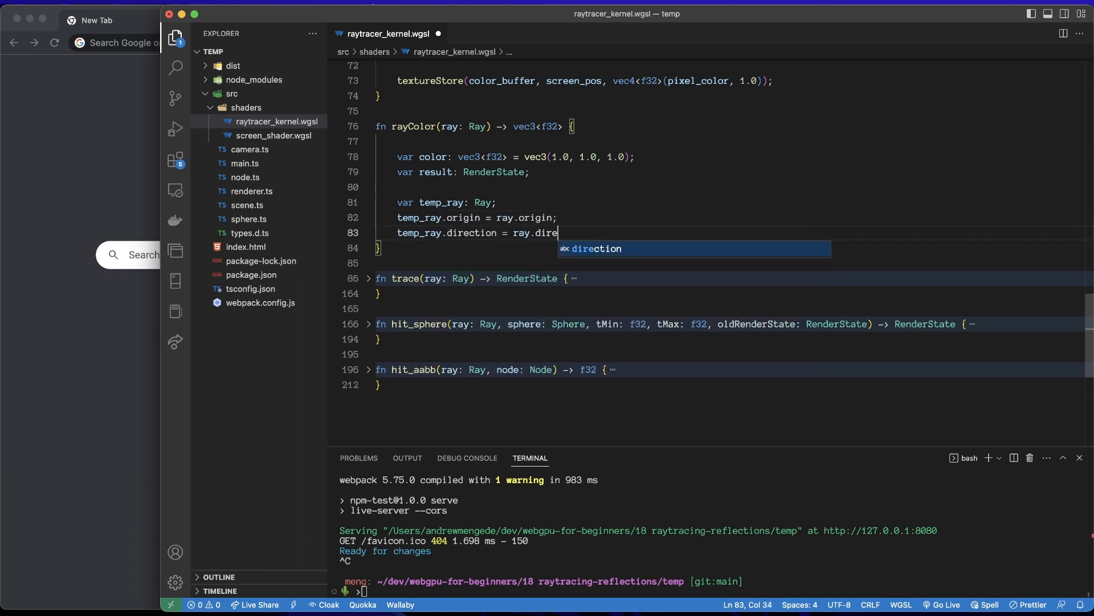
key("Tab")
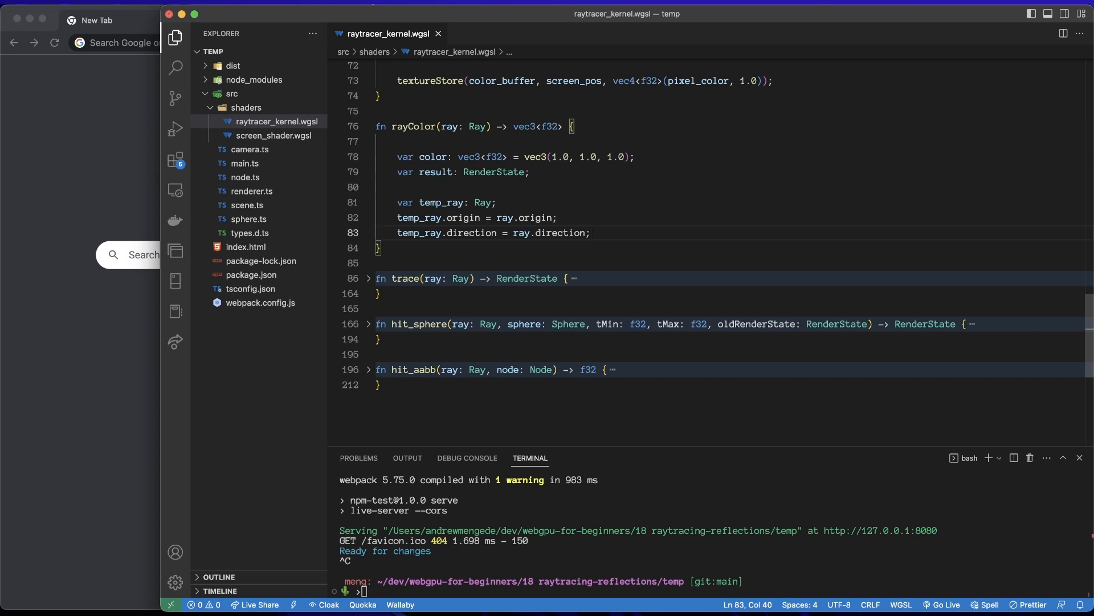
key("enter")
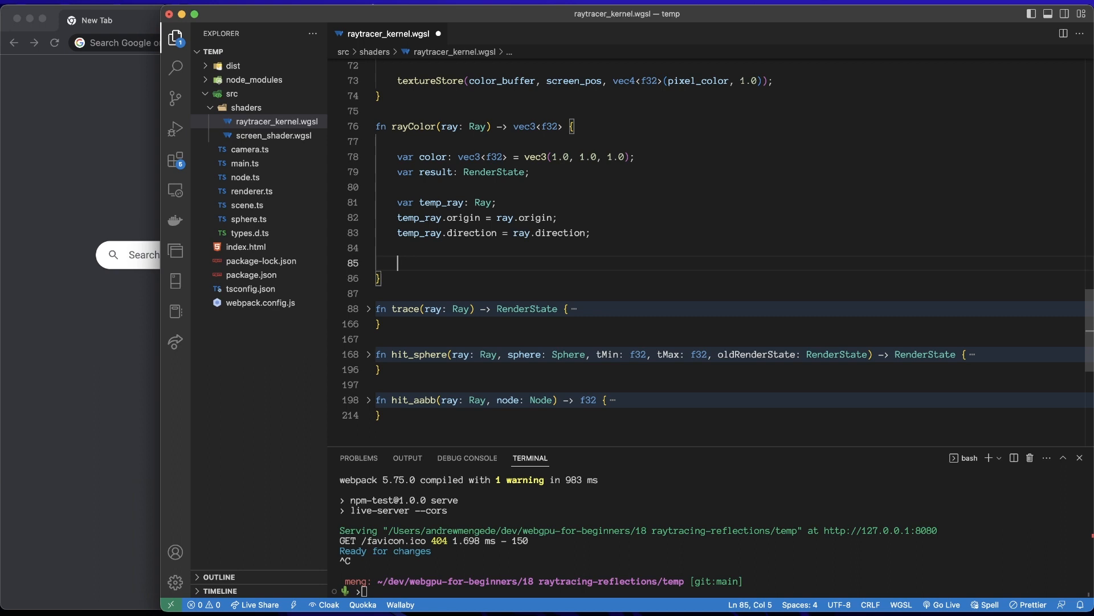
- Add 'let bounces = u32(scene.maxBounces);' in rayColor
type("let bounces: u32 = u32(c")
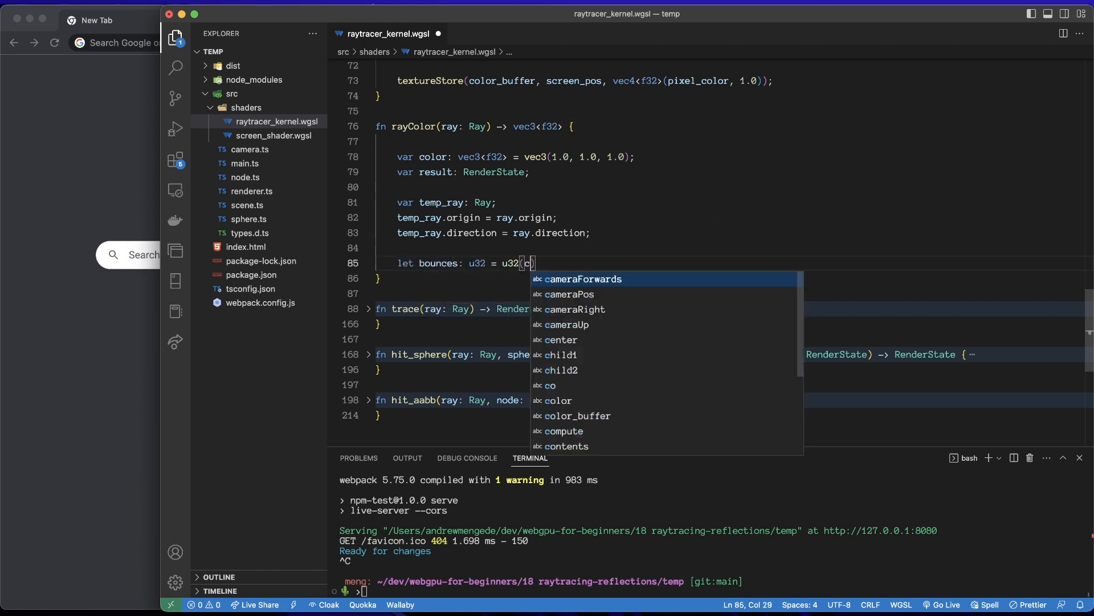
type("scene.maxBounces")
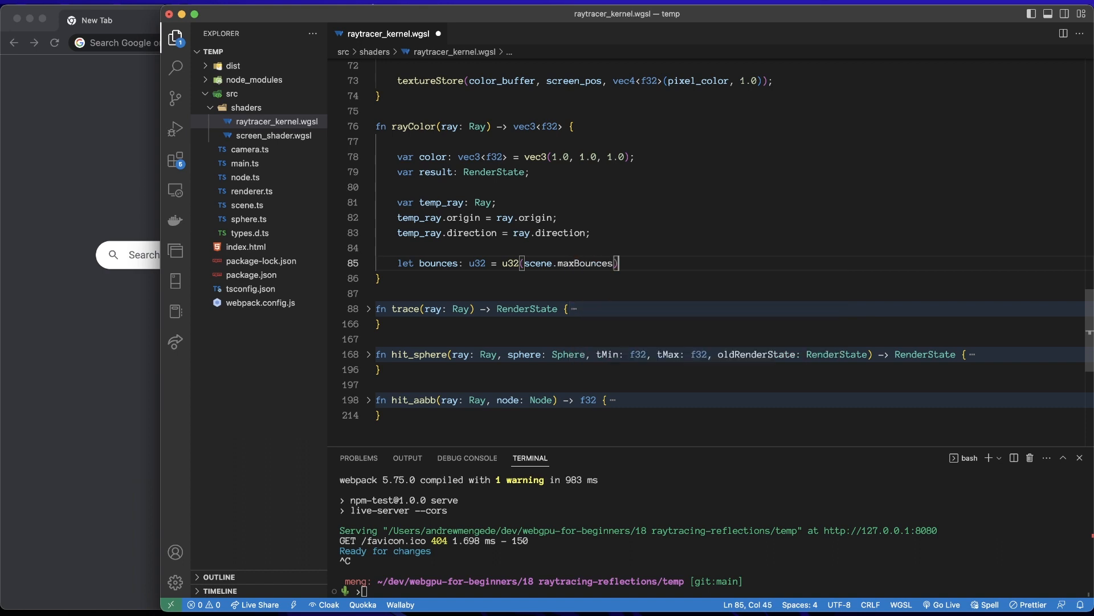
type(";")
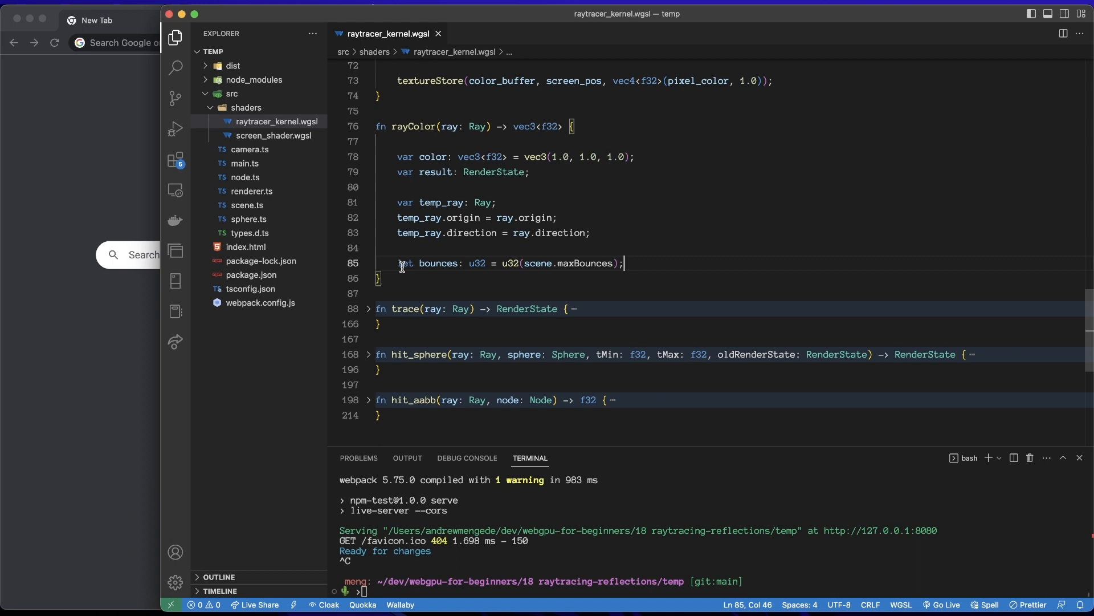
type("cos")
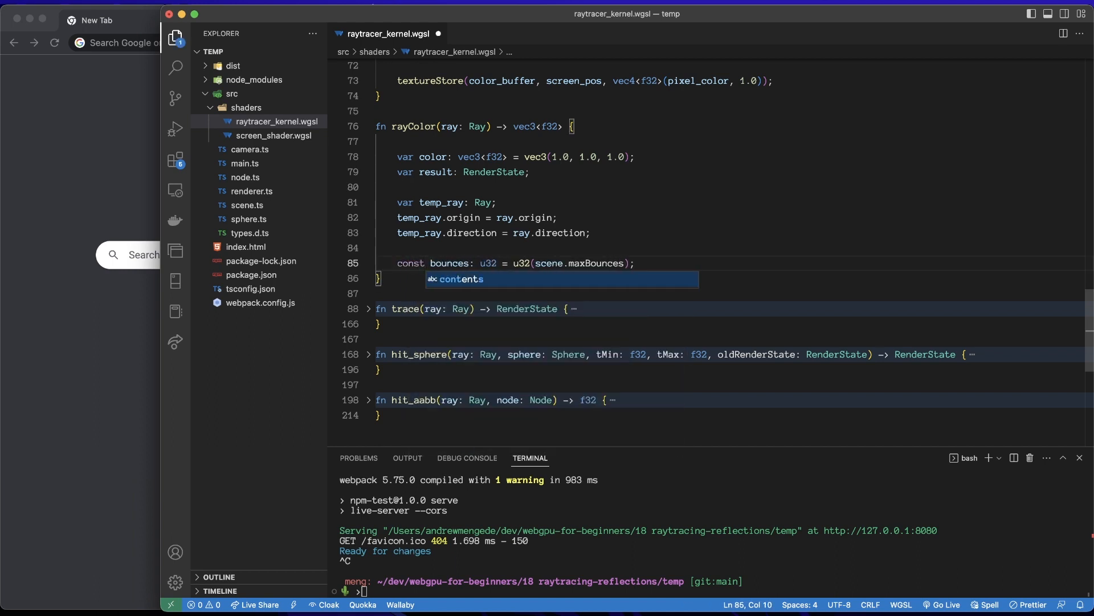
key("Backspace")
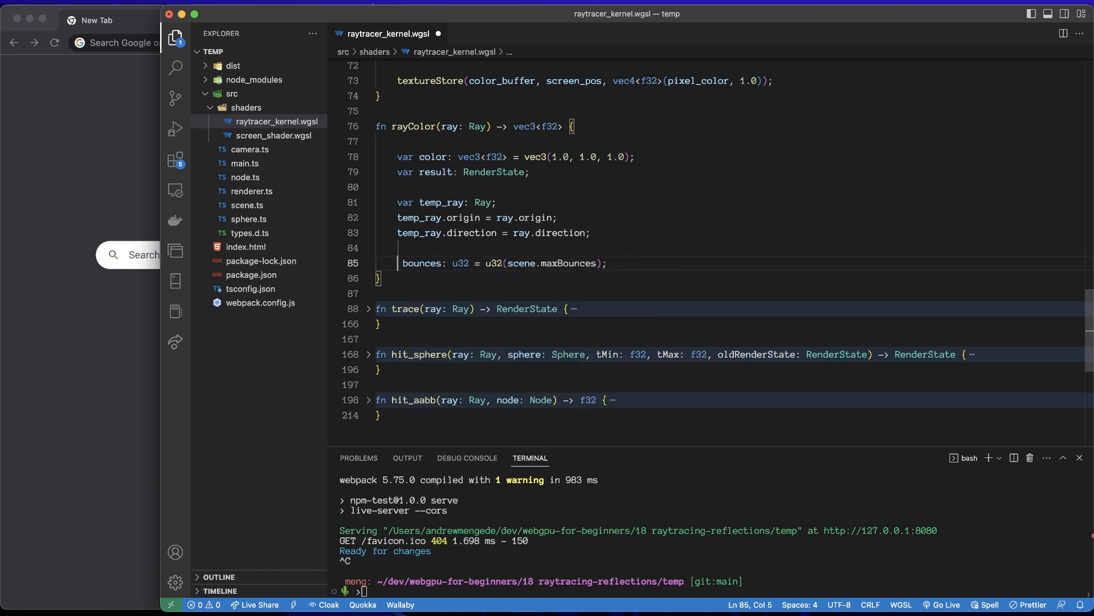
type("let")
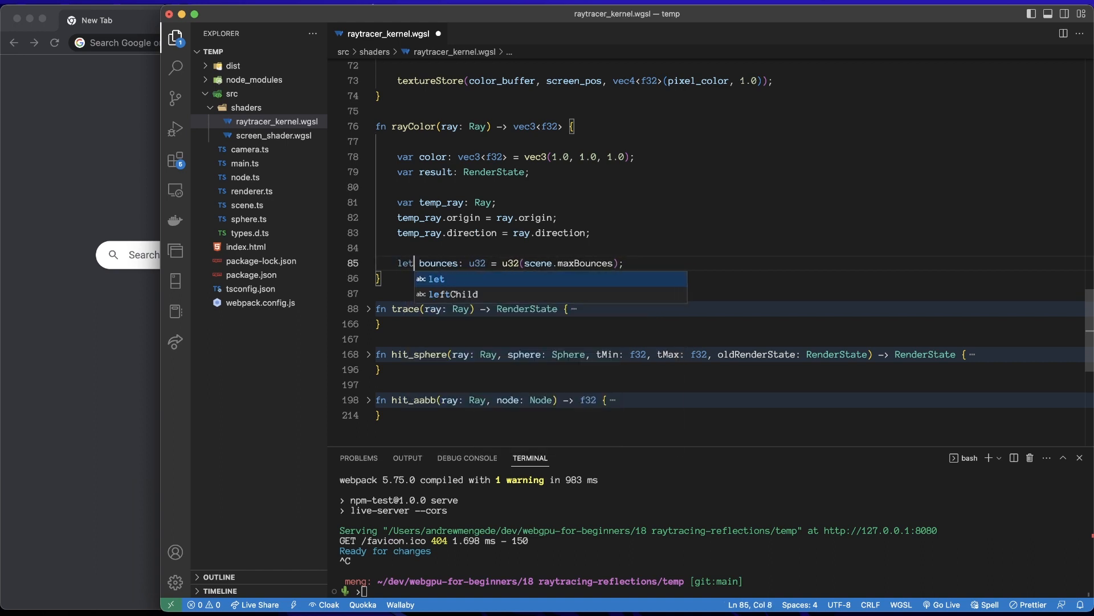
- Open a for loop with bounce: u32 from 0 while bounce < bounces, incrementing
type("for (var")
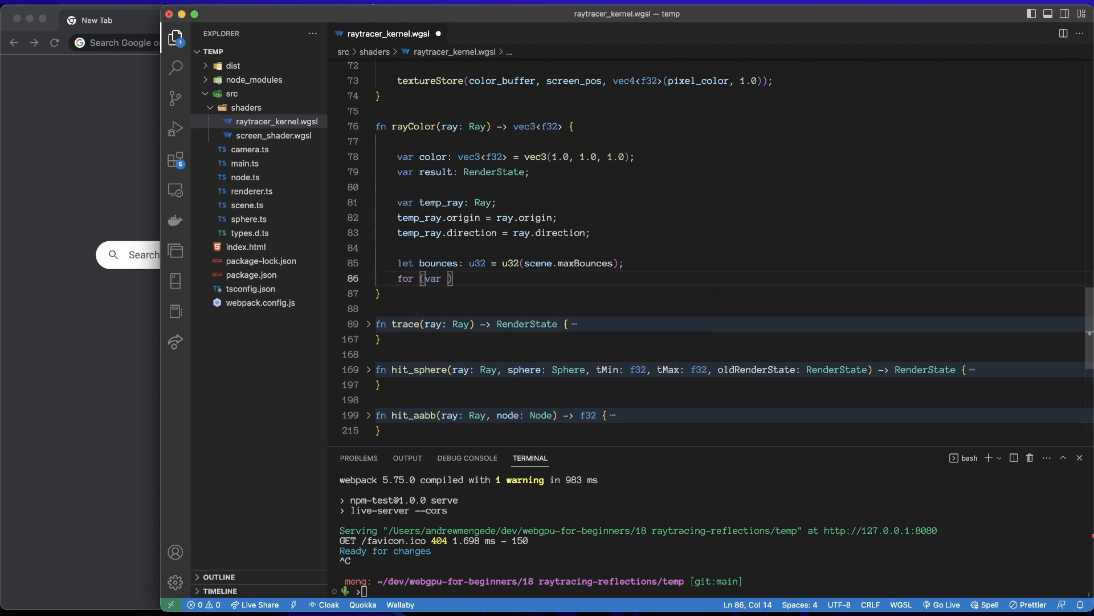
type("bounce: u32")
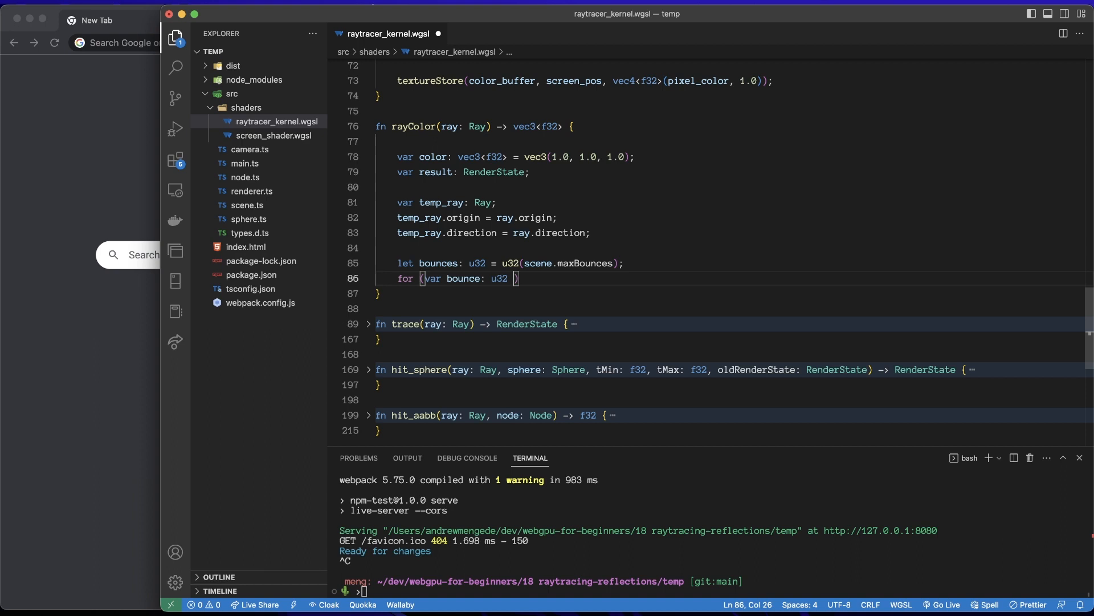
type("= 0; bounce < bounces")
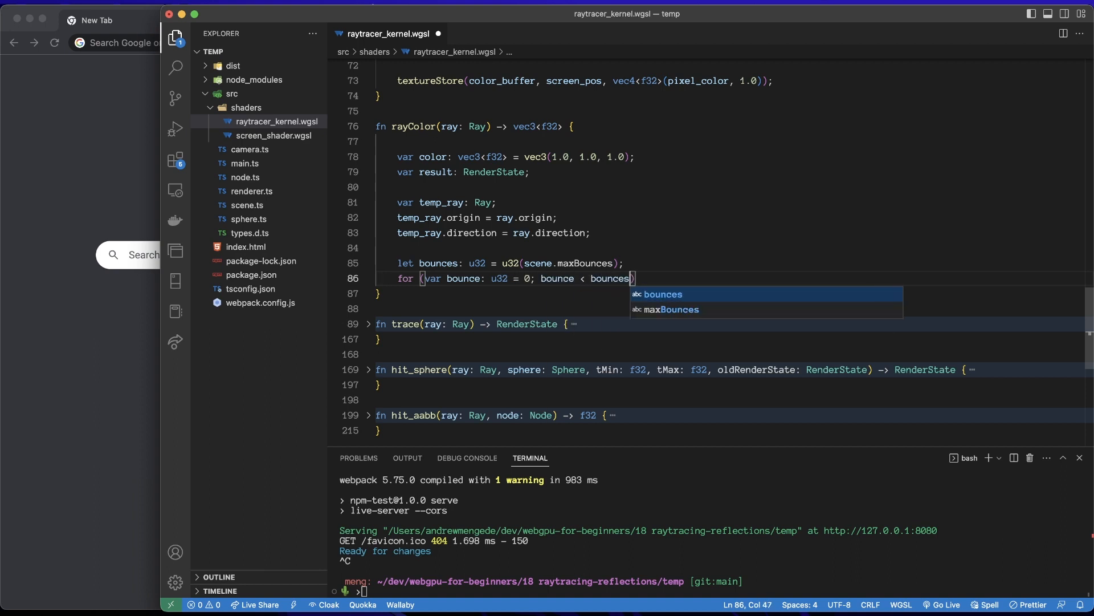
type("; bounce++) {")
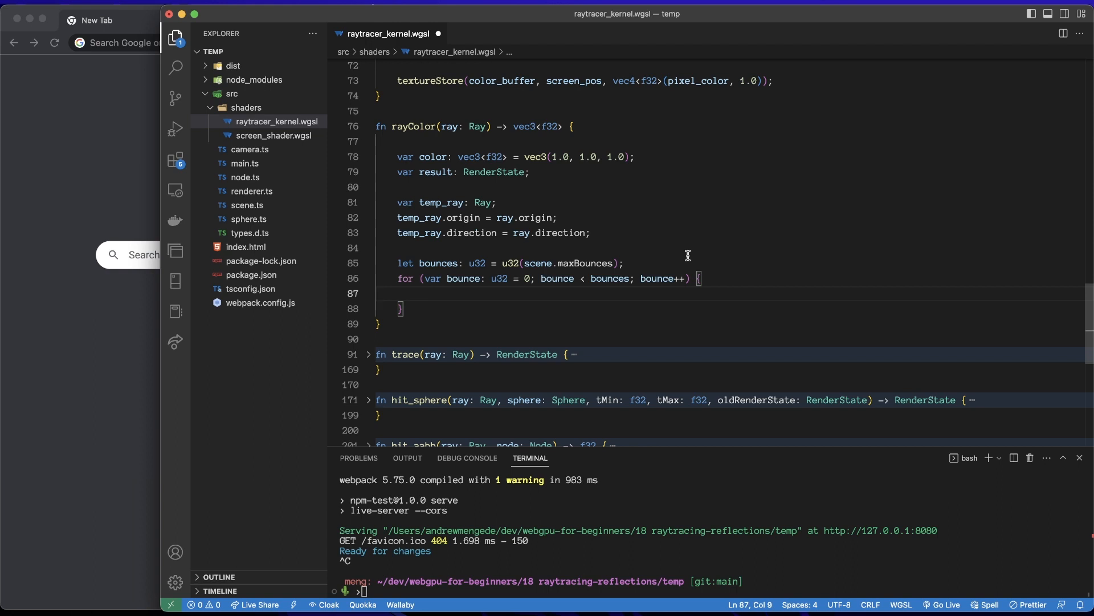
- Inside the loop, set result = trace(temp_ray) and color = color * result.color
key("enter")
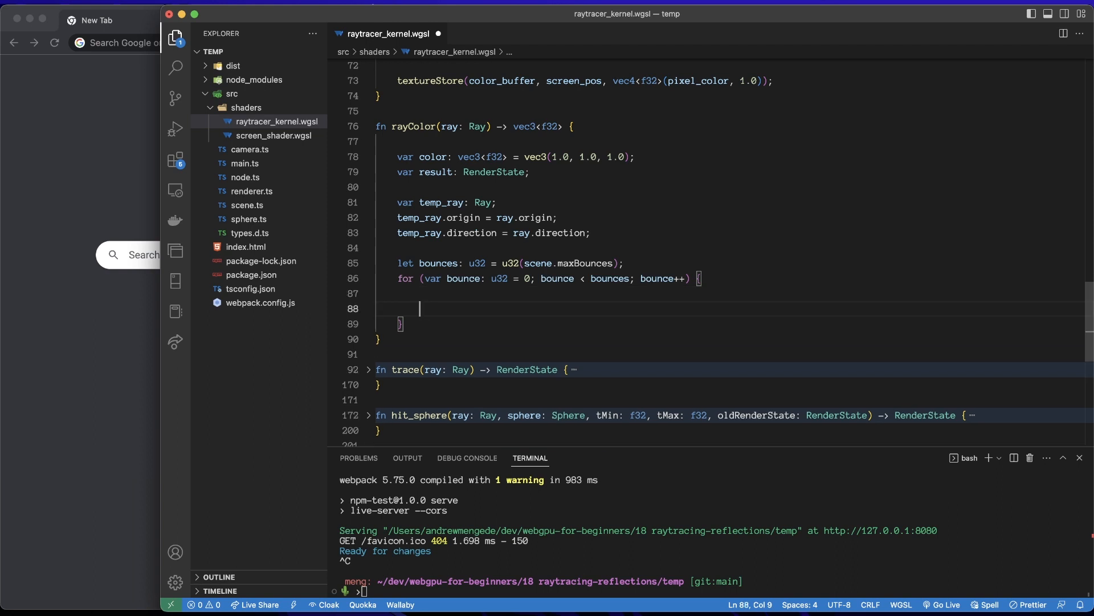
type("rese")
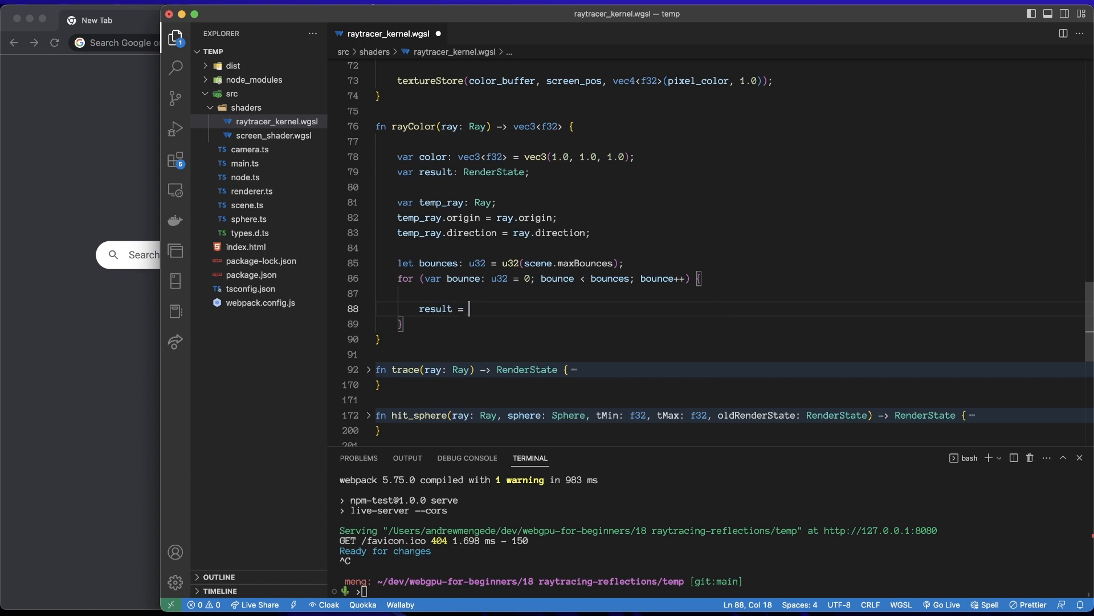
type("trace(temp_ray);")
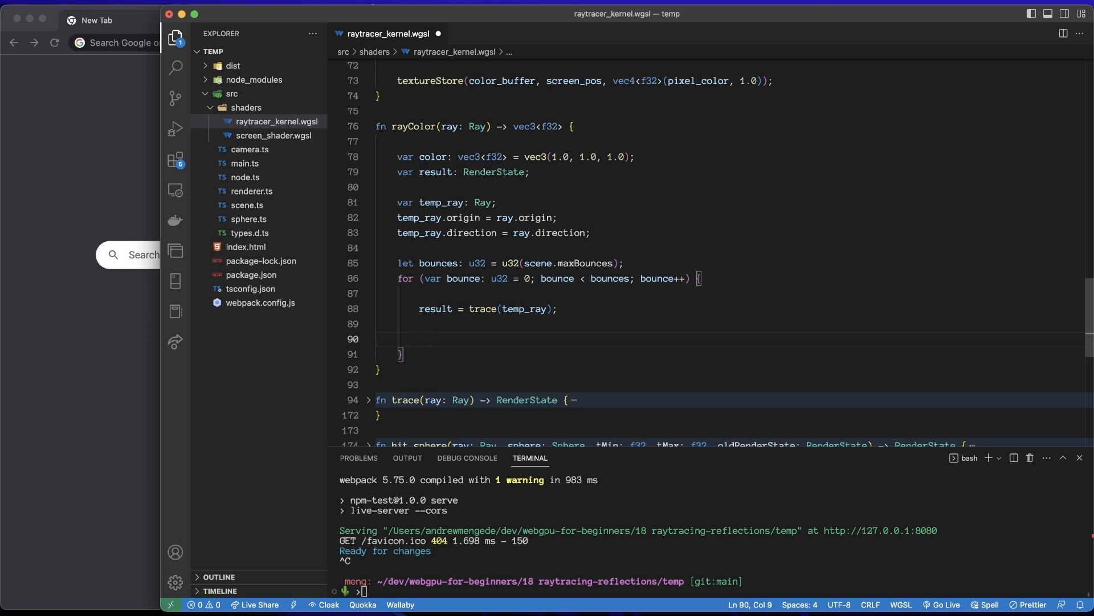
type("color = color * result")
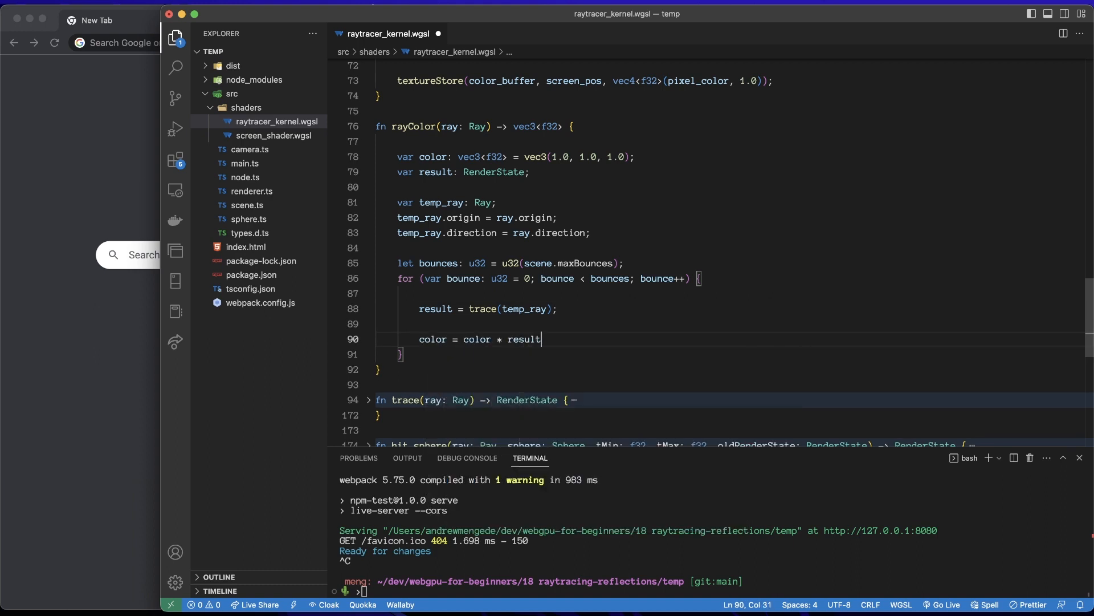
type(".color;")
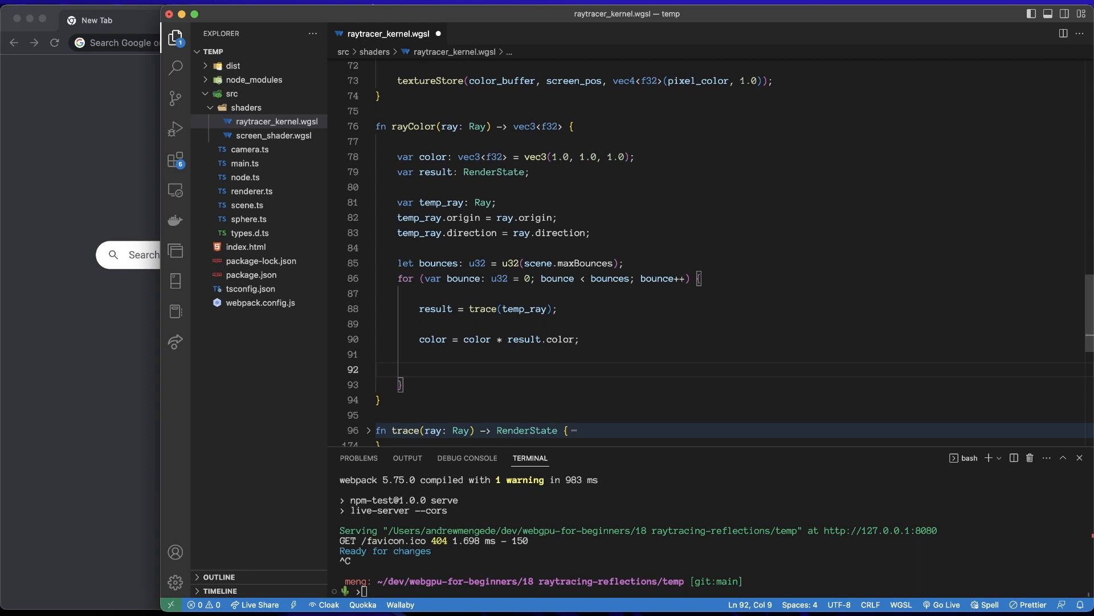
- Add 'if (!result.hit) { break; }' to exit the loop when nothing is hit
type("if (!")
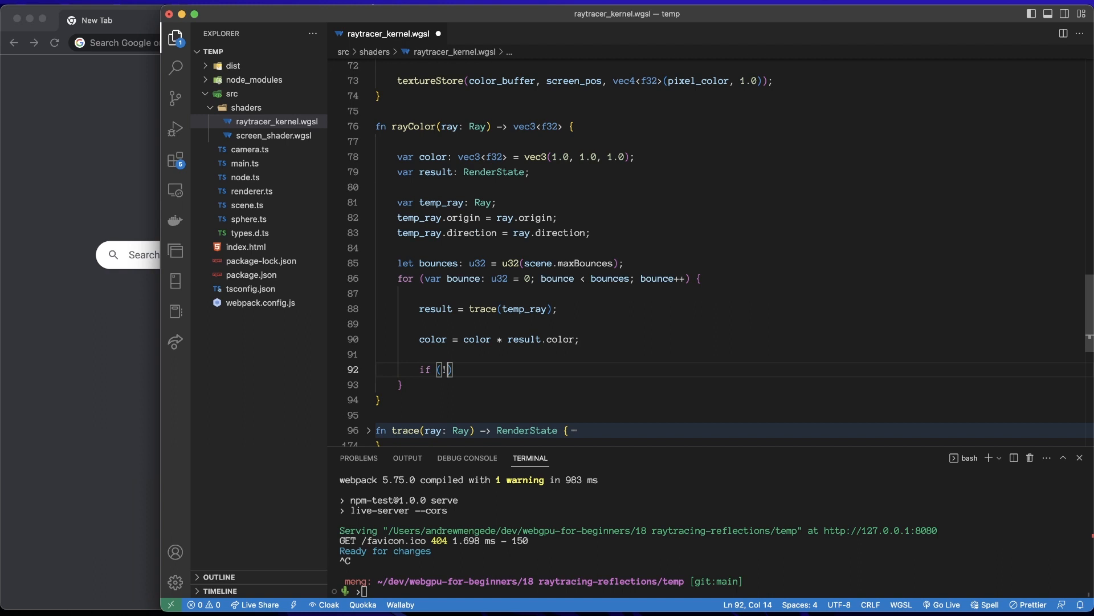
type("result")
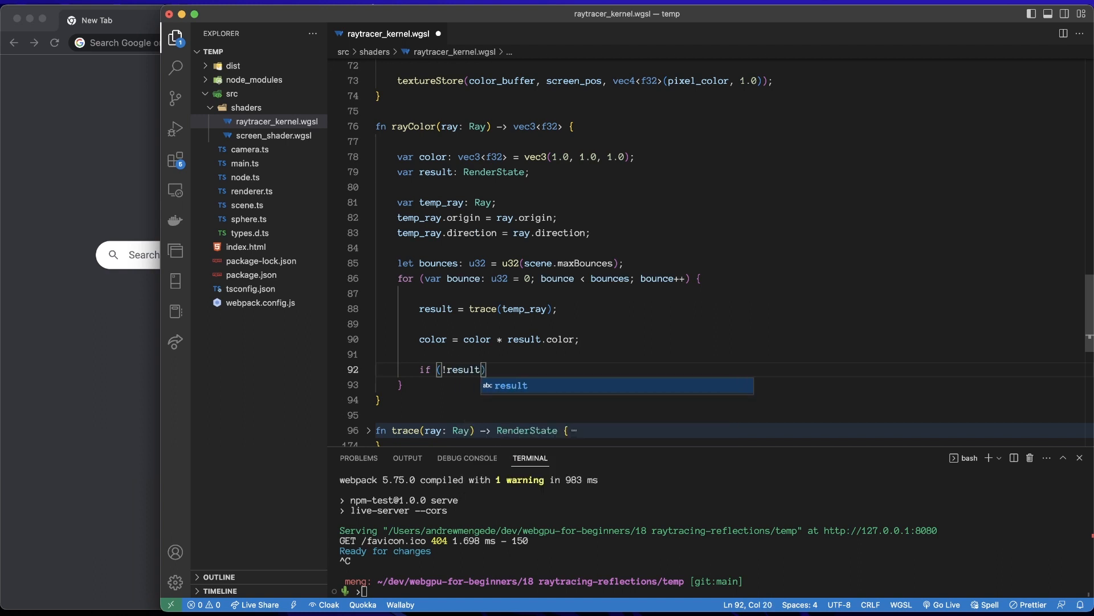
type(".hit")
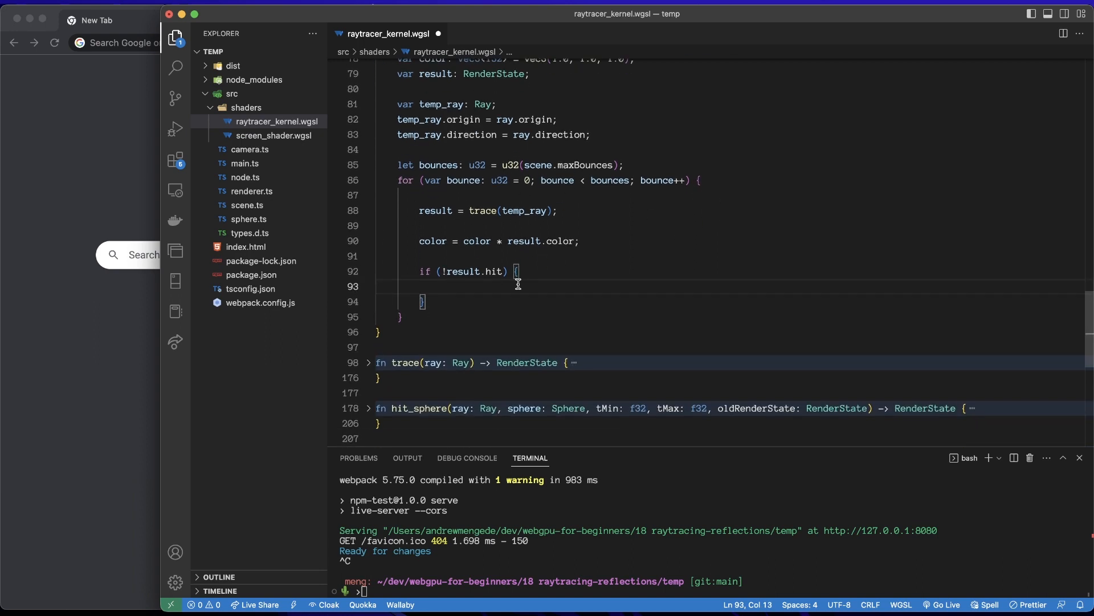
mouse_move(808, 195)
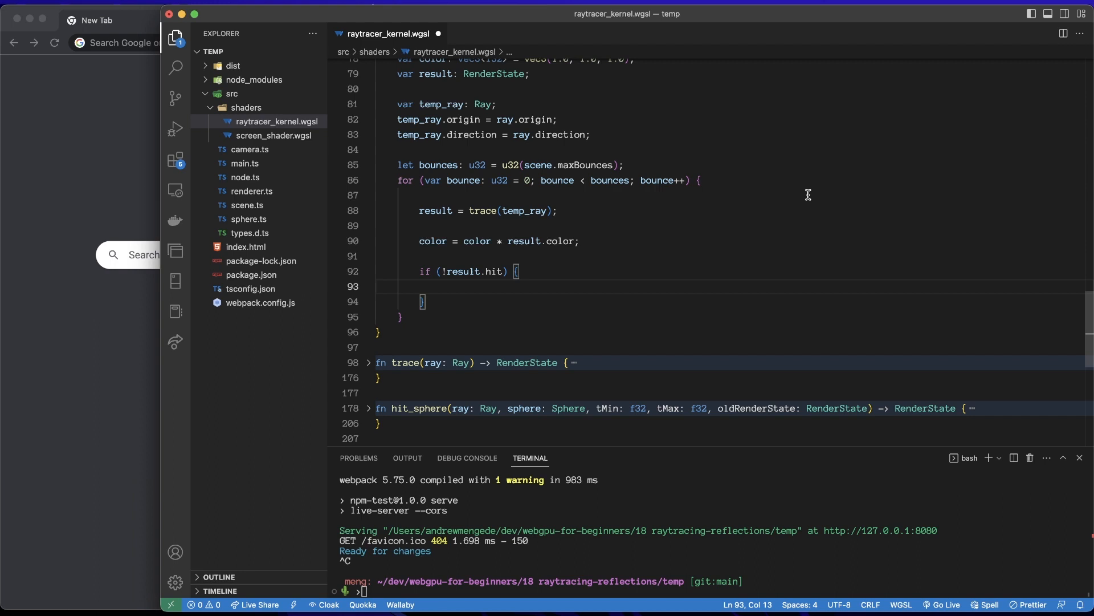
type("break;")
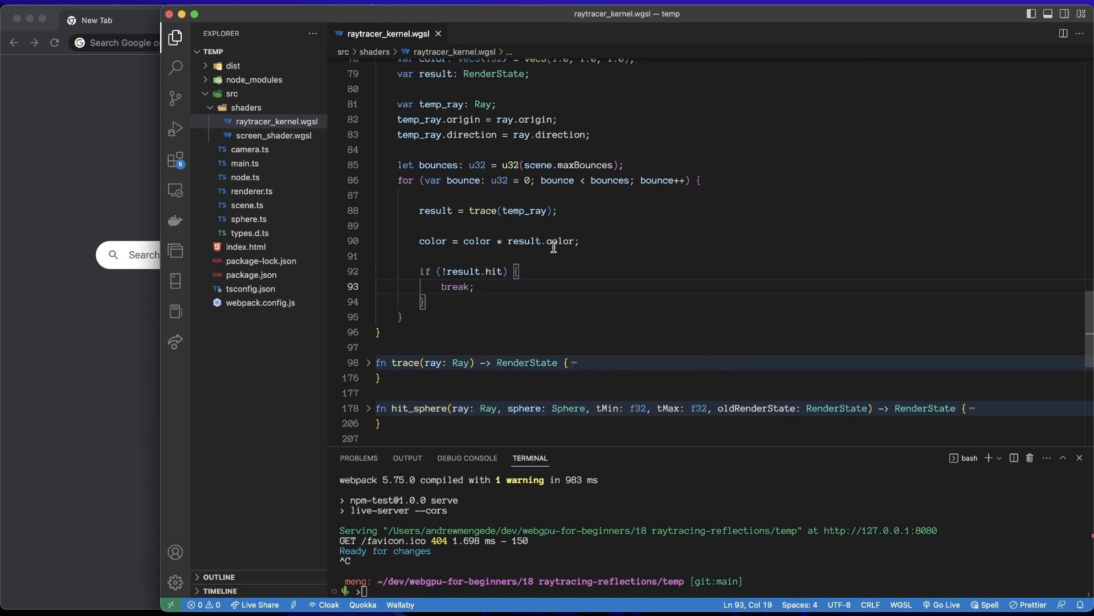
mouse_move(443, 313)
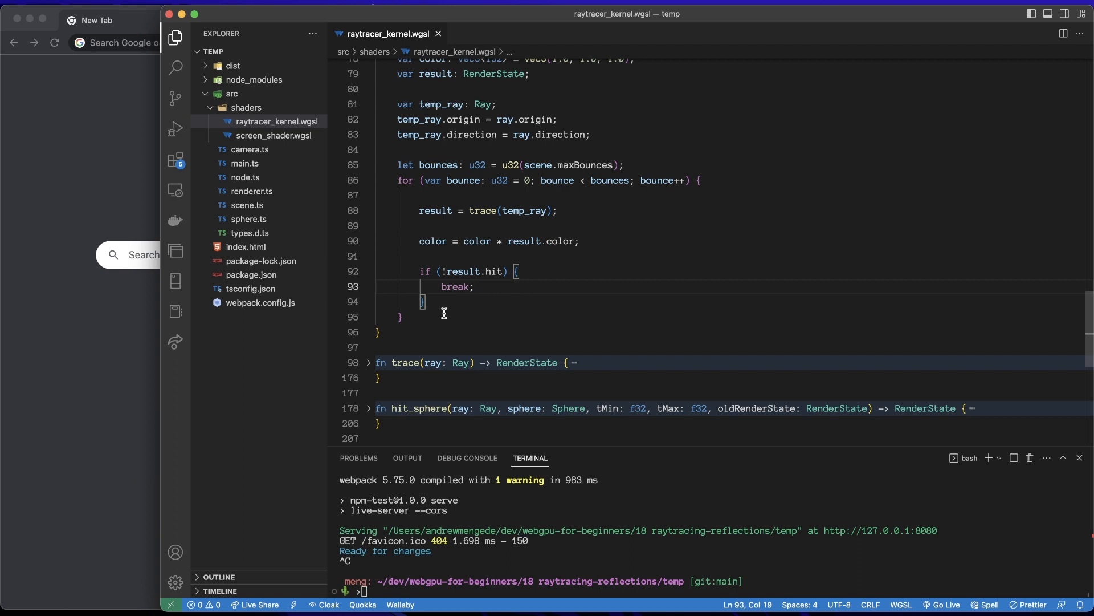
left_click(650, 256)
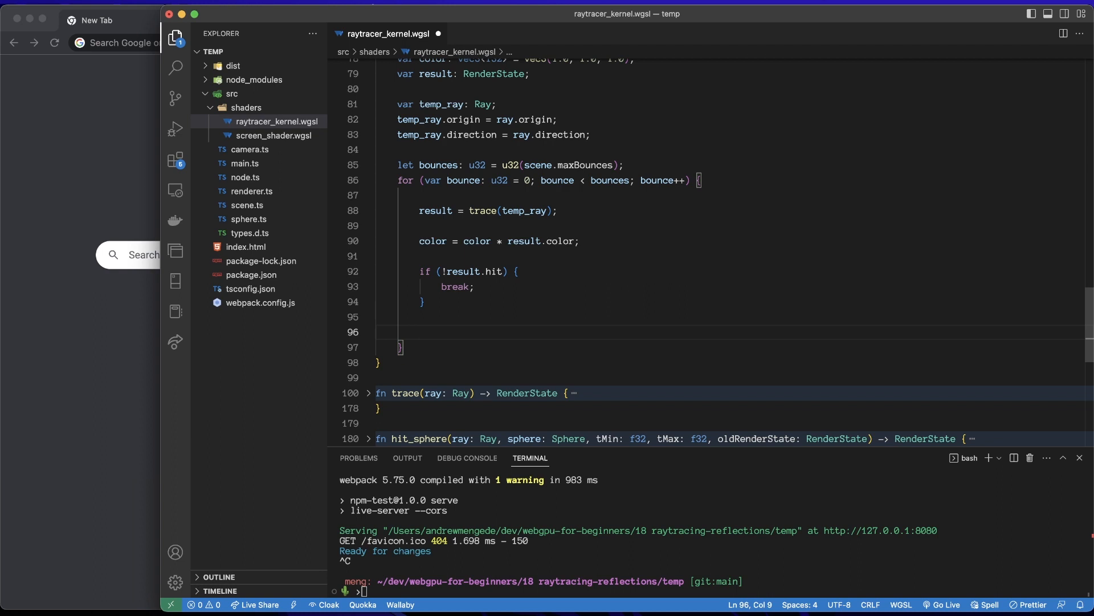
- Set temp_ray.origin = result.position and direction = normalize(reflect(temp_ray.direction, result.normal))
type("temp_ray.")
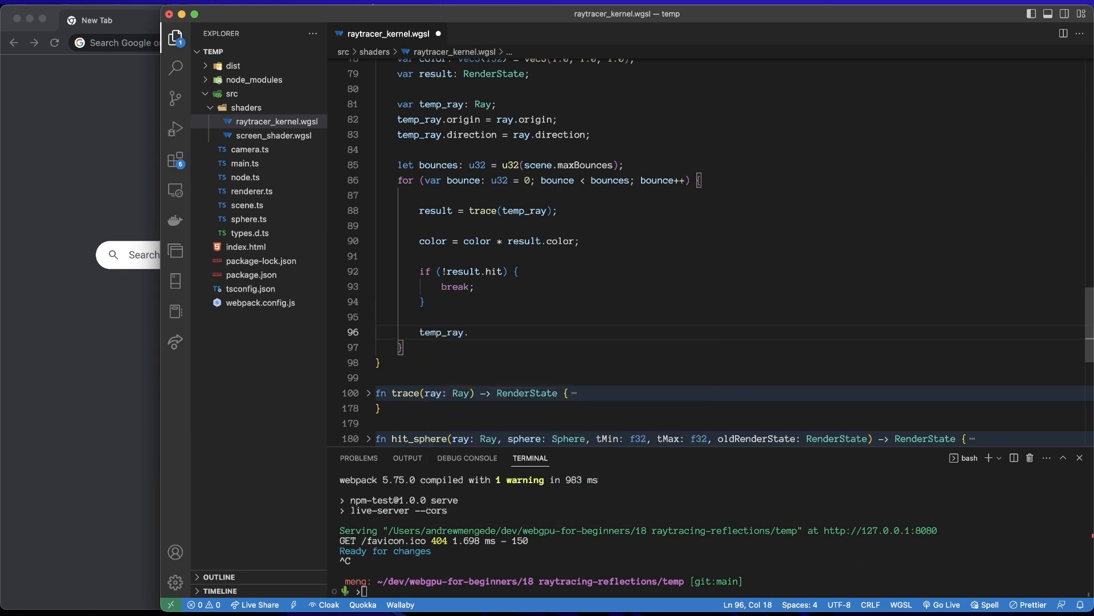
type("origin =")
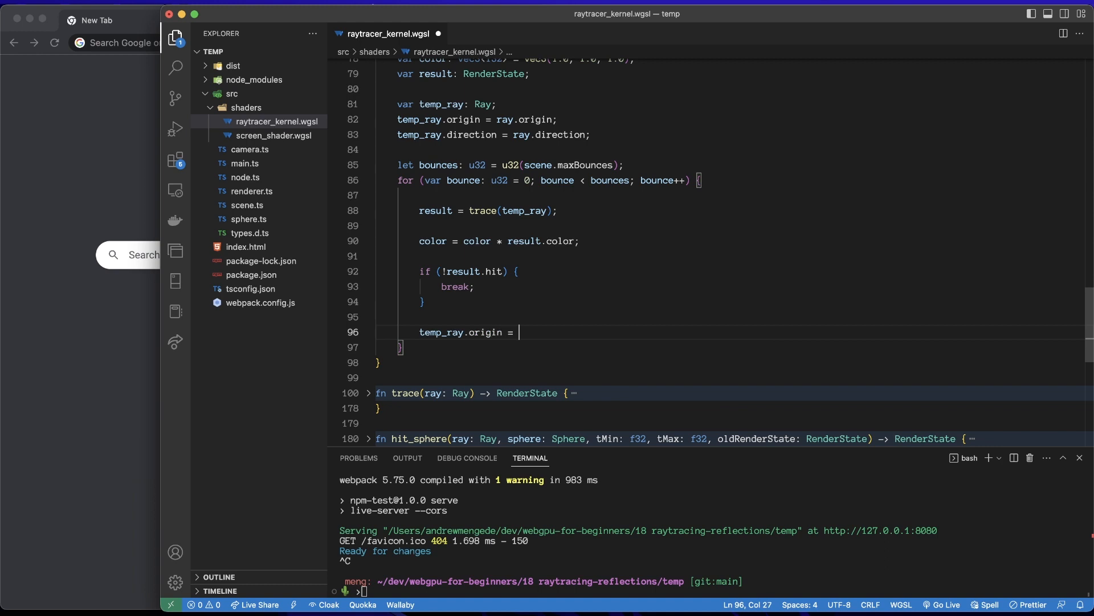
type("result.position;")
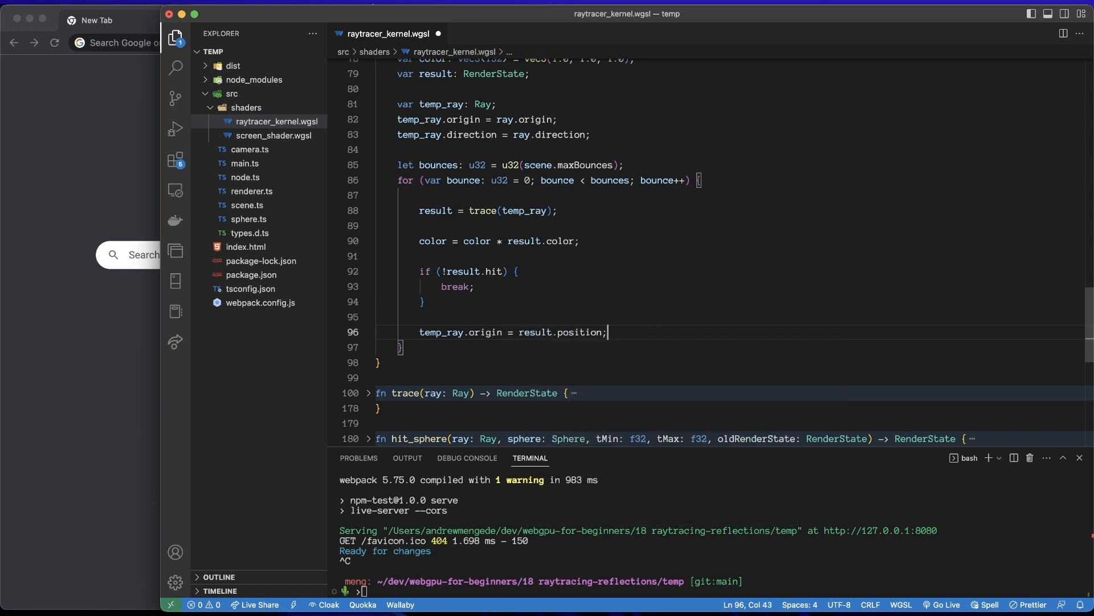
type("t")
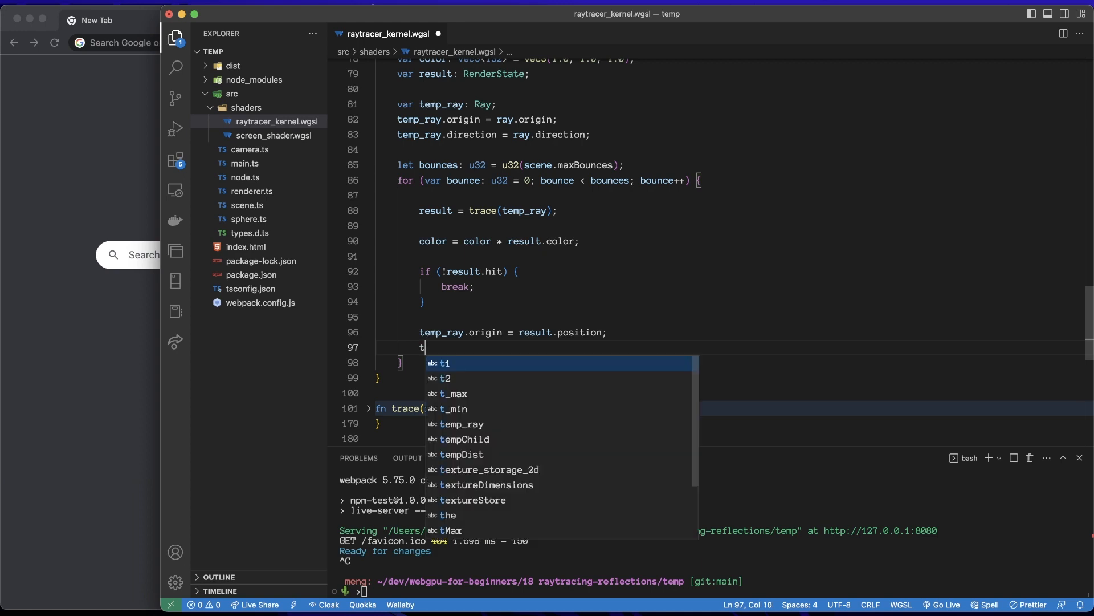
type("emp_ray.direction =")
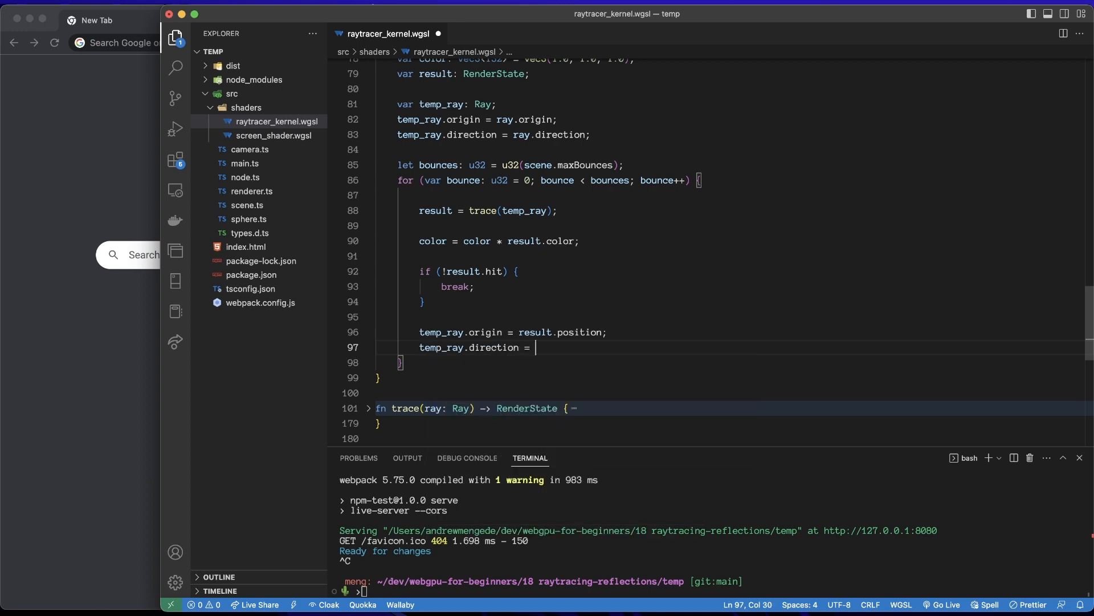
type("norm")
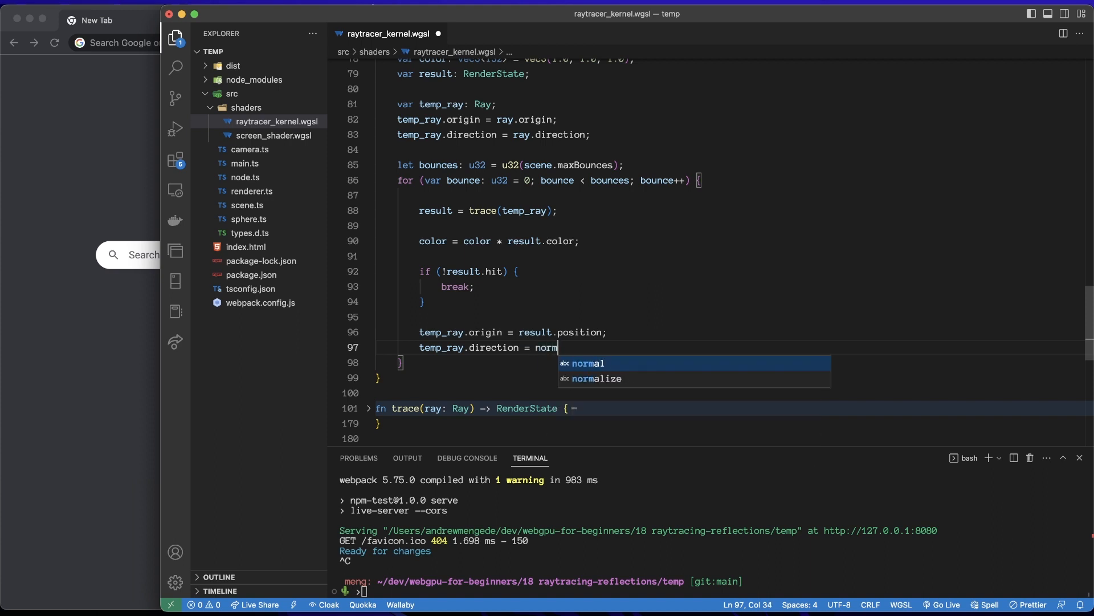
type("alize")
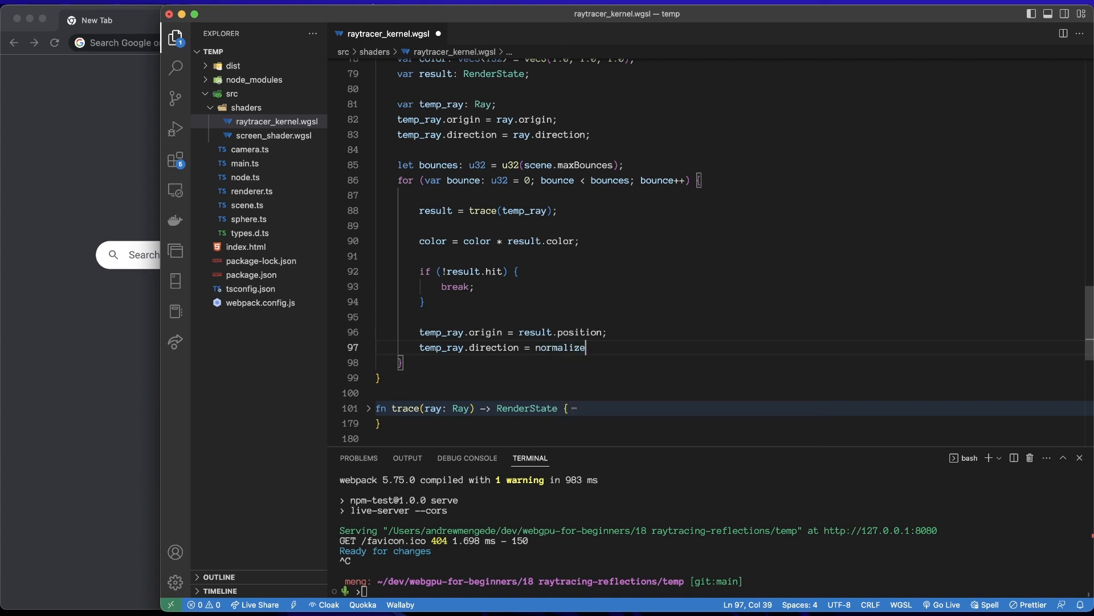
type("(ref)")
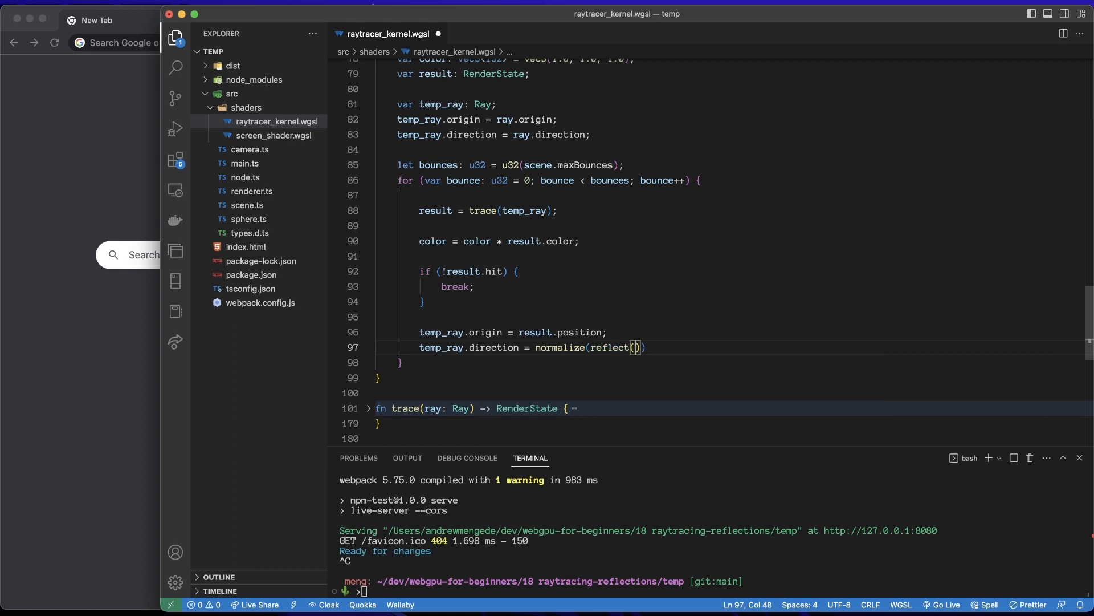
type("ray")
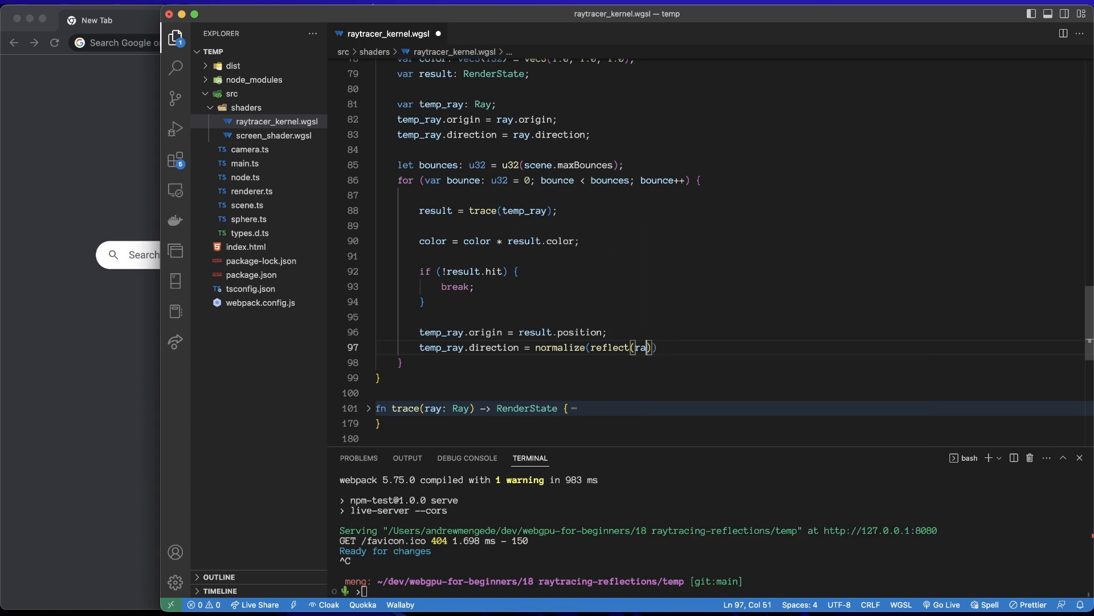
type("temp_ray.direction,")
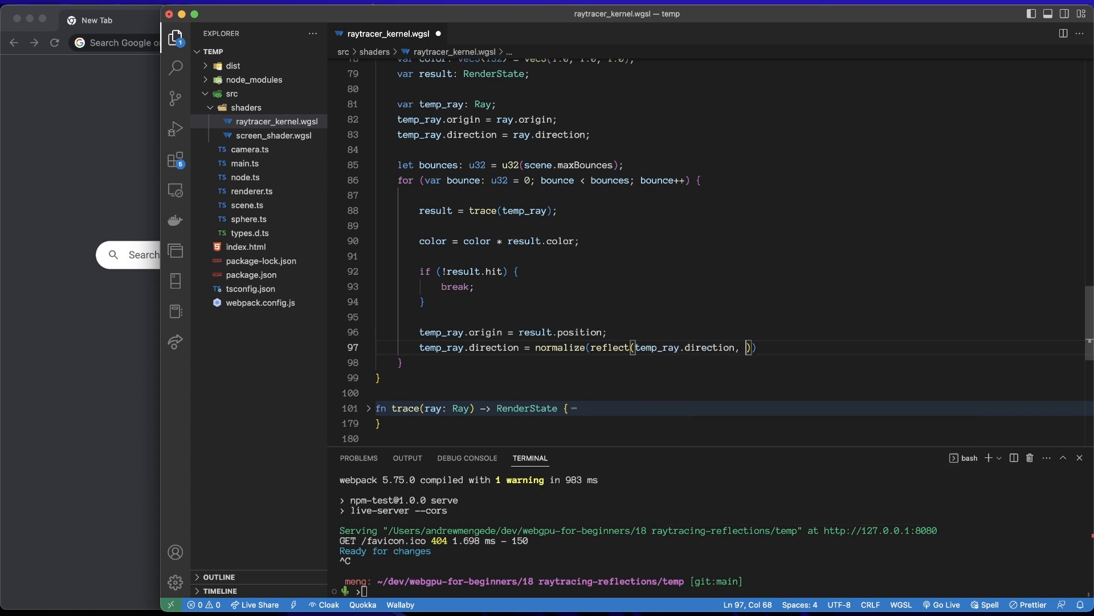
type("result.normal")
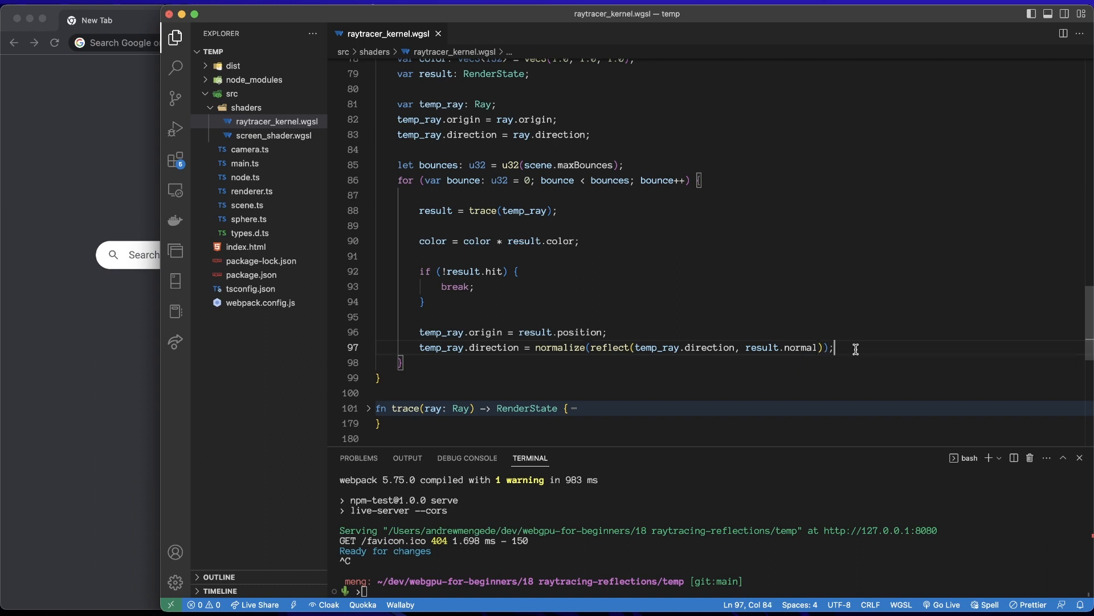
mouse_move(868, 344)
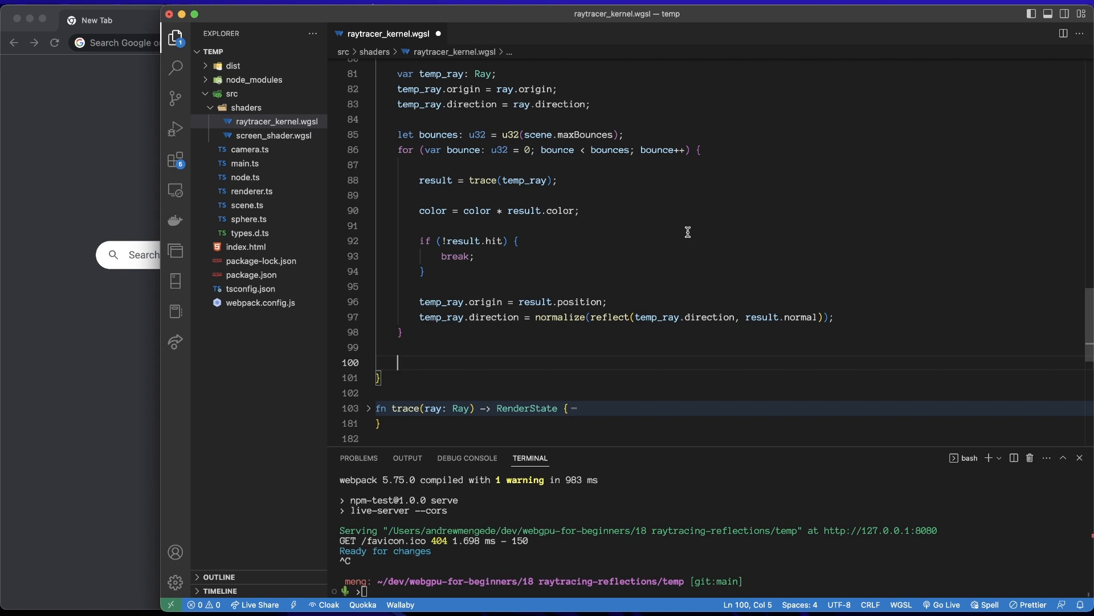
mouse_move(612, 153)
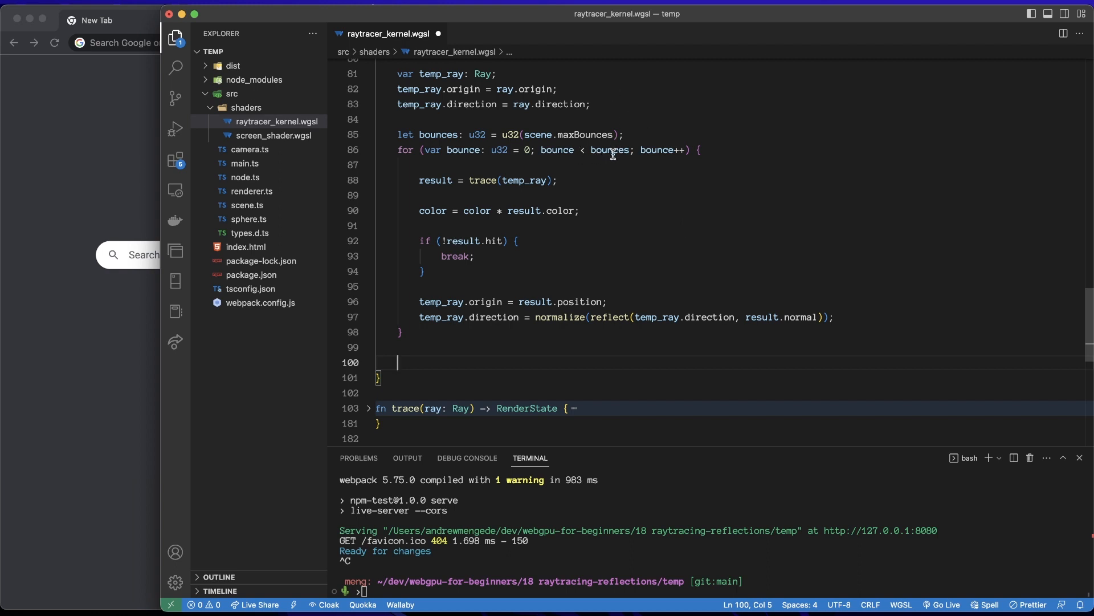
mouse_move(554, 326)
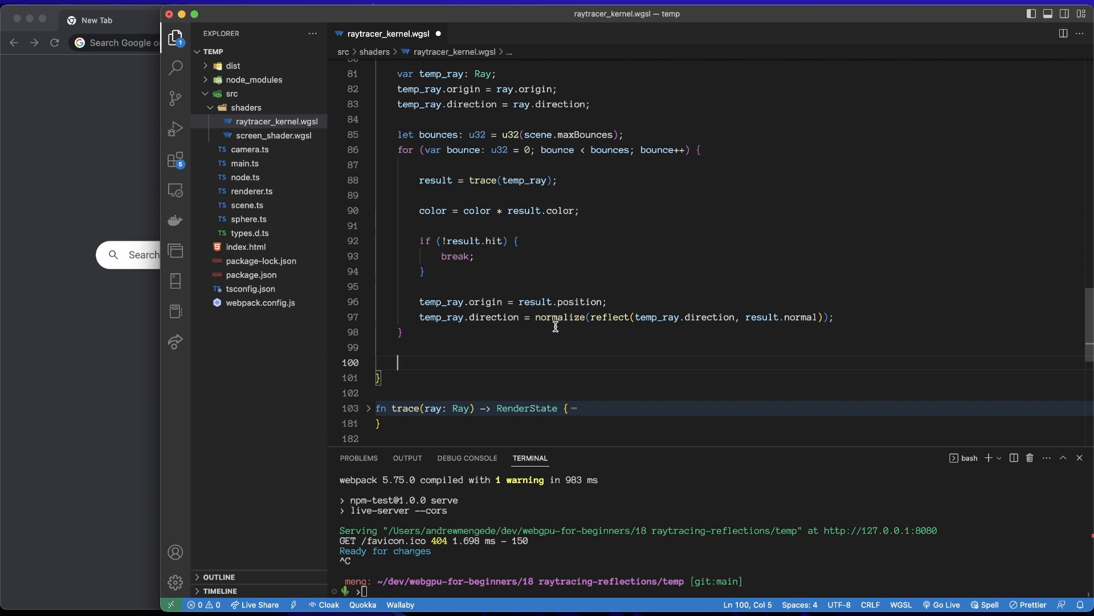
mouse_move(781, 246)
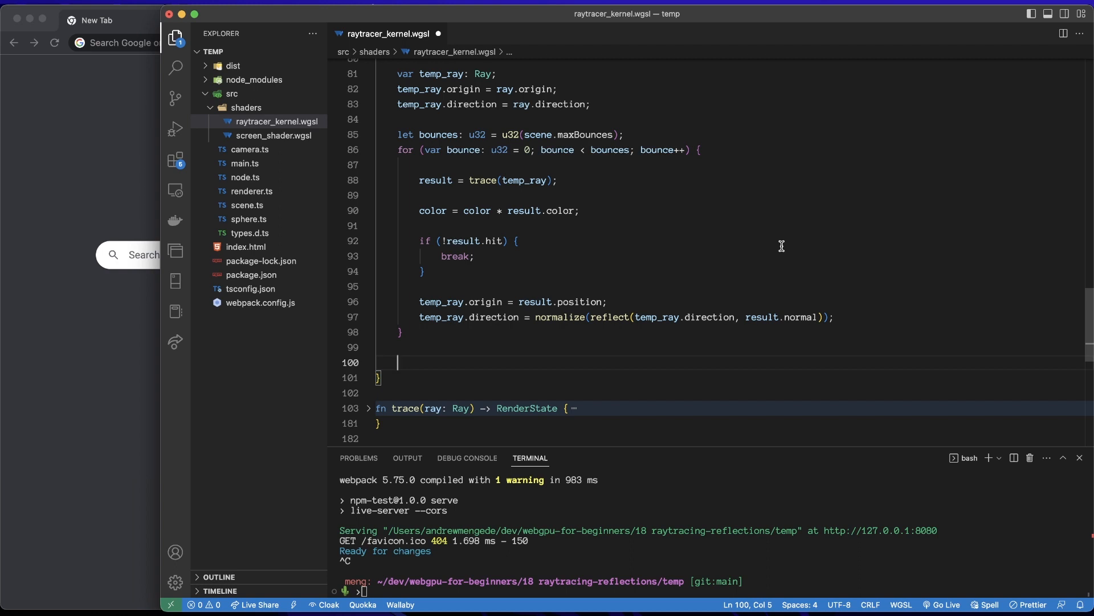
- After the loop, add if (result.hit) setting color = vec3(0.0, 0.0, 0.0), before return color
type("if (result.hit) {")
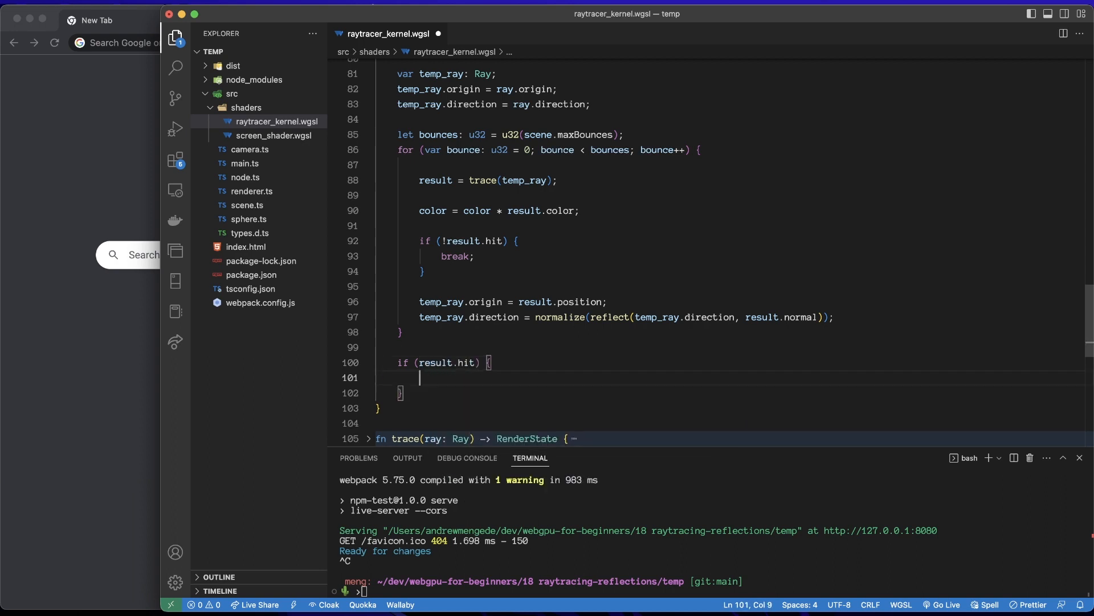
type("c")
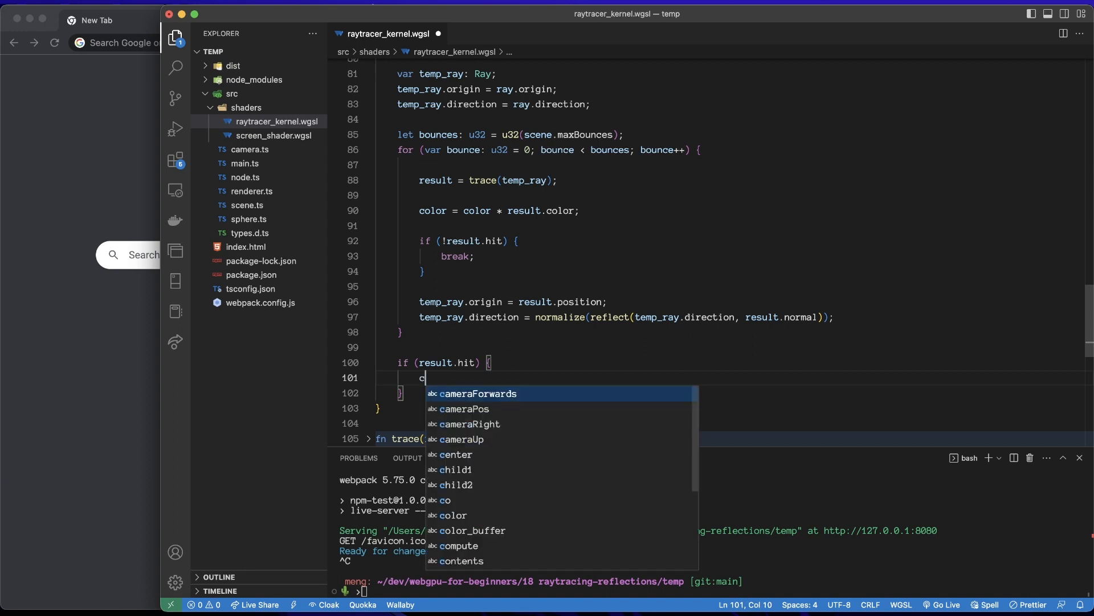
type("olor = vec3(0.0, 0.0,")
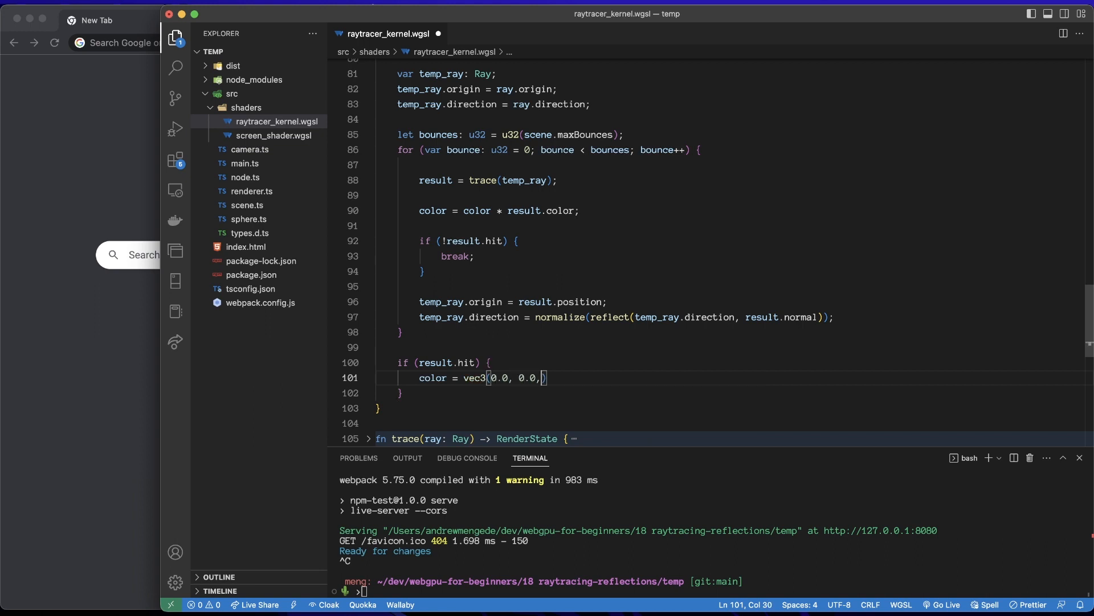
type("reut")
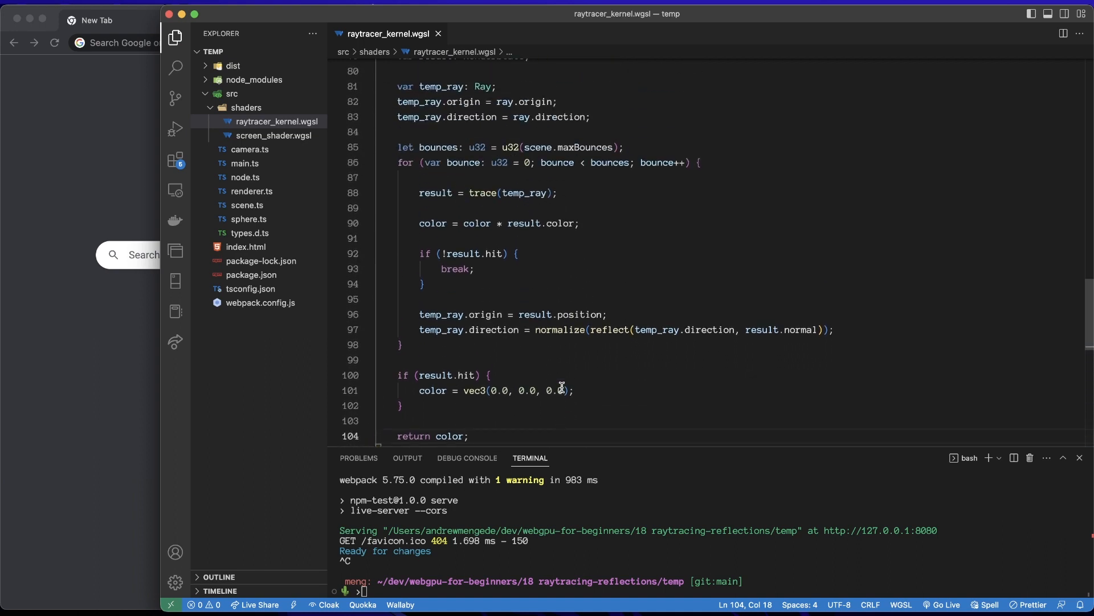
scroll("down", 3)
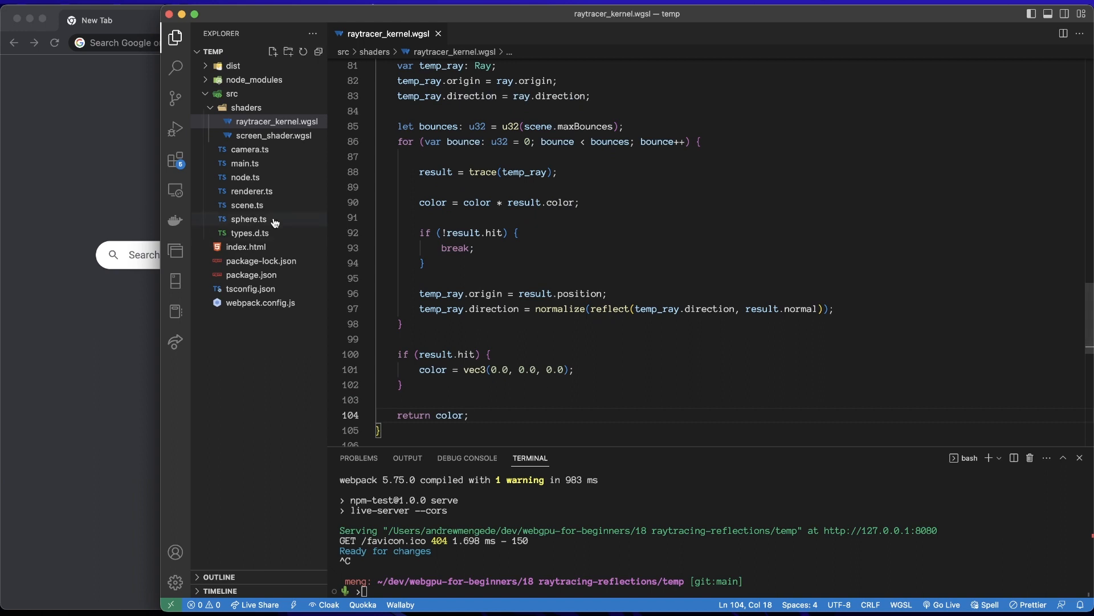
mouse_move(252, 193)
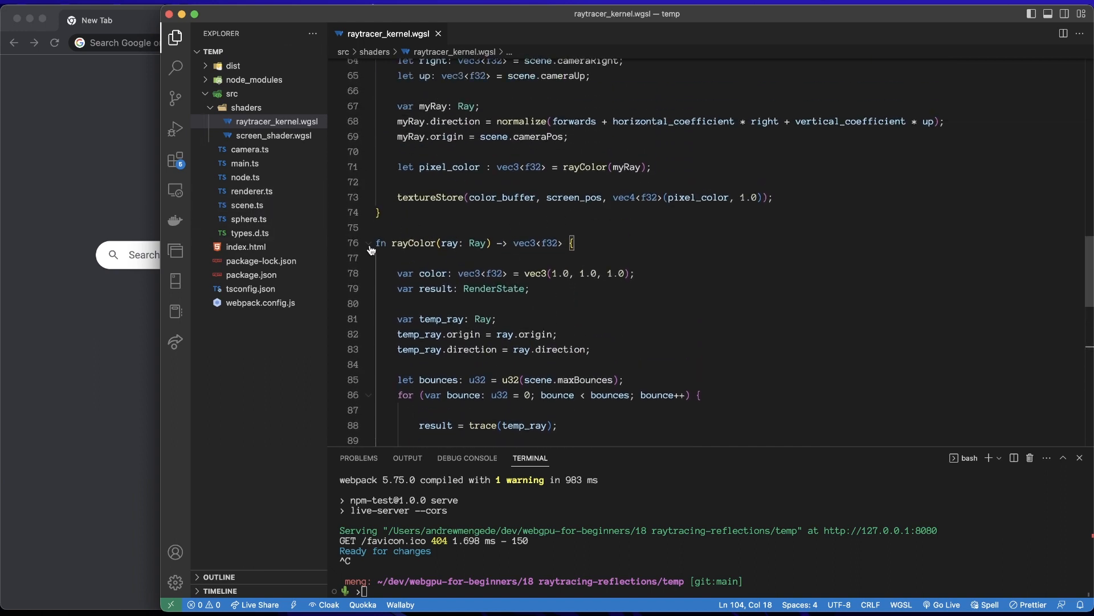
- Fold the rayColor and trace function bodies while scrolling through raytracer_kernel.wgsl
left_click(370, 243)
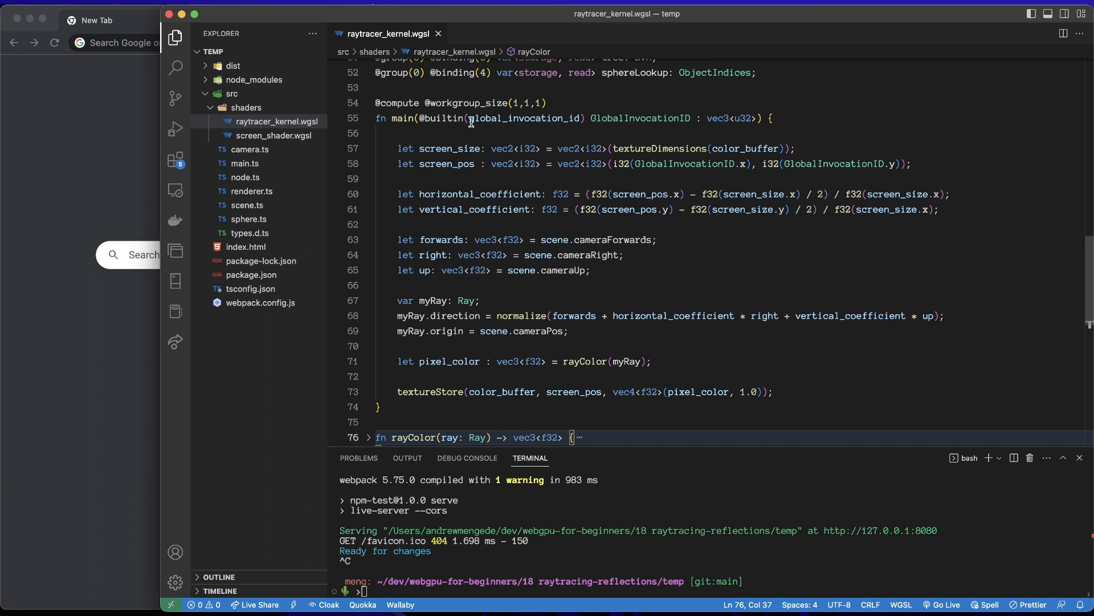
mouse_move(718, 165)
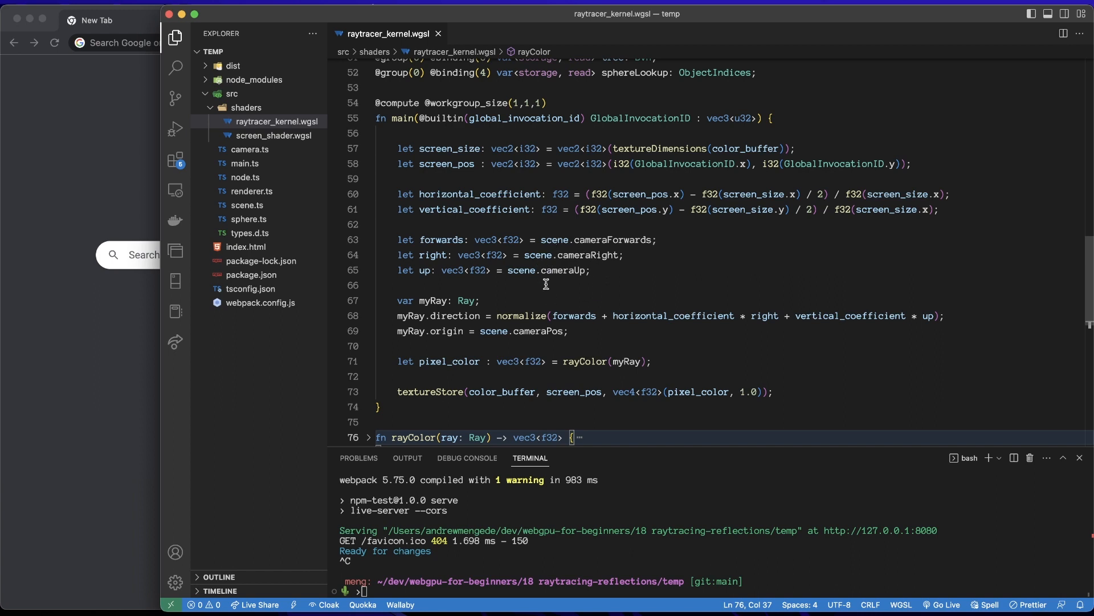
mouse_move(476, 341)
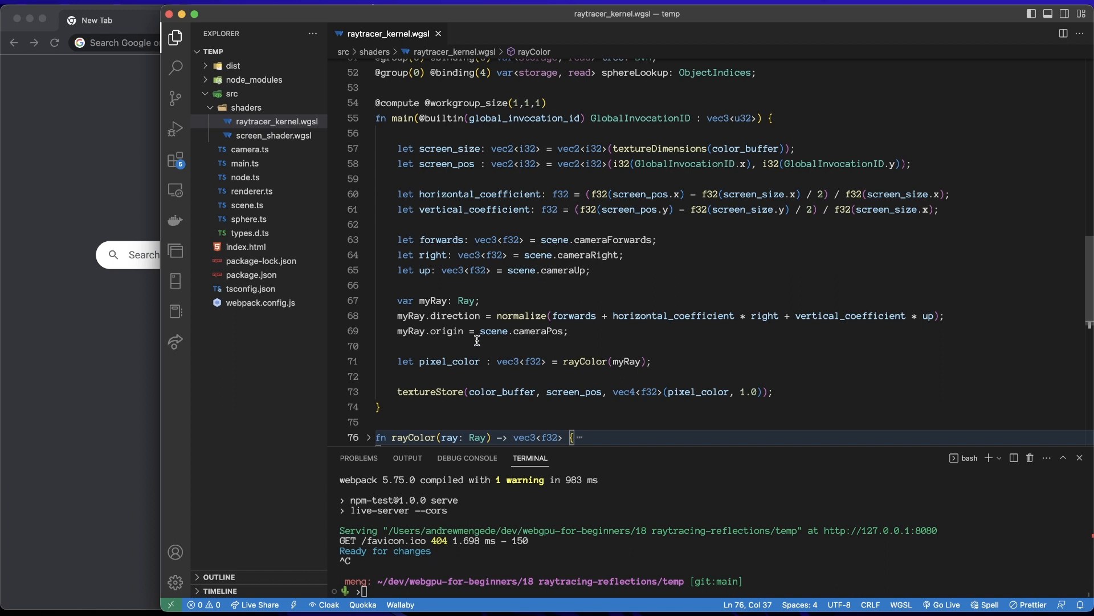
mouse_move(662, 342)
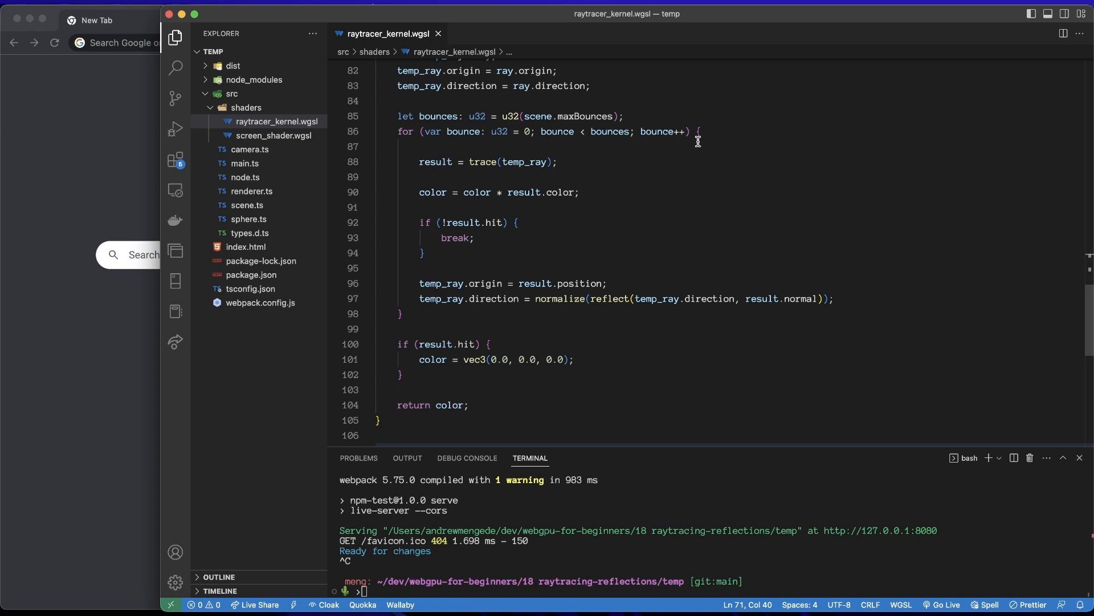
mouse_move(630, 166)
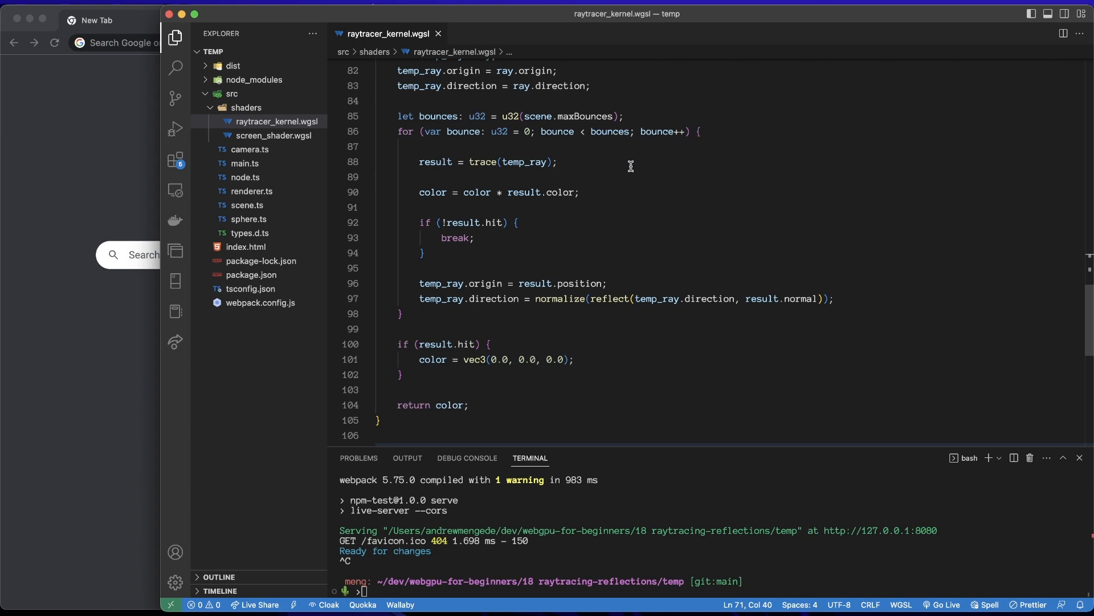
mouse_move(542, 203)
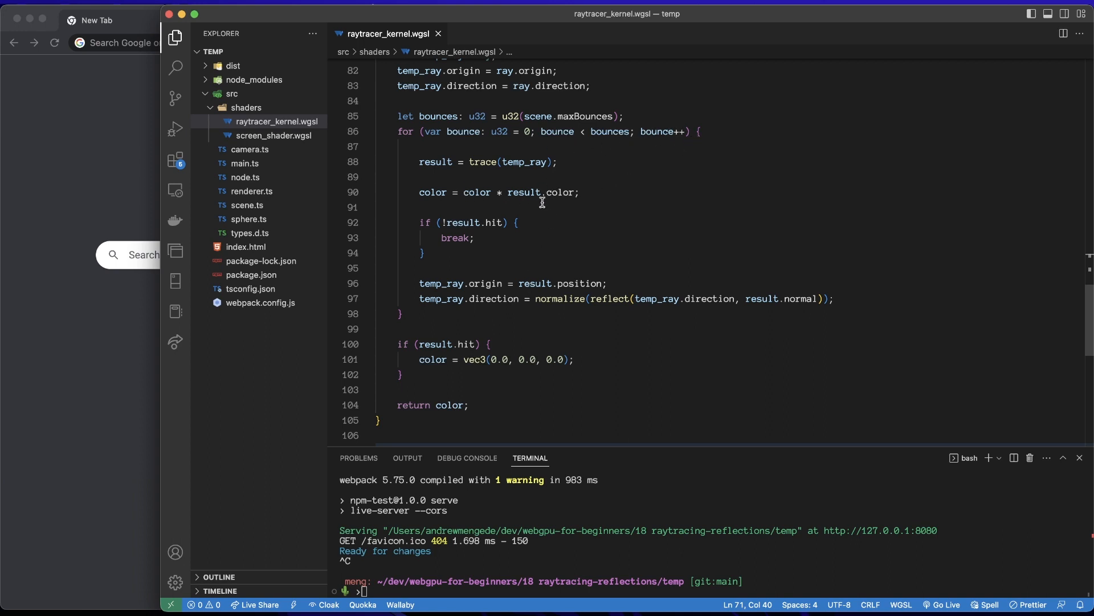
mouse_move(568, 205)
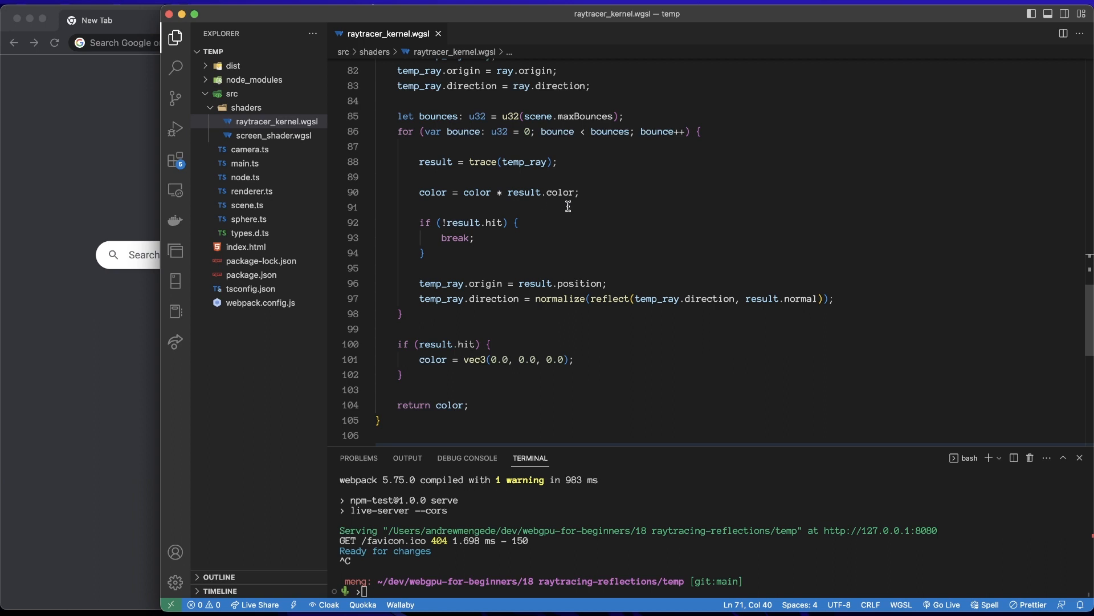
mouse_move(512, 292)
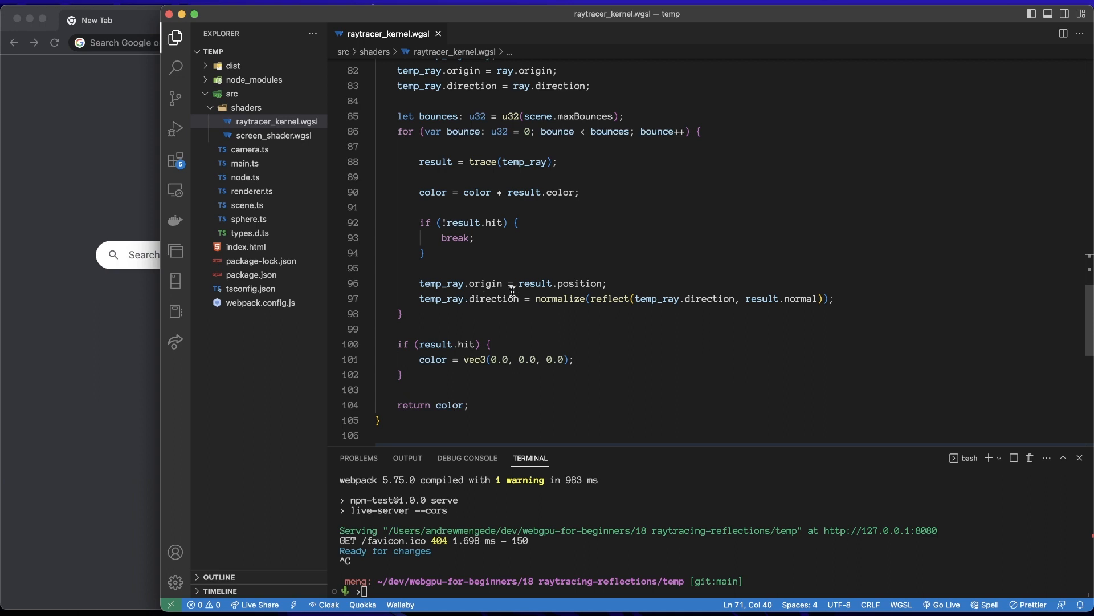
mouse_move(599, 305)
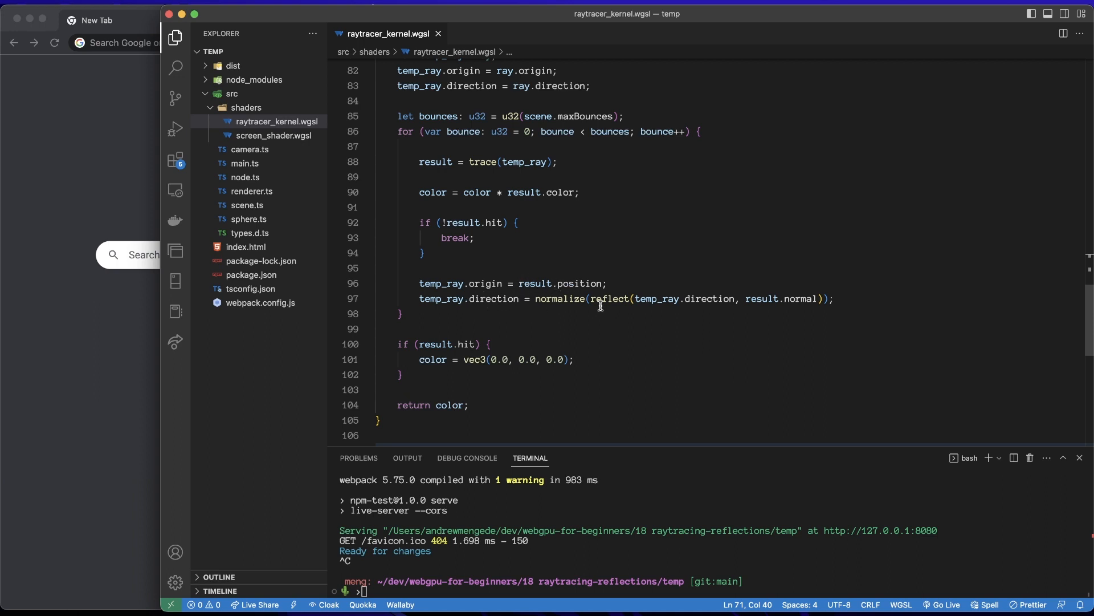
mouse_move(707, 307)
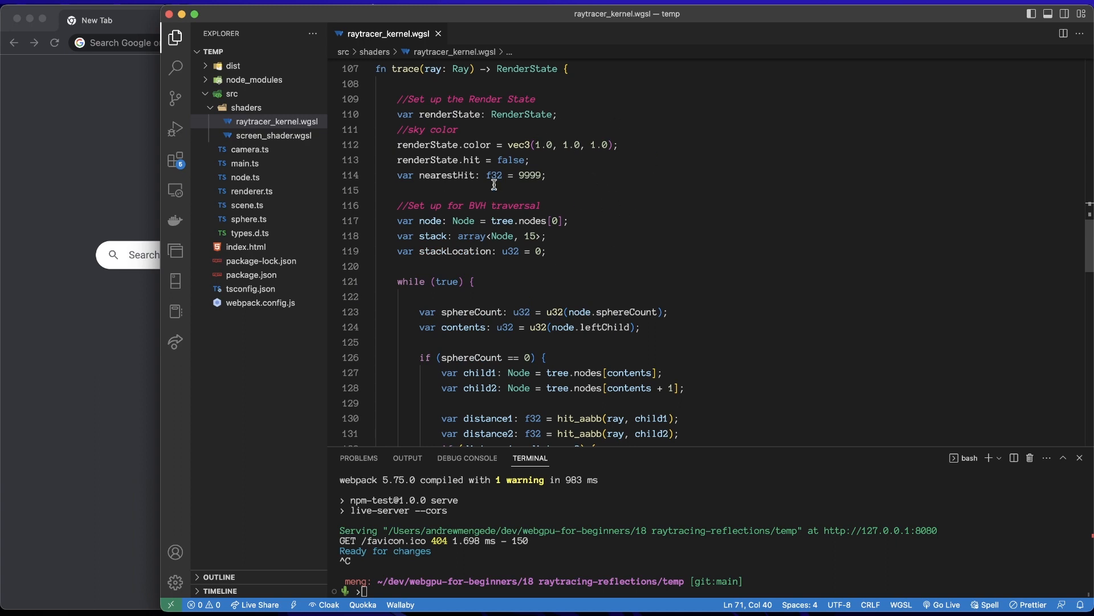
scroll("down", 3)
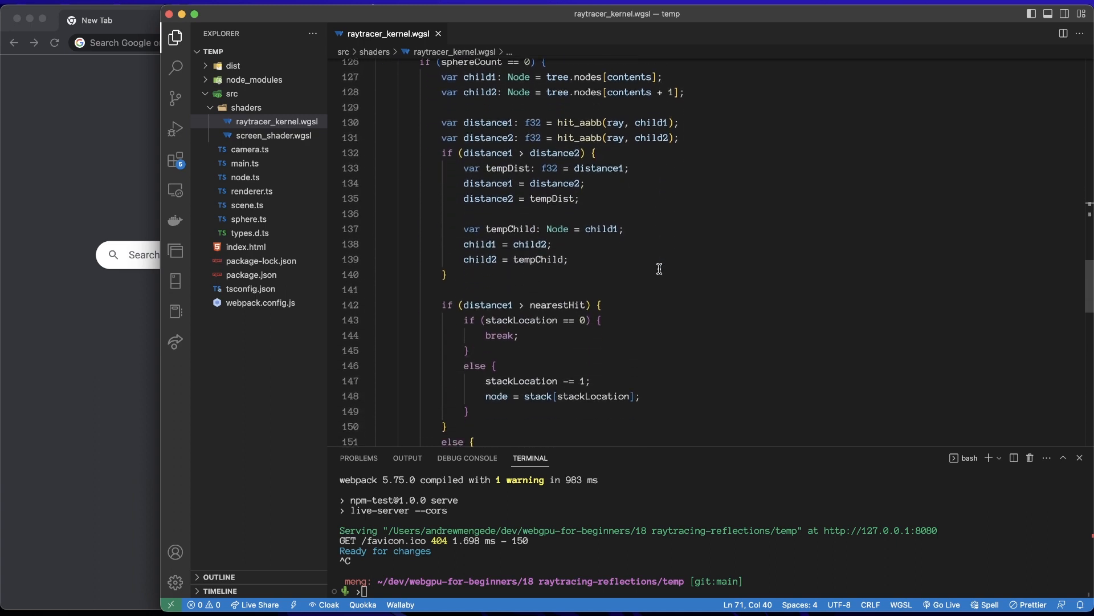
scroll("down", 3)
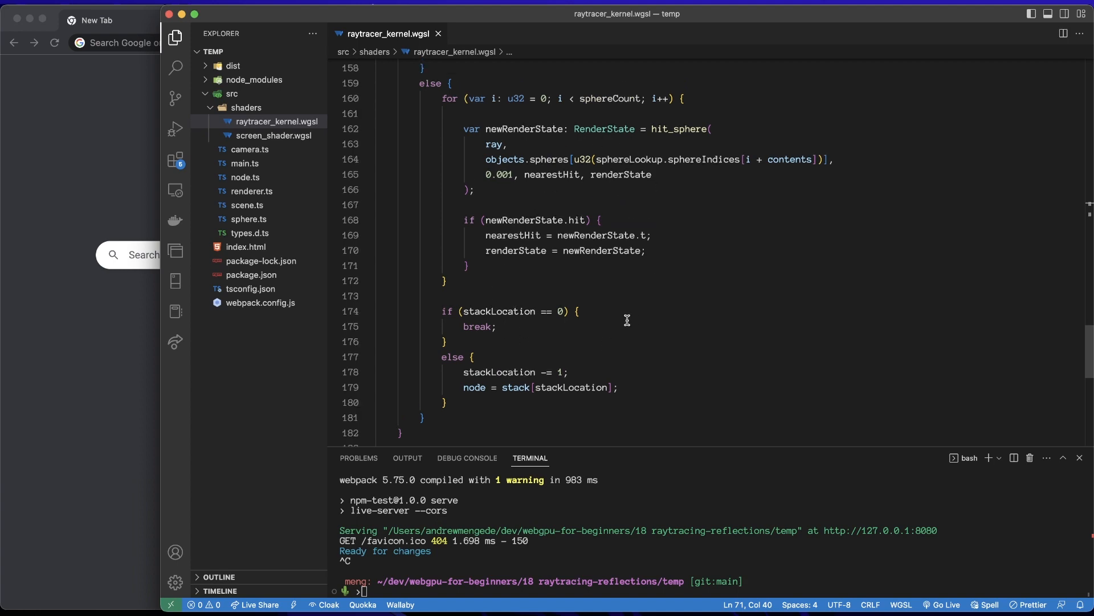
scroll("up", 3)
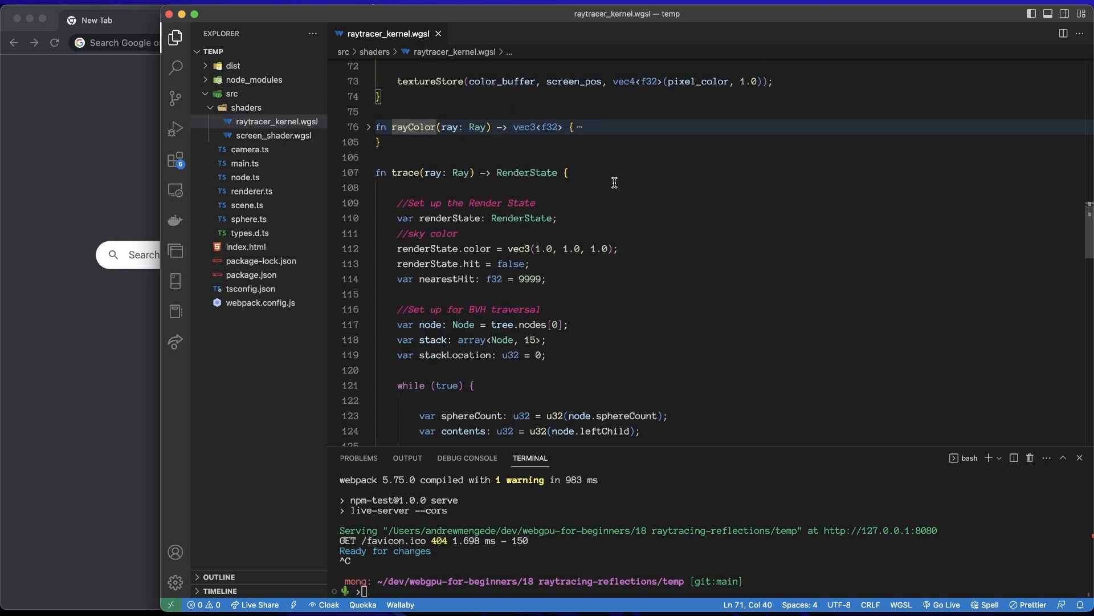
left_click(369, 173)
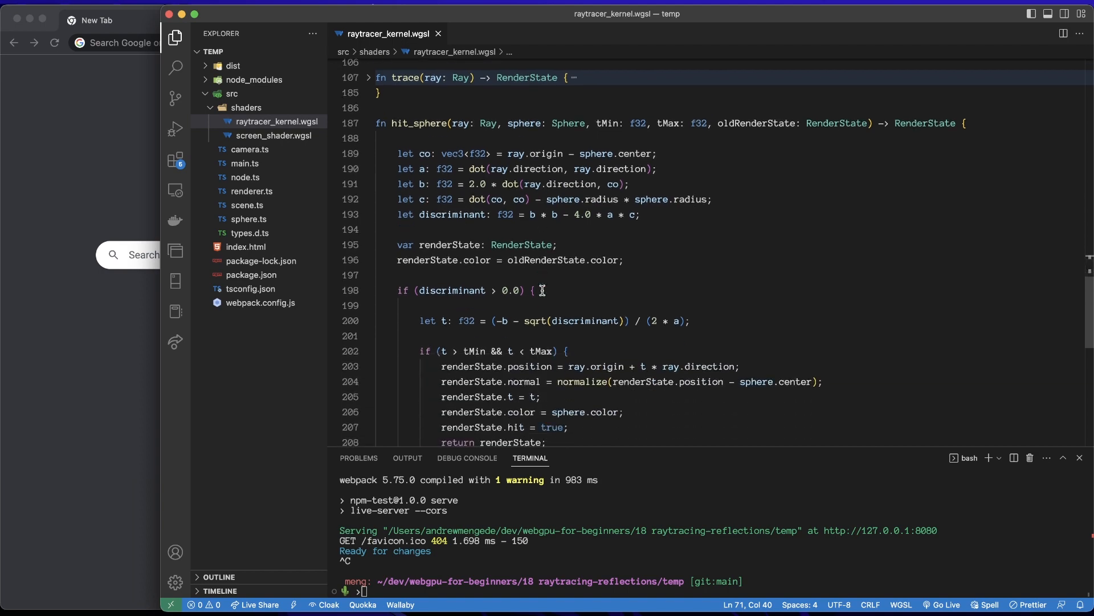
scroll("down", 3)
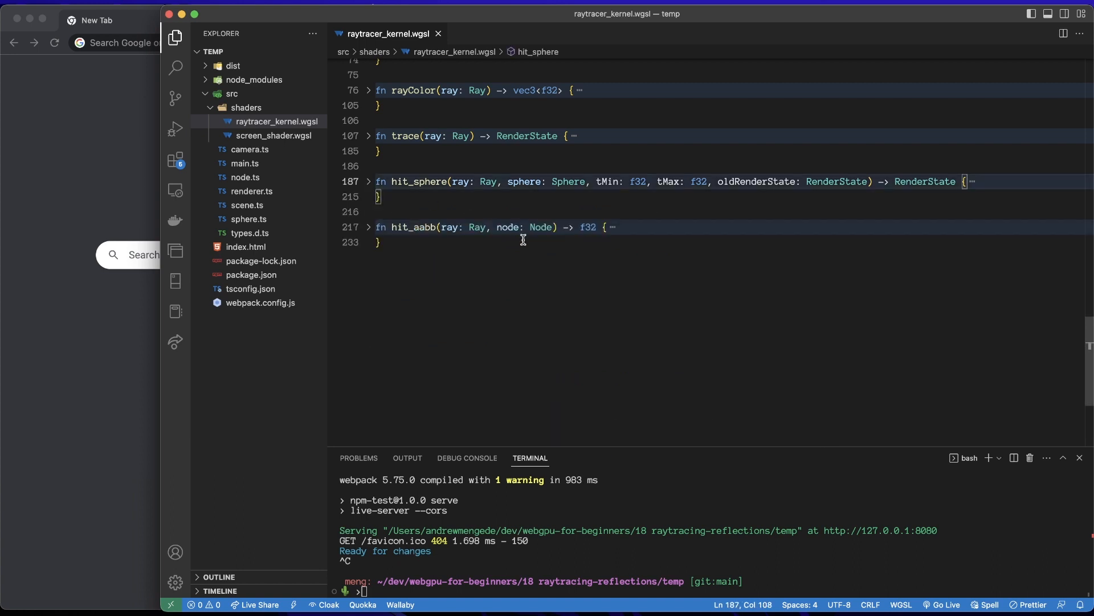
- In renderer.ts prepareScene, declare const maxBounces: number = 4
left_click(252, 190)
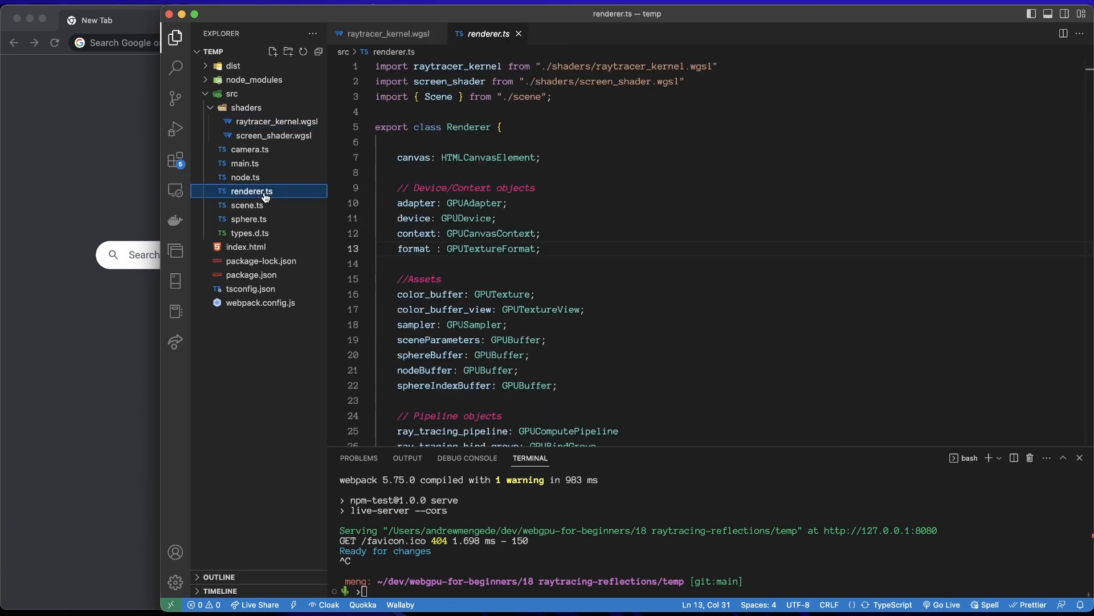
scroll("down", 3)
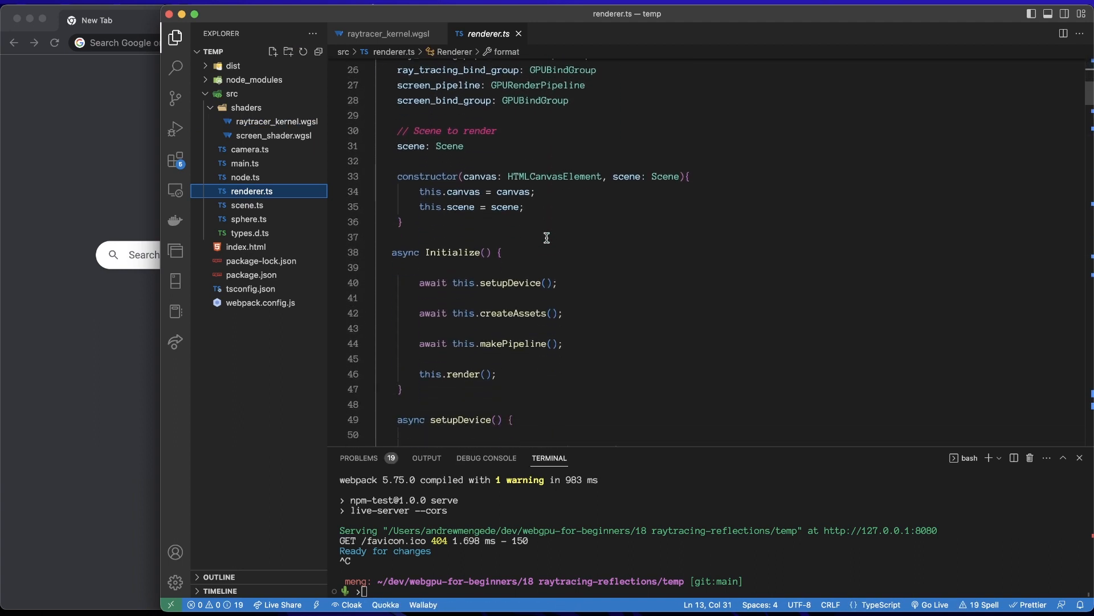
scroll("down", 3)
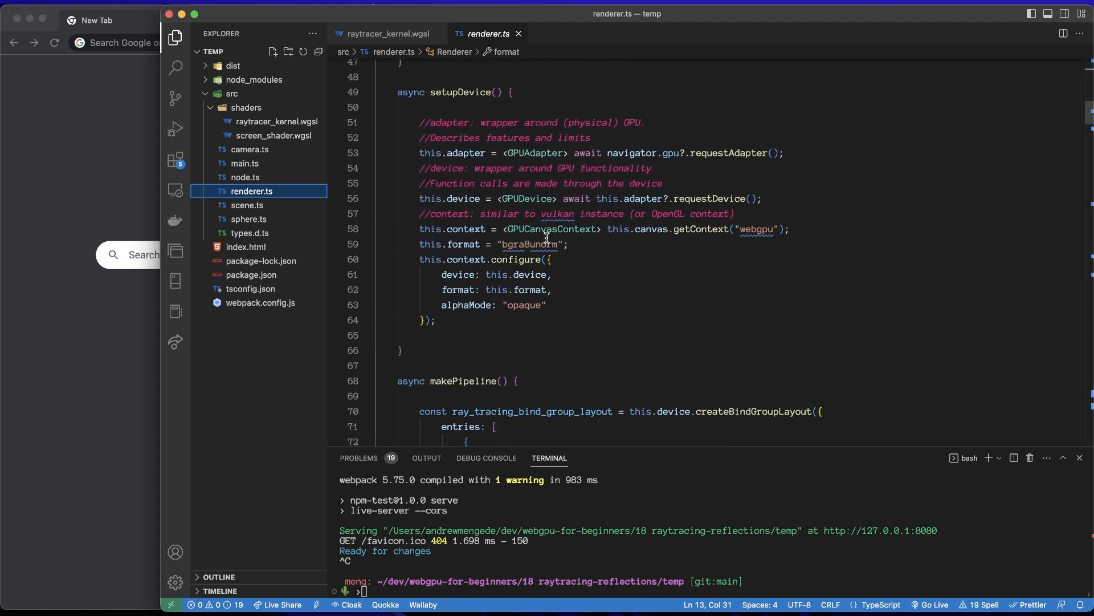
scroll("down", 3)
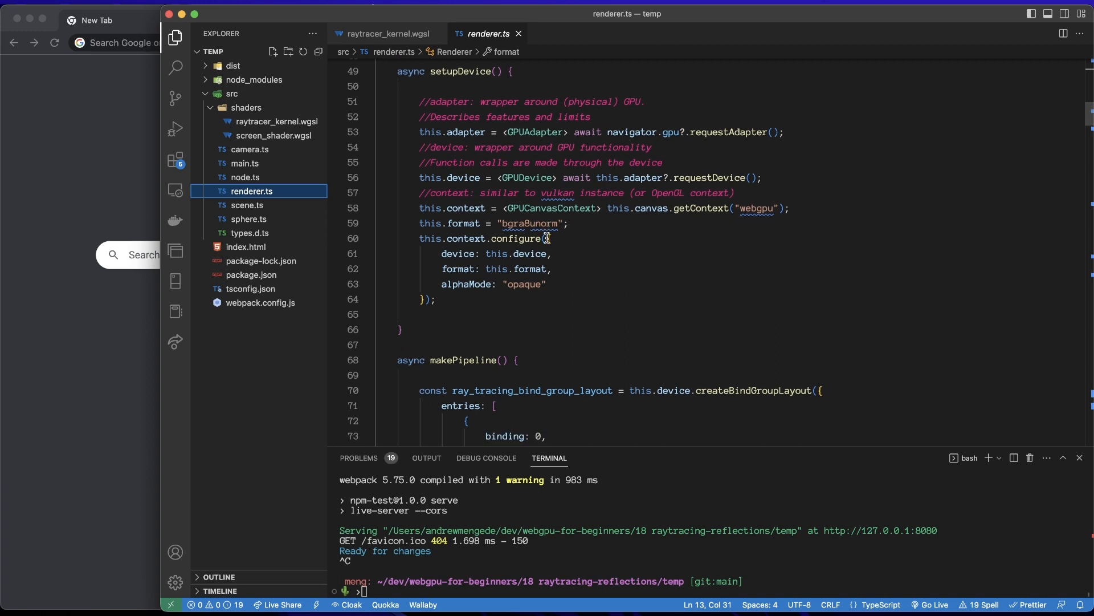
scroll("down", 3)
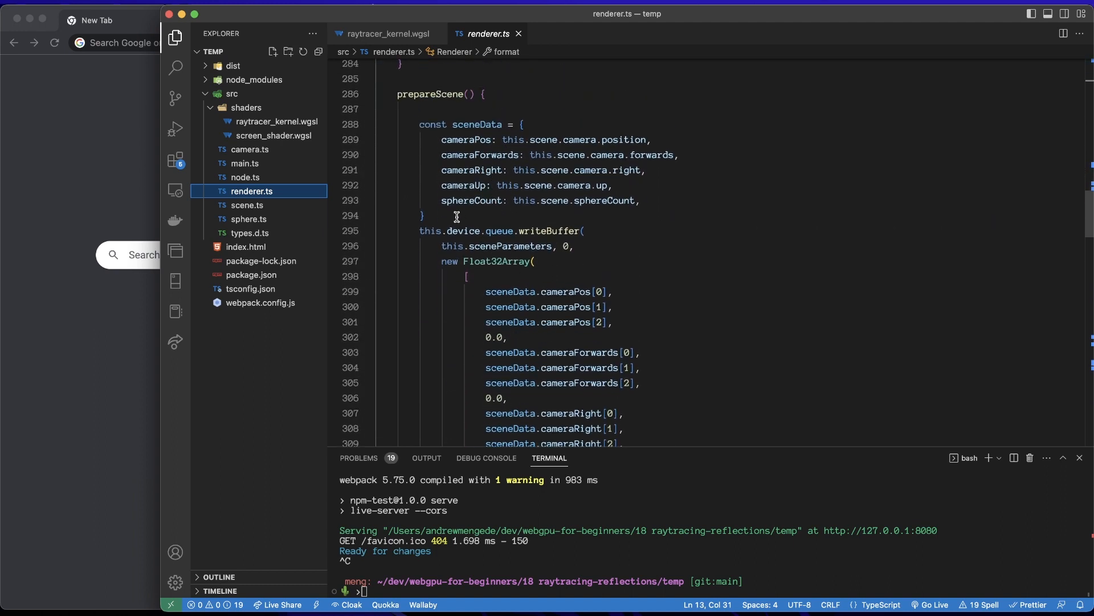
type("const")
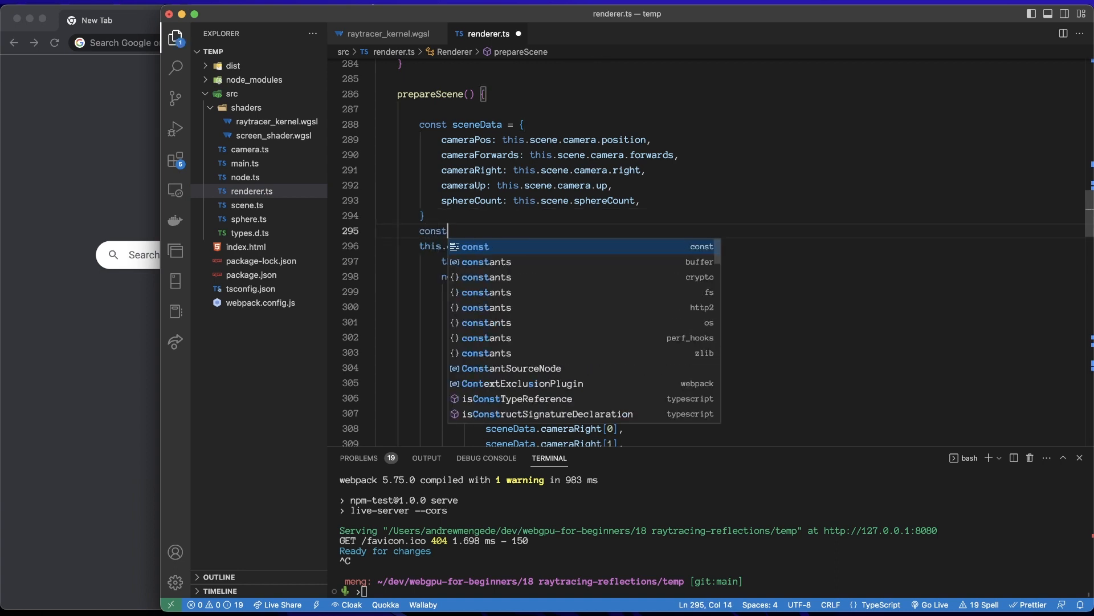
type("maxB")
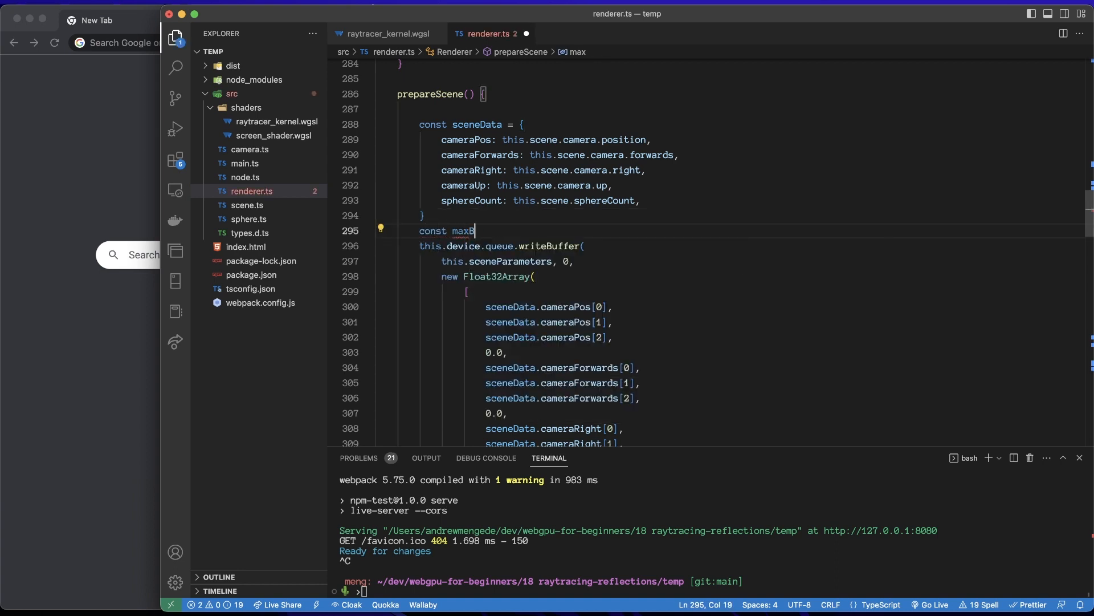
type("ounces:")
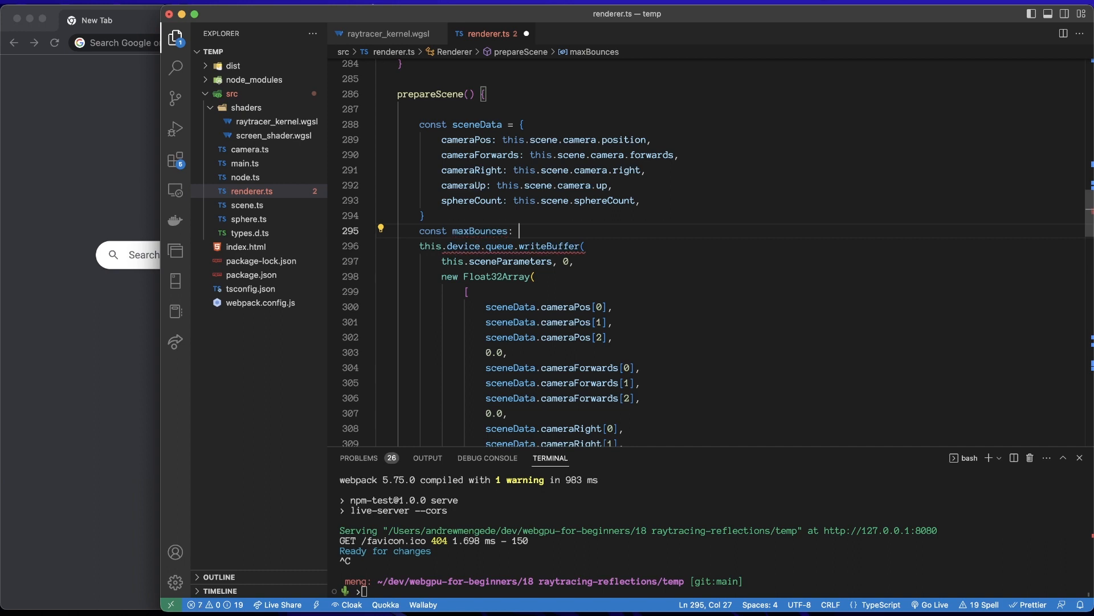
type("number =")
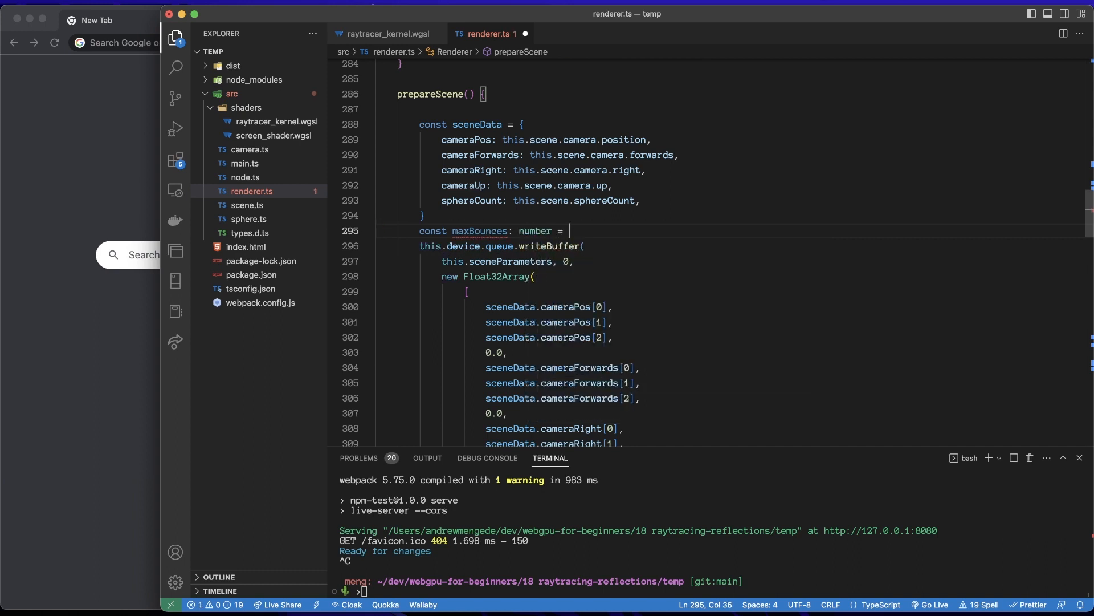
type("4;")
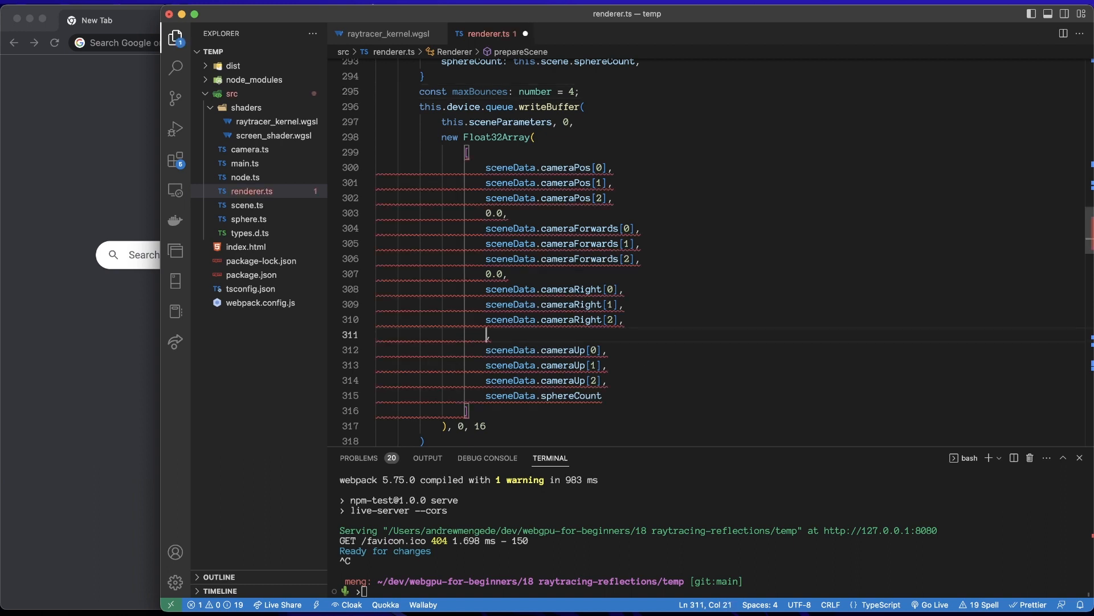
- Replace the 0.0 after cameraRight[2] with maxBounces, then run npm start
type("maxBounces")
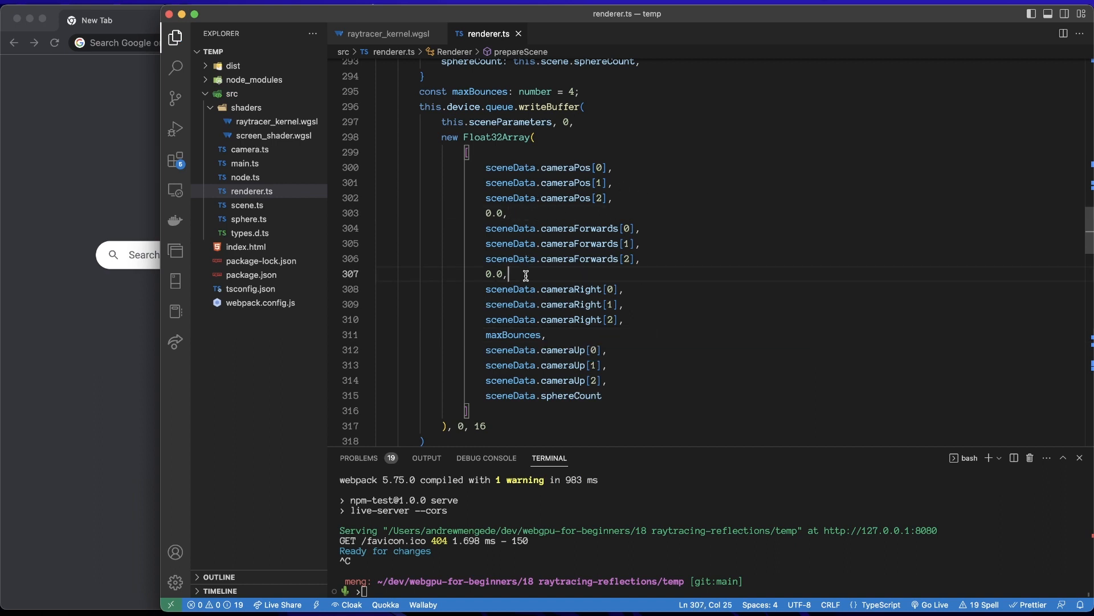
left_click(565, 335)
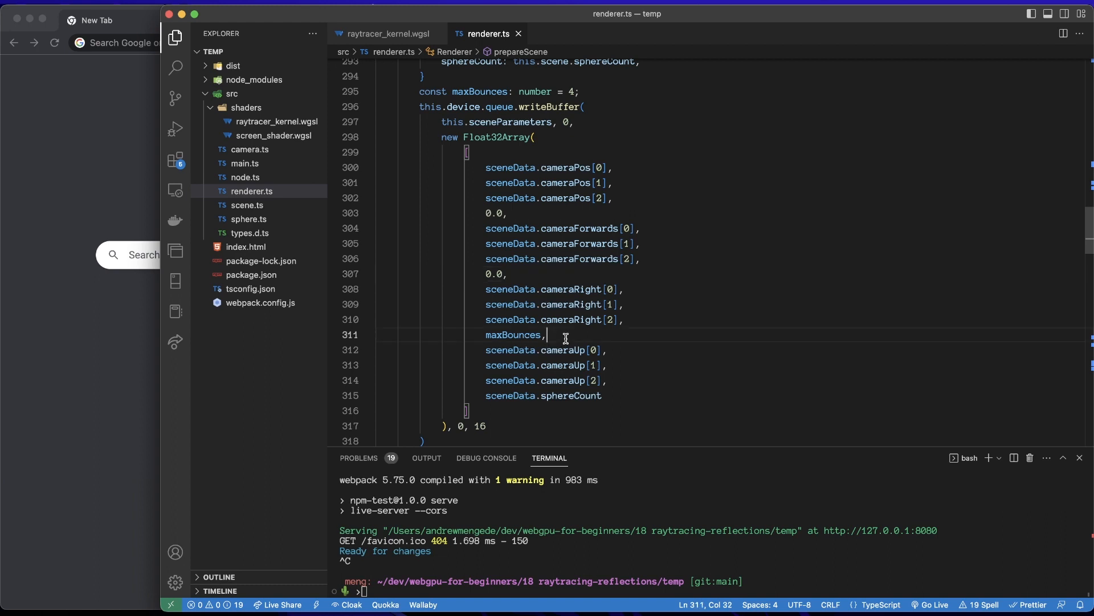
type("npm start")
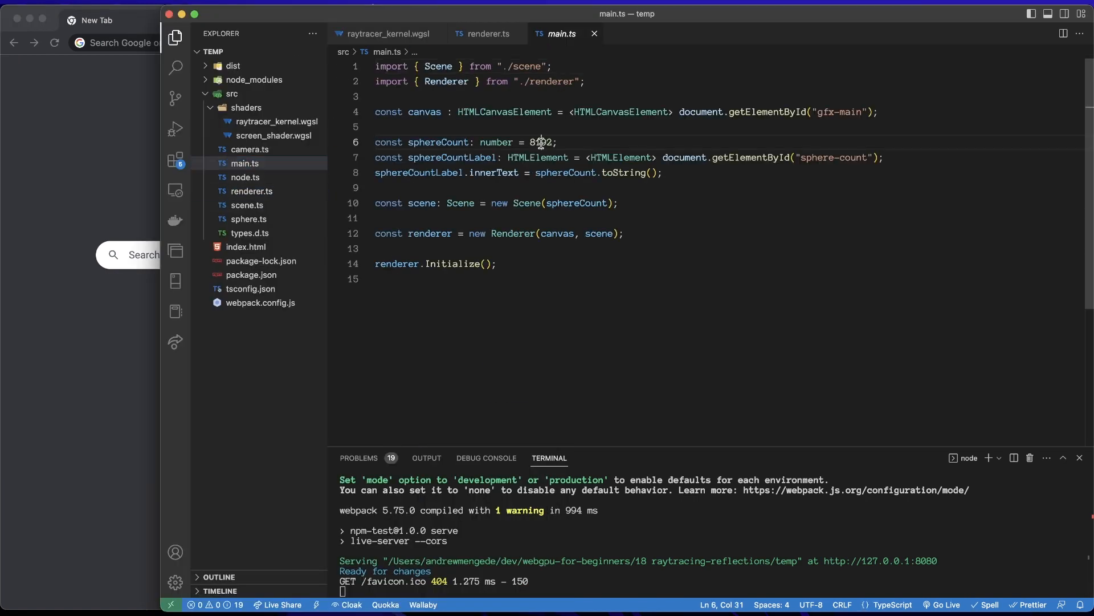
- Change sphereCount in main.ts from 8192 to 1024
type("1024")
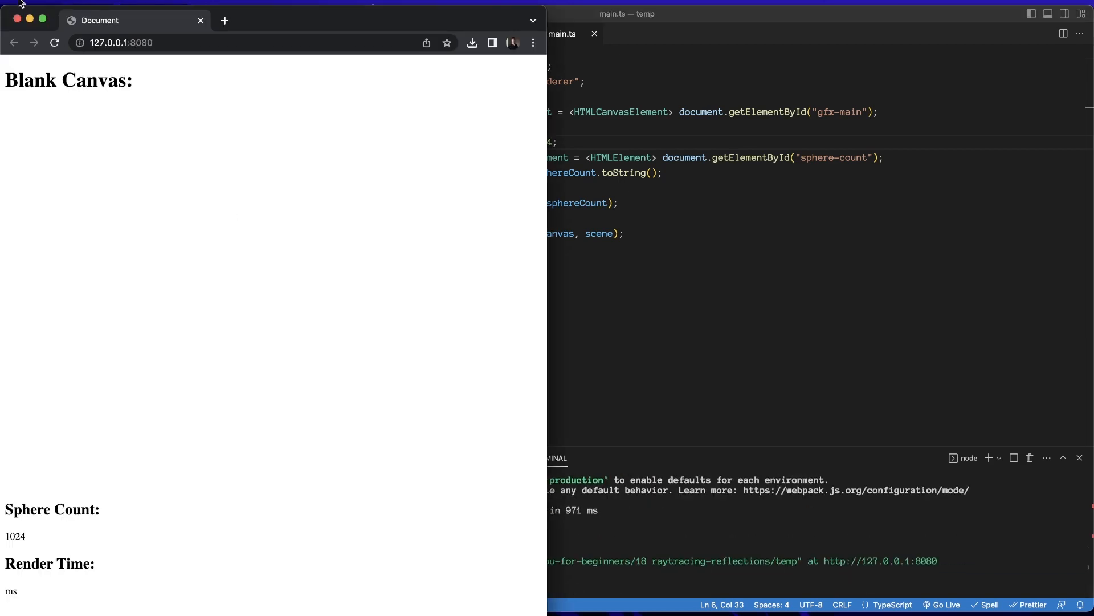
- Reload and re-render random 1024-sphere scenes, each rendering in about 6–9 ms
left_click(224, 20)
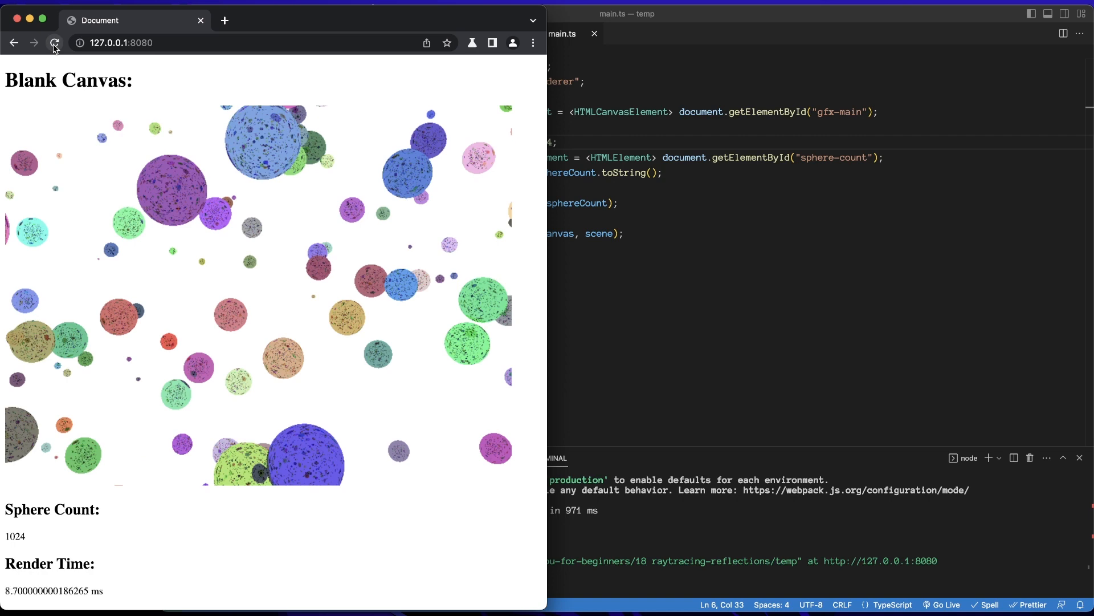
left_click(55, 43)
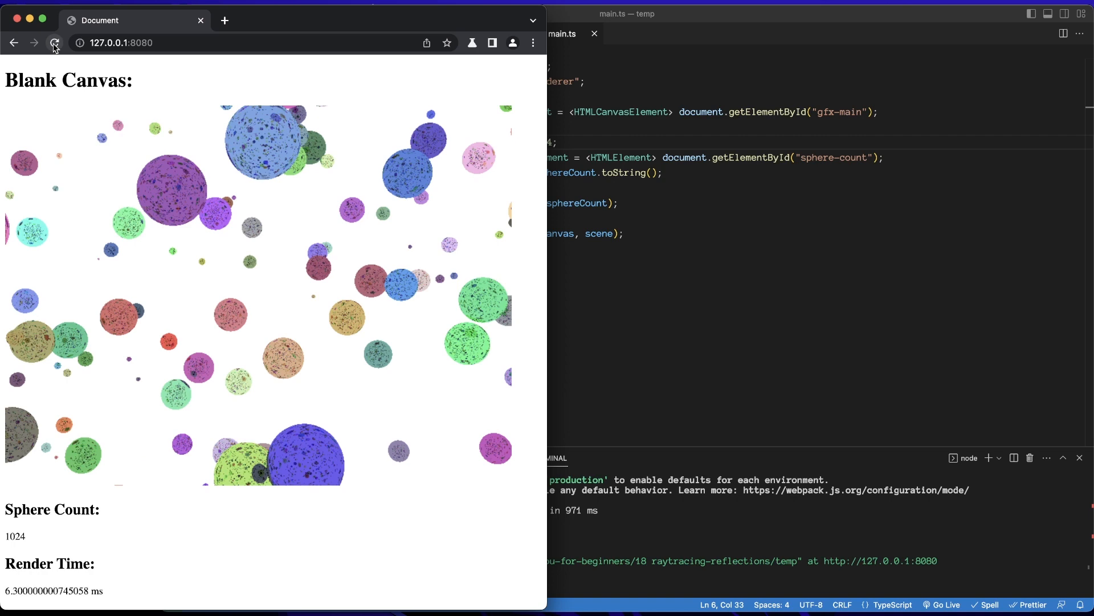
left_click(53, 43)
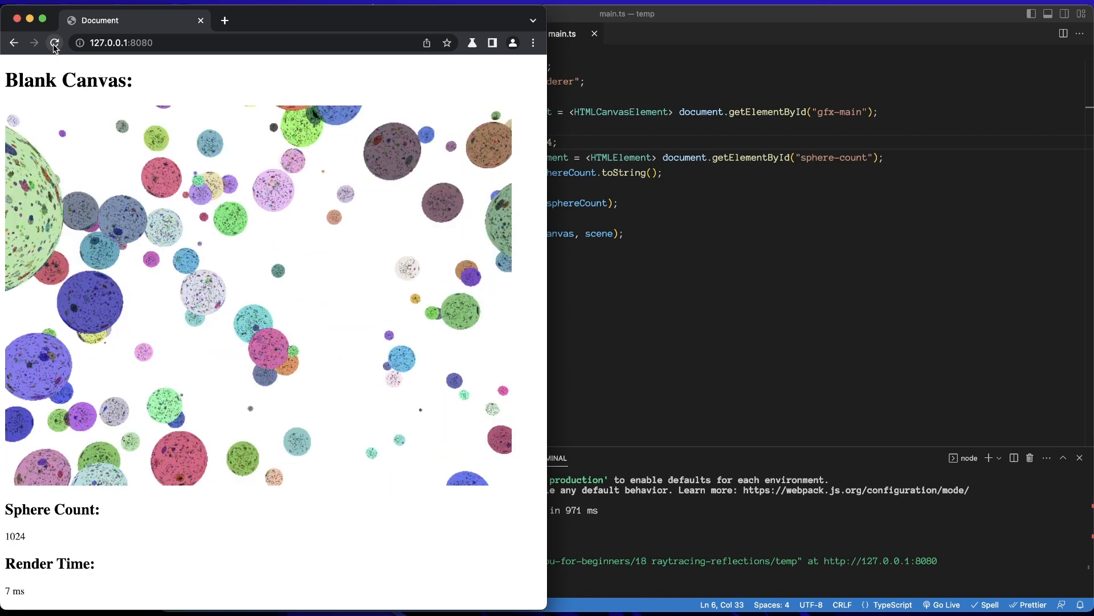
left_click(54, 43)
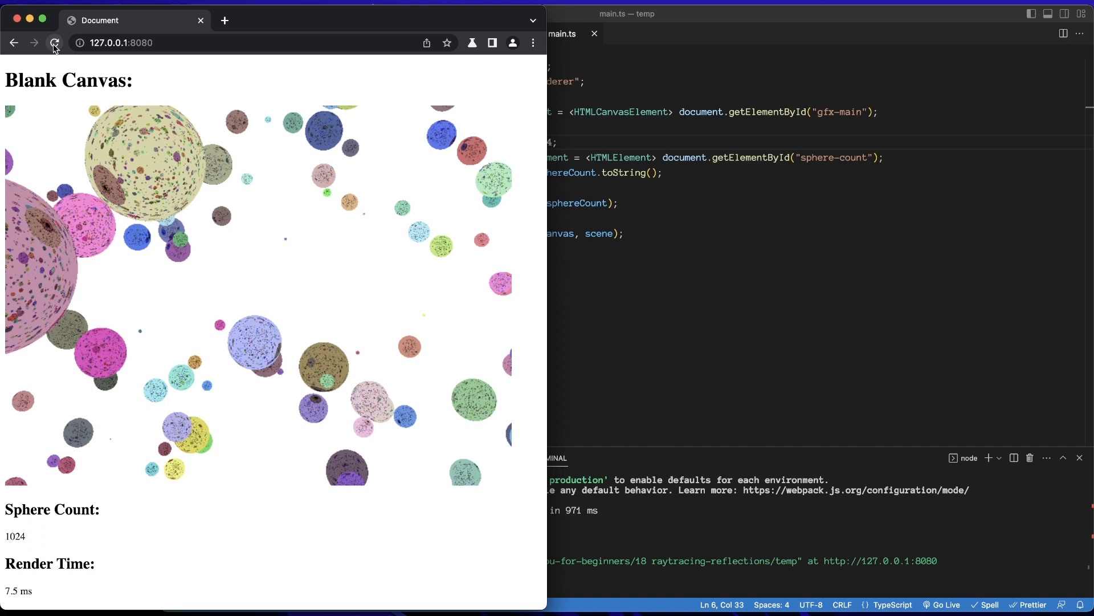
left_click(55, 43)
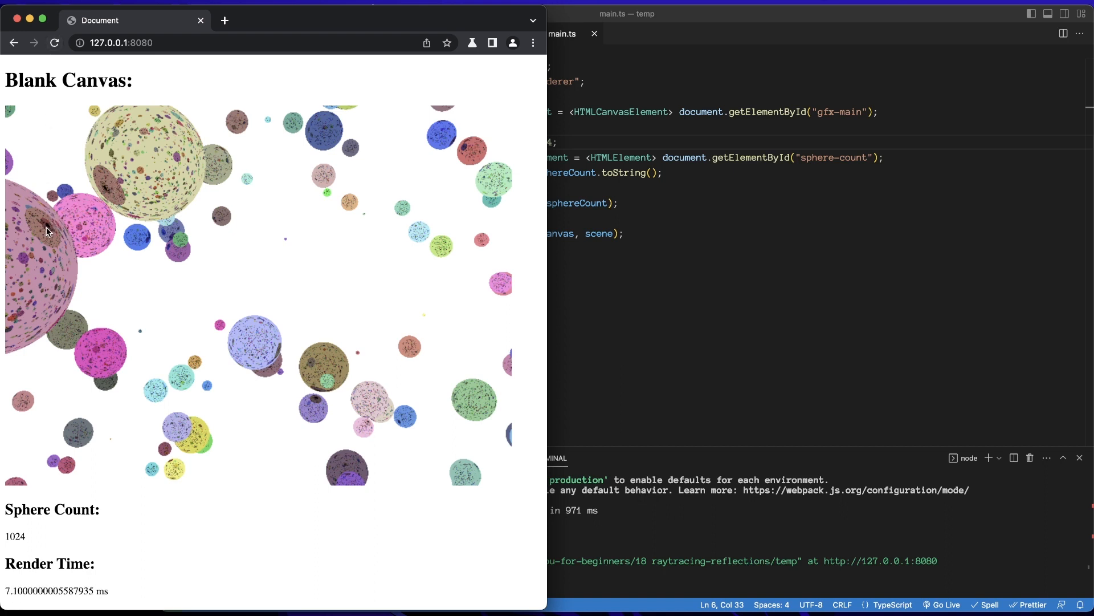
mouse_move(41, 236)
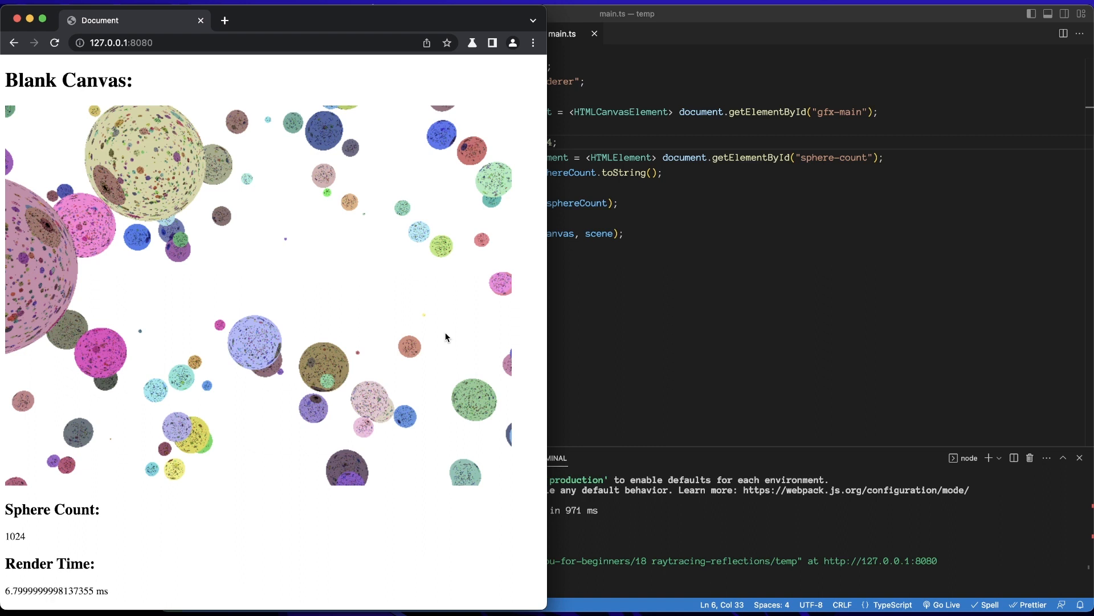
left_click(55, 43)
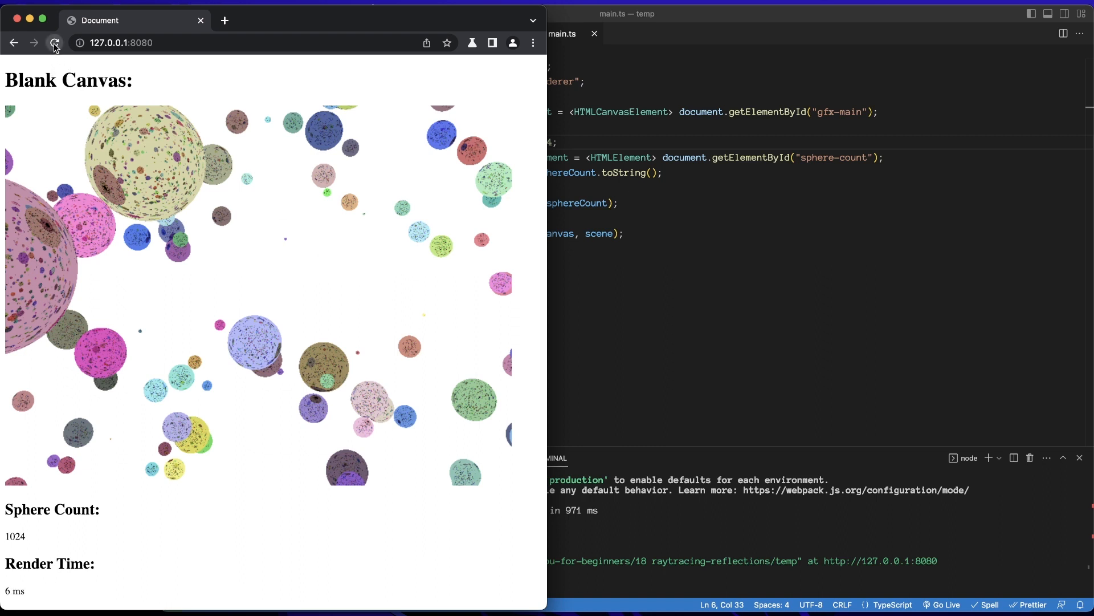
left_click(55, 43)
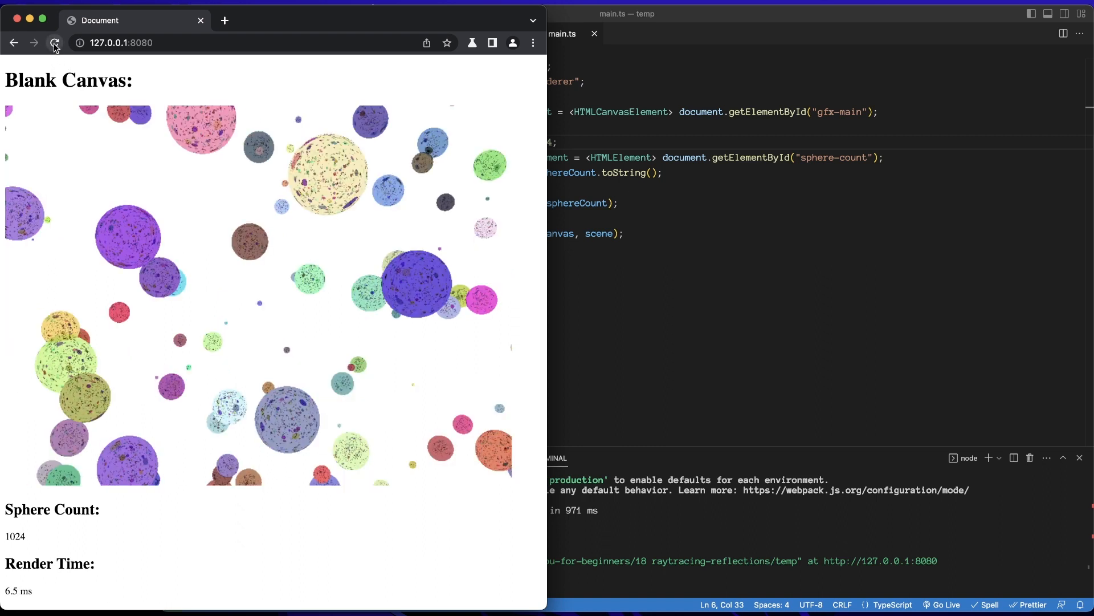
left_click(55, 43)
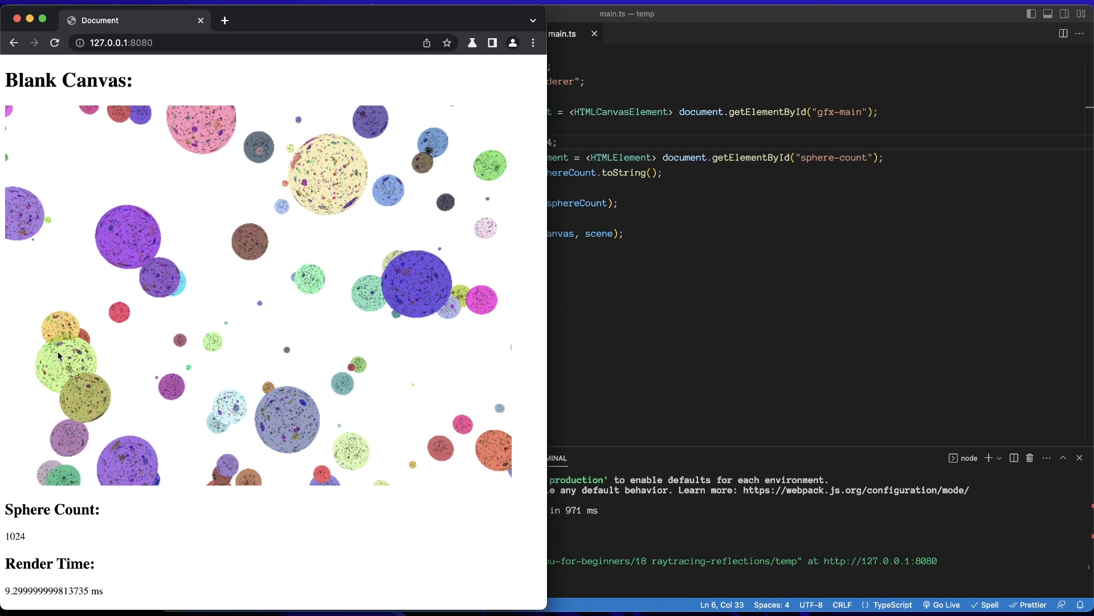
left_click(15, 43)
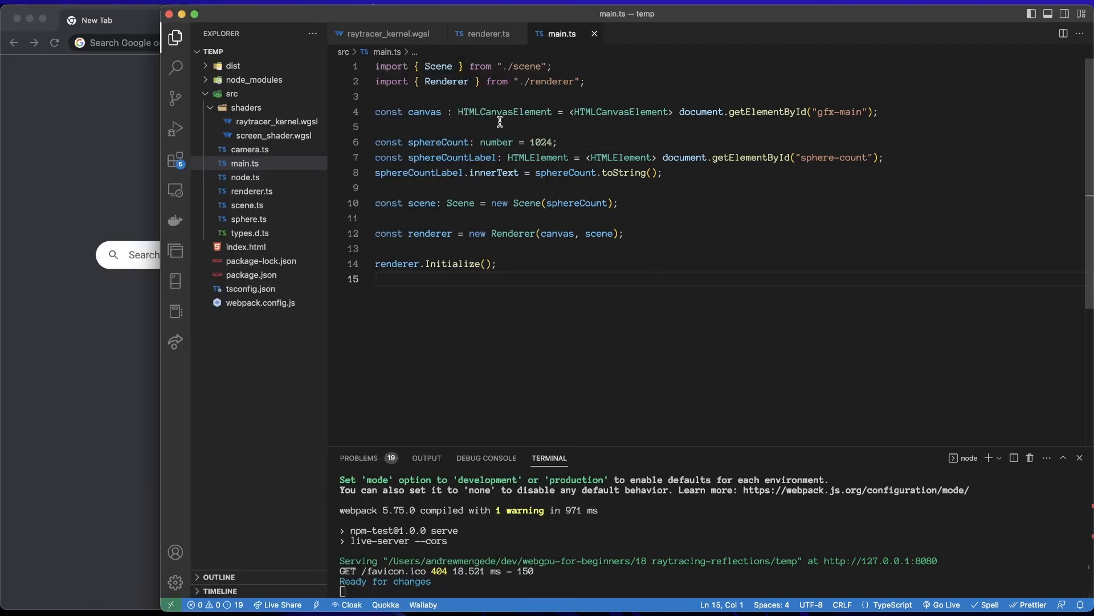
- Unfold trace() in raytracer_kernel.wgsl, set the sky color to vec3(0.0, 1.0, 1.0), and save
left_click(385, 33)
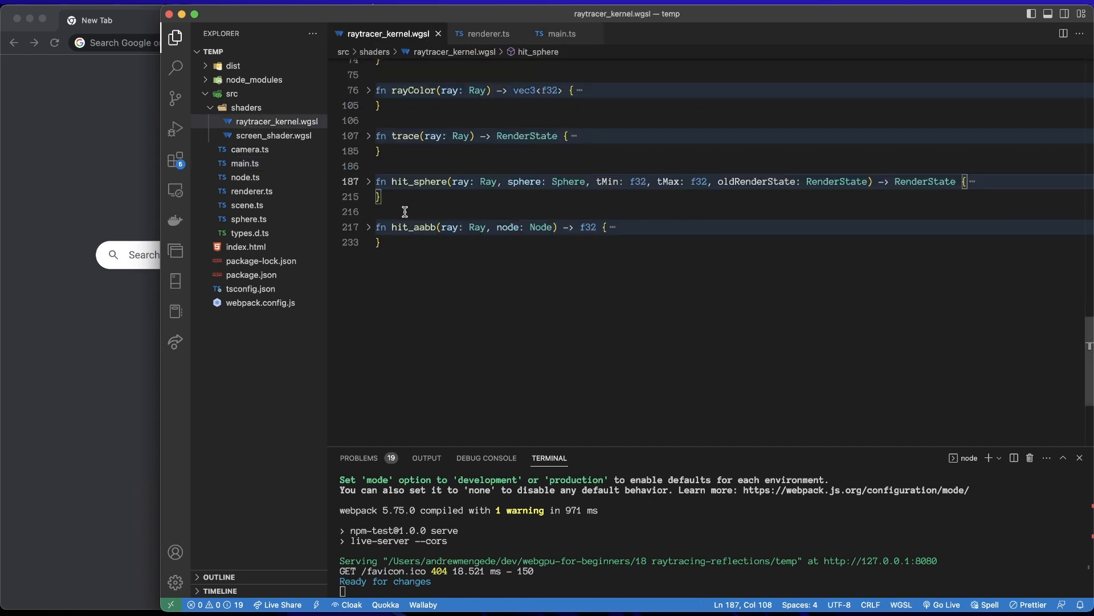
left_click(369, 136)
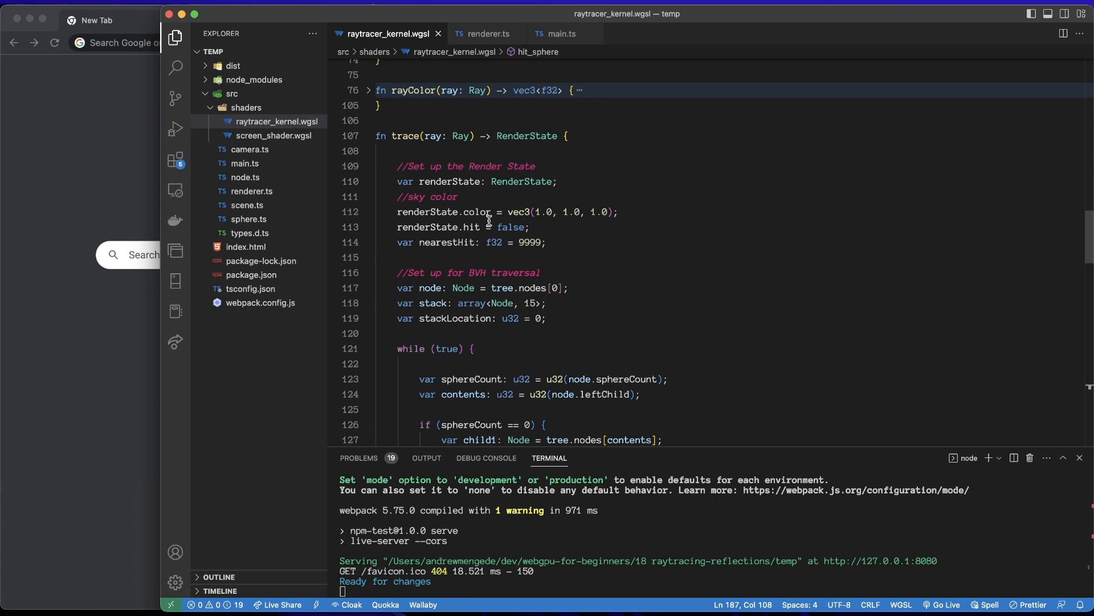
scroll("down", 3)
type("0")
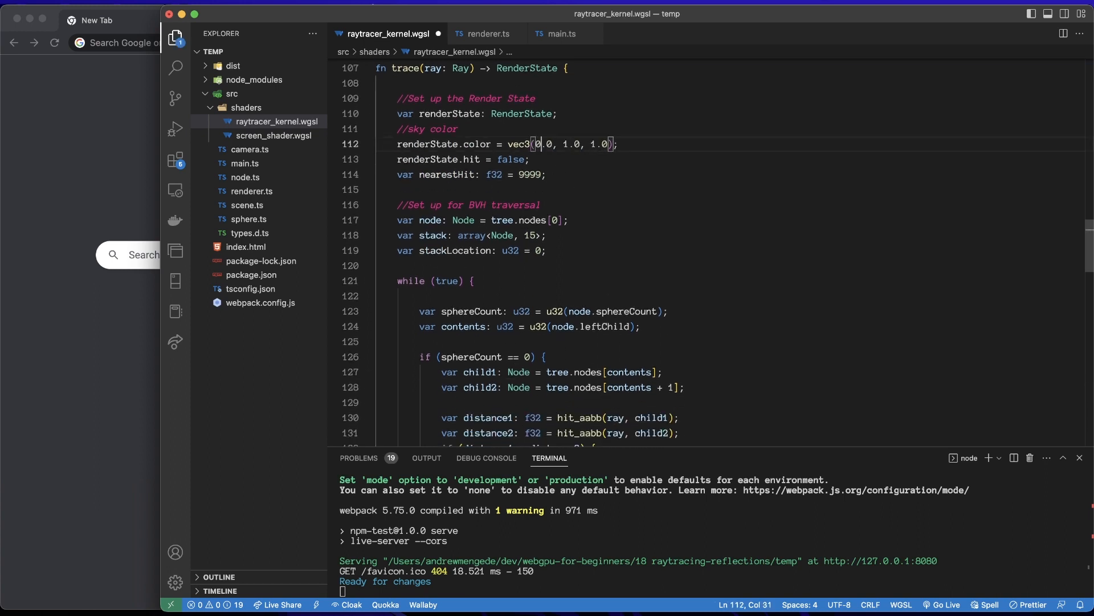
key("cmd+s")
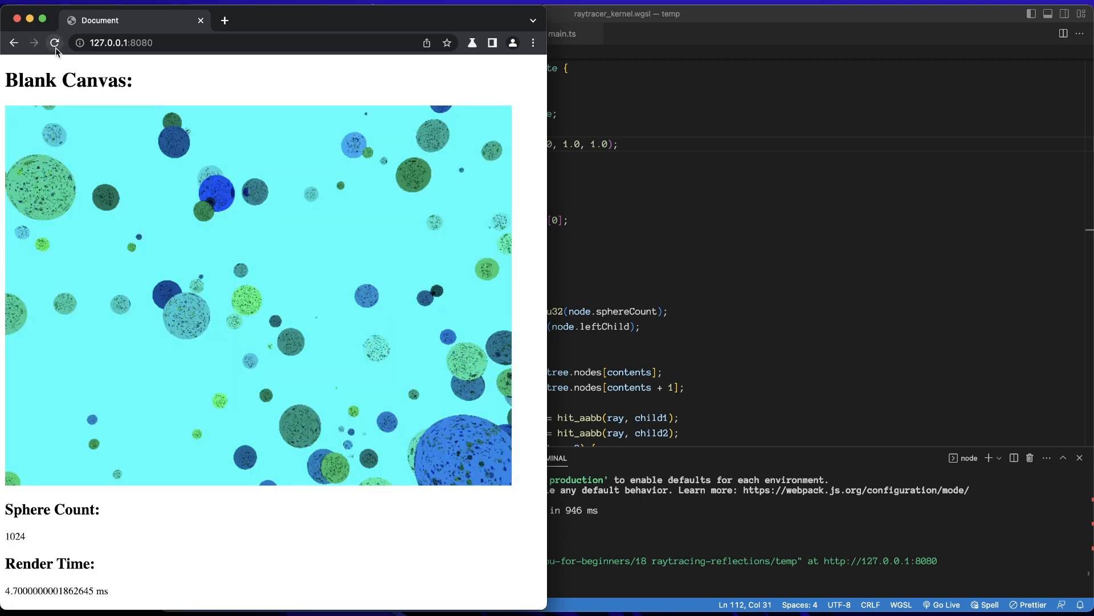
- Re-render several random 1024-sphere layouts on the cyan sky, taking about 5–9 ms each
left_click(55, 43)
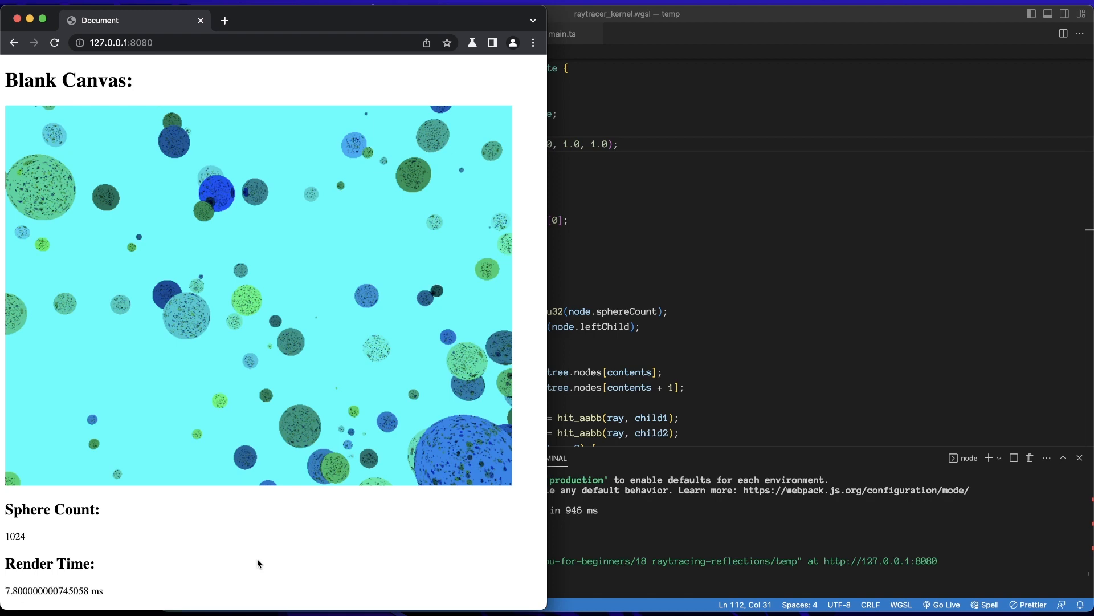
left_click(55, 43)
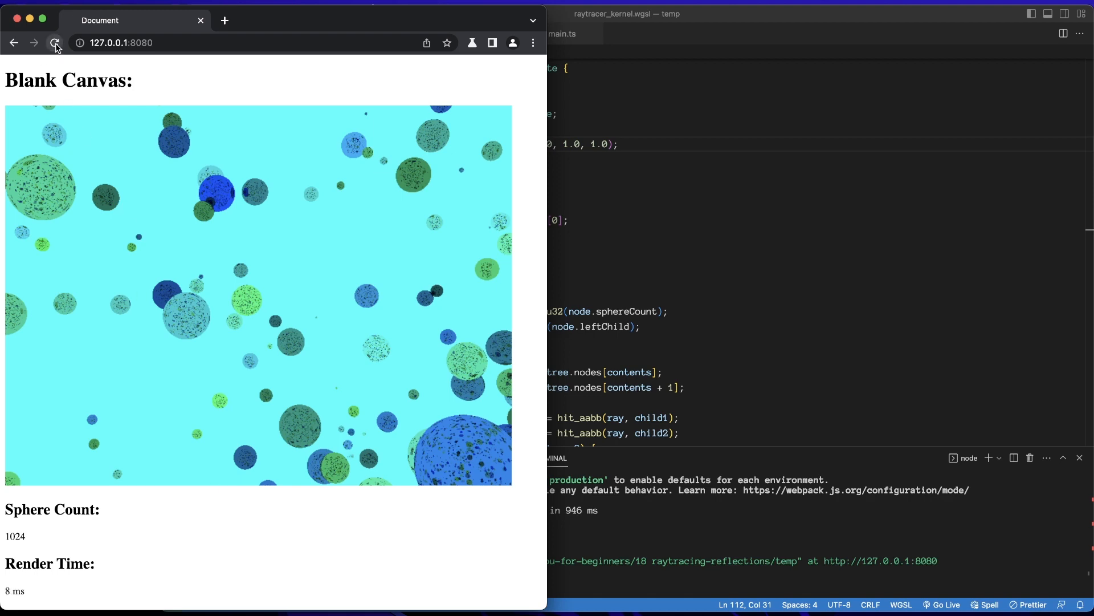
left_click(55, 43)
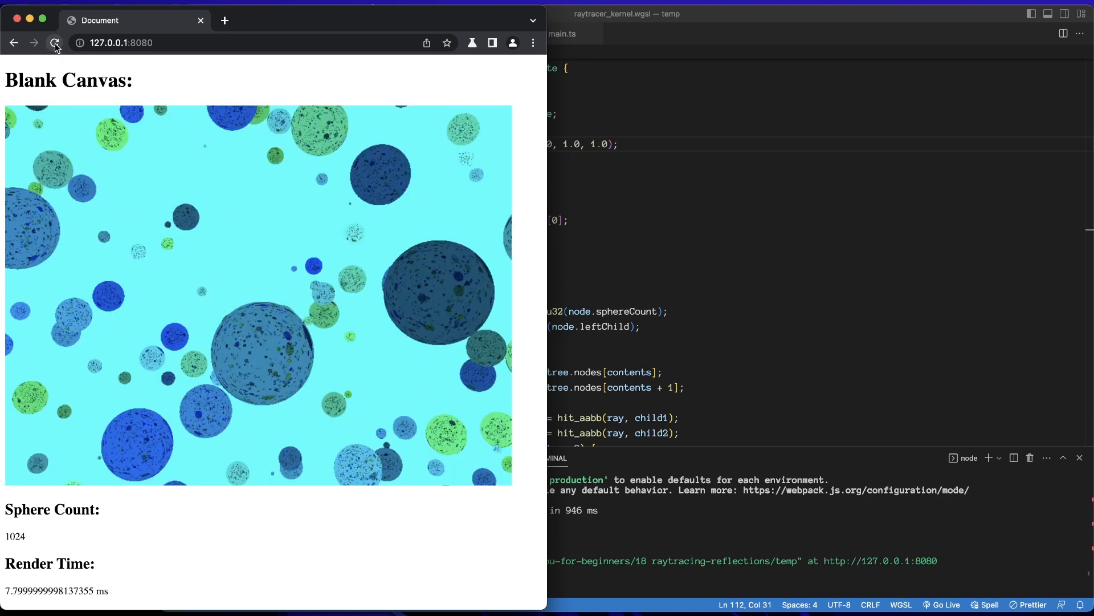
left_click(55, 42)
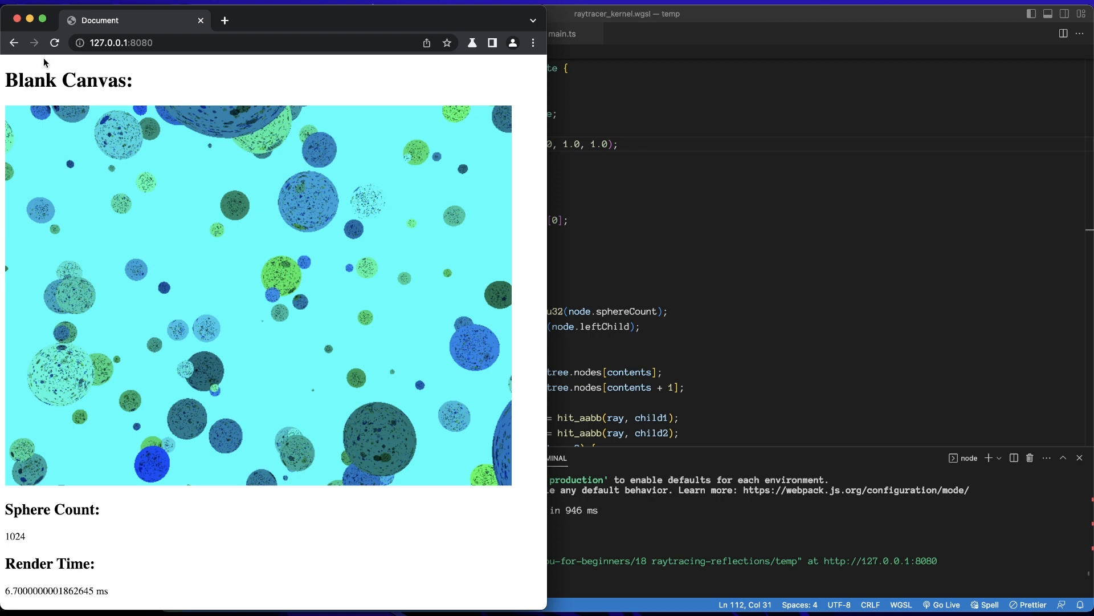
left_click(55, 43)
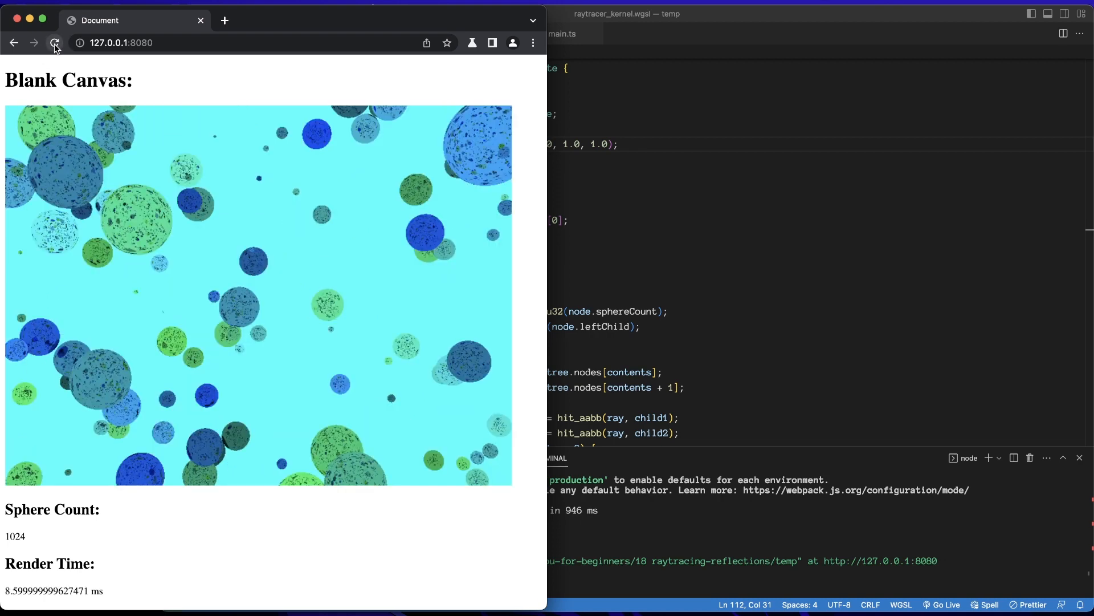
left_click(54, 43)
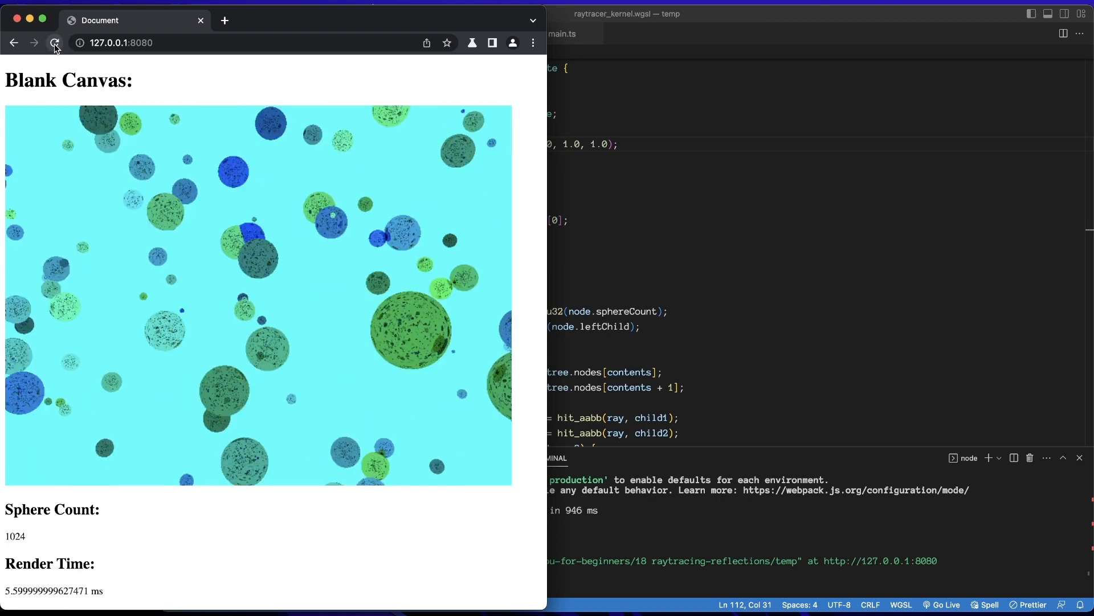
left_click(54, 42)
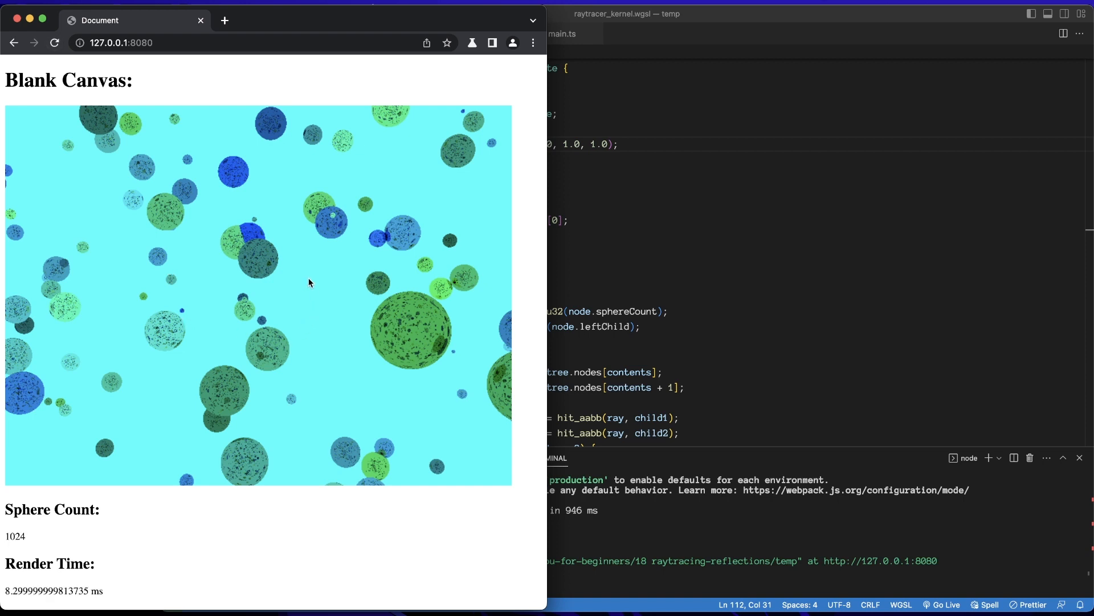